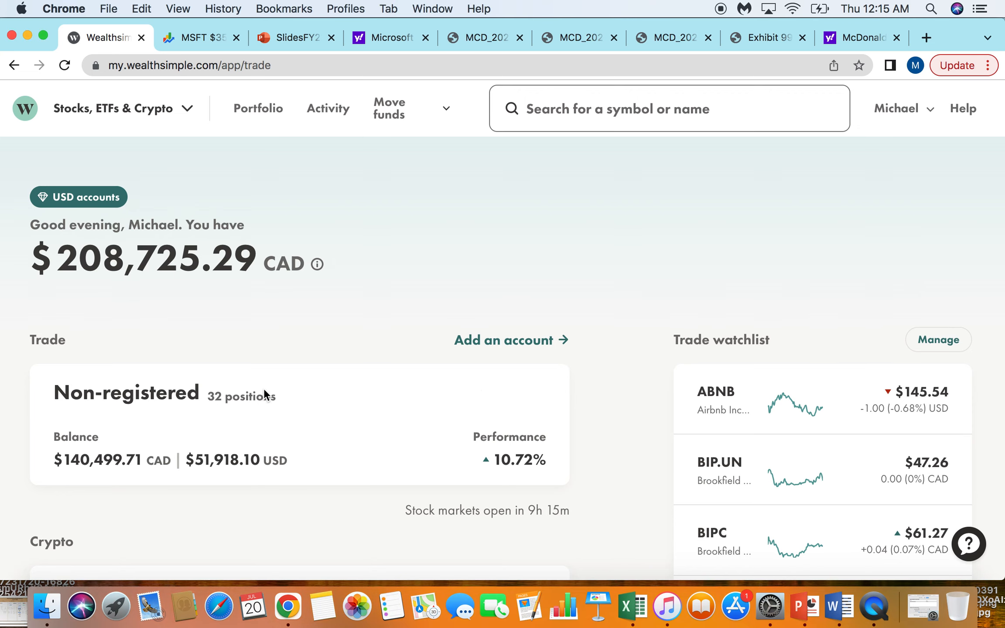
# View the non-registered account in USD and locate the MSFT position with 27 shares worth $9,587.16
pyautogui.click(127, 393)
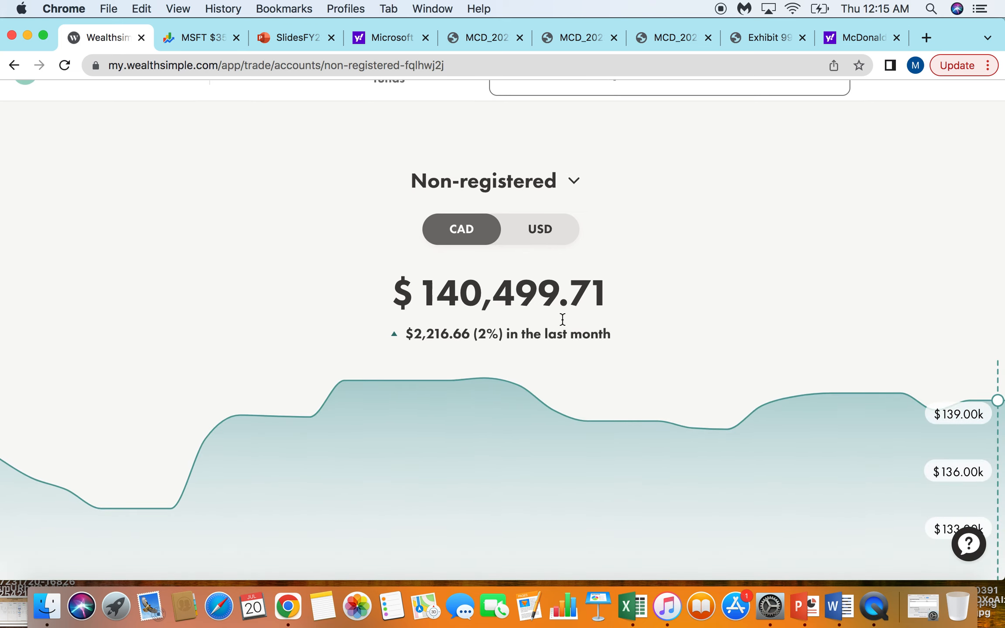
pyautogui.click(540, 229)
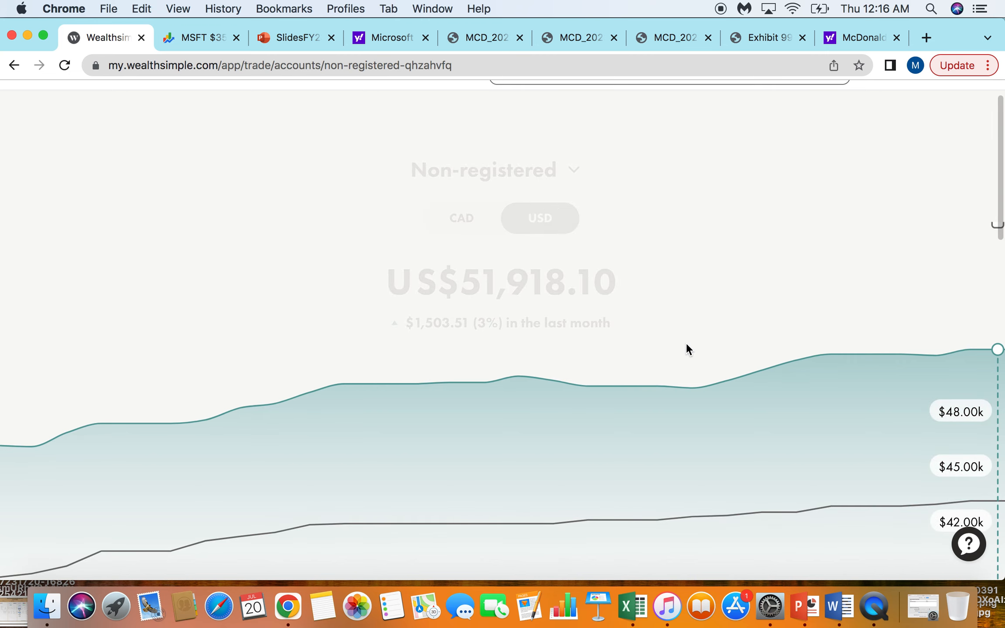
pyautogui.scroll(-3)
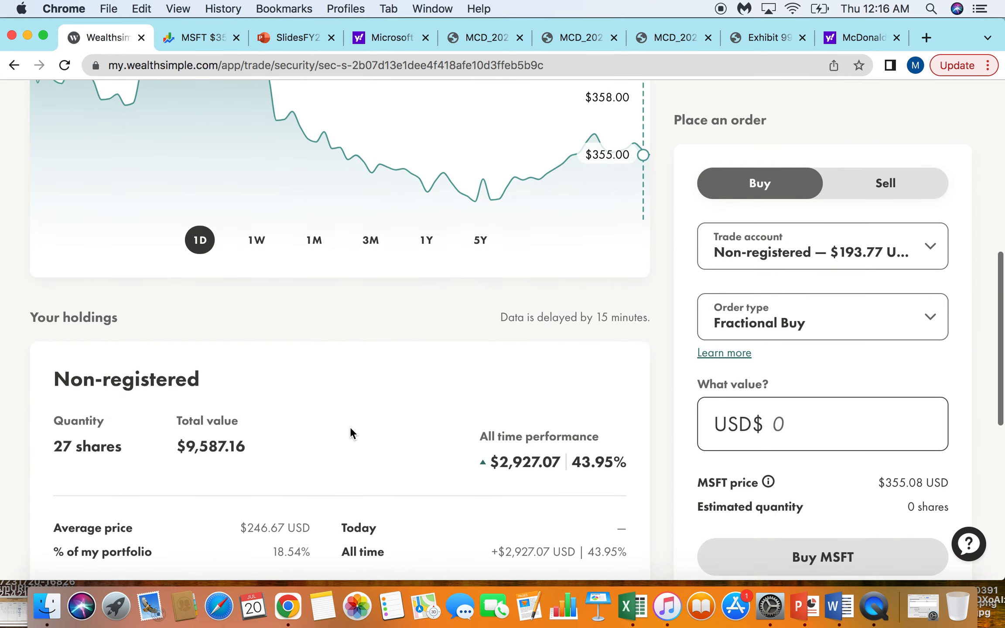
pyautogui.scroll(-3)
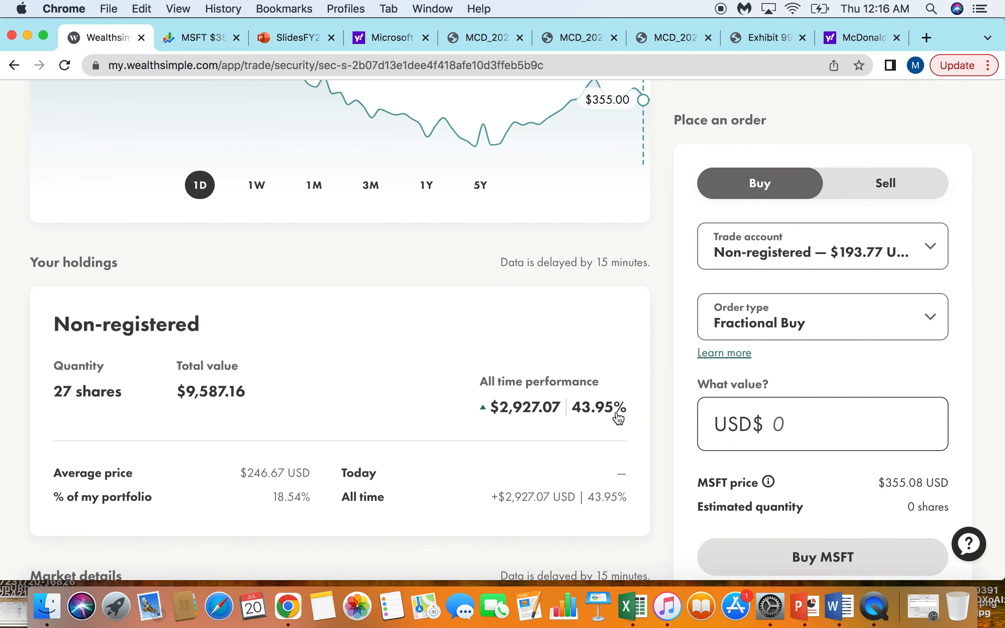
pyautogui.moveTo(524, 418)
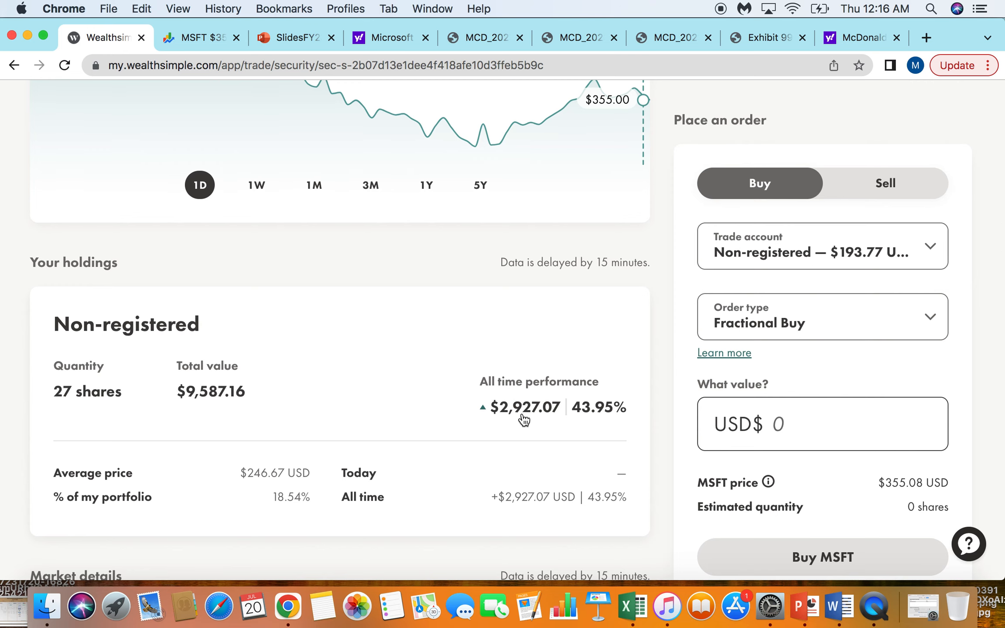
pyautogui.scroll(3)
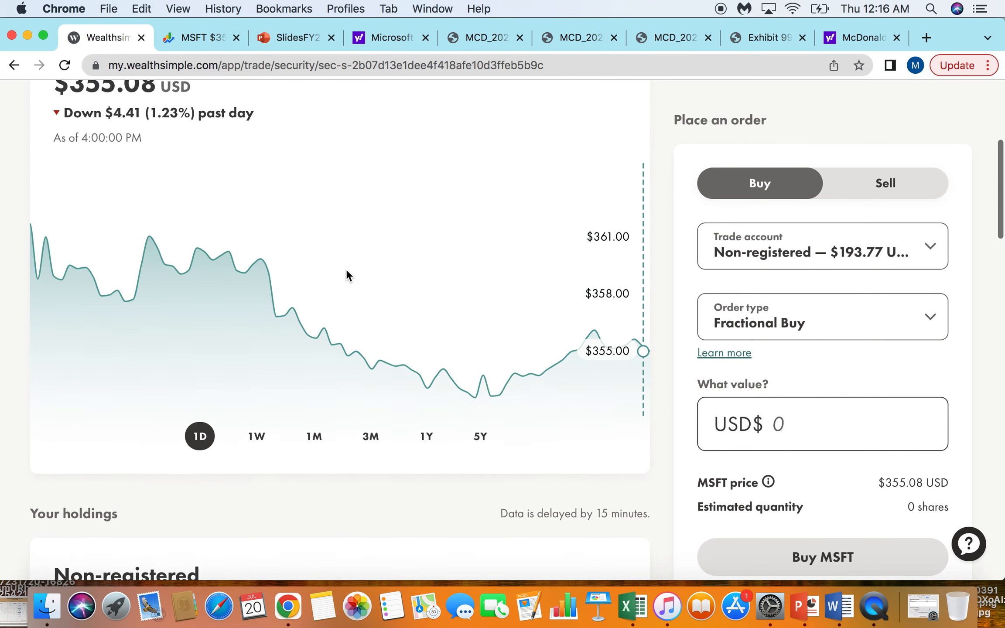
# Switch the MSFT chart to the 5Y range, showing $355.08 up $247.00 (228.53%)
pyautogui.click(480, 527)
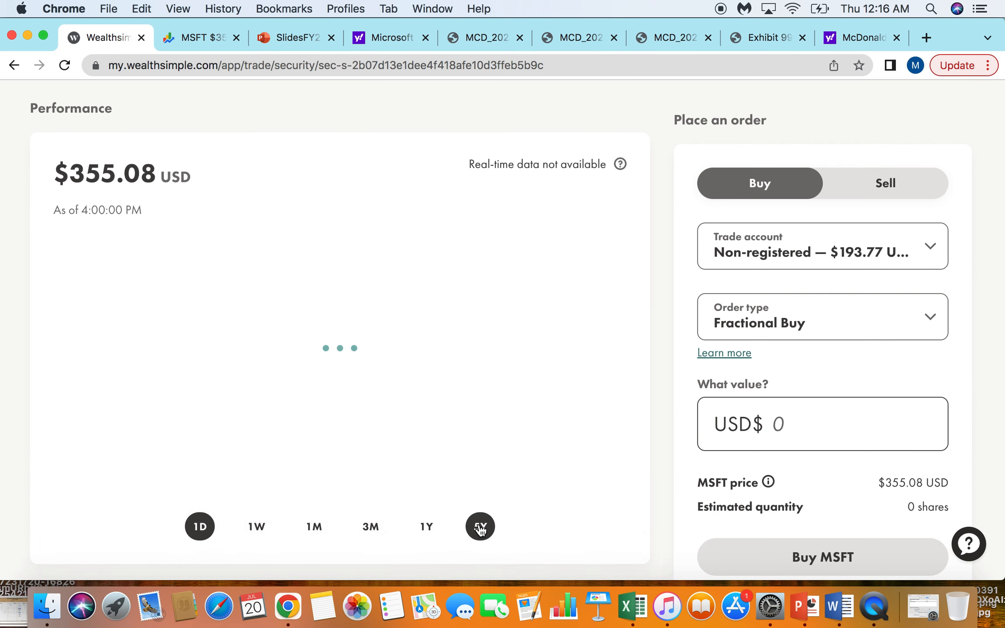
pyautogui.click(479, 526)
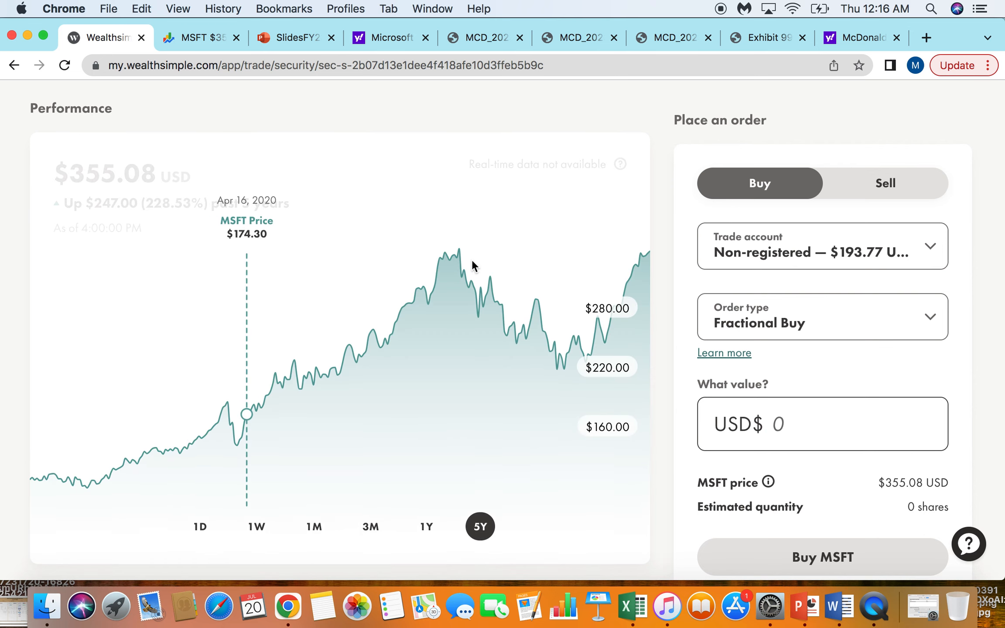
pyautogui.moveTo(459, 259)
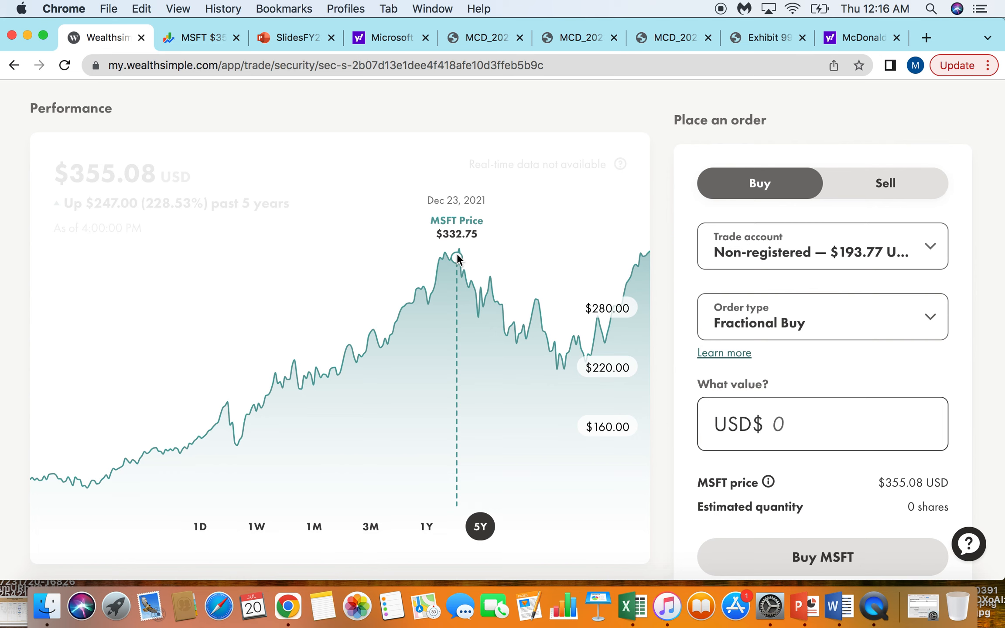
pyautogui.moveTo(365, 352)
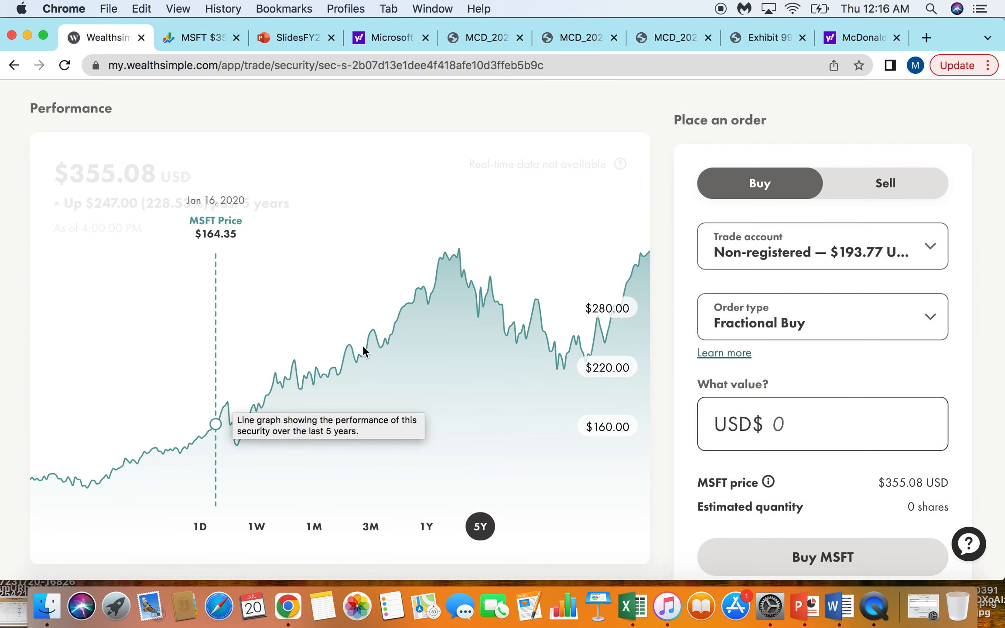
pyautogui.moveTo(457, 261)
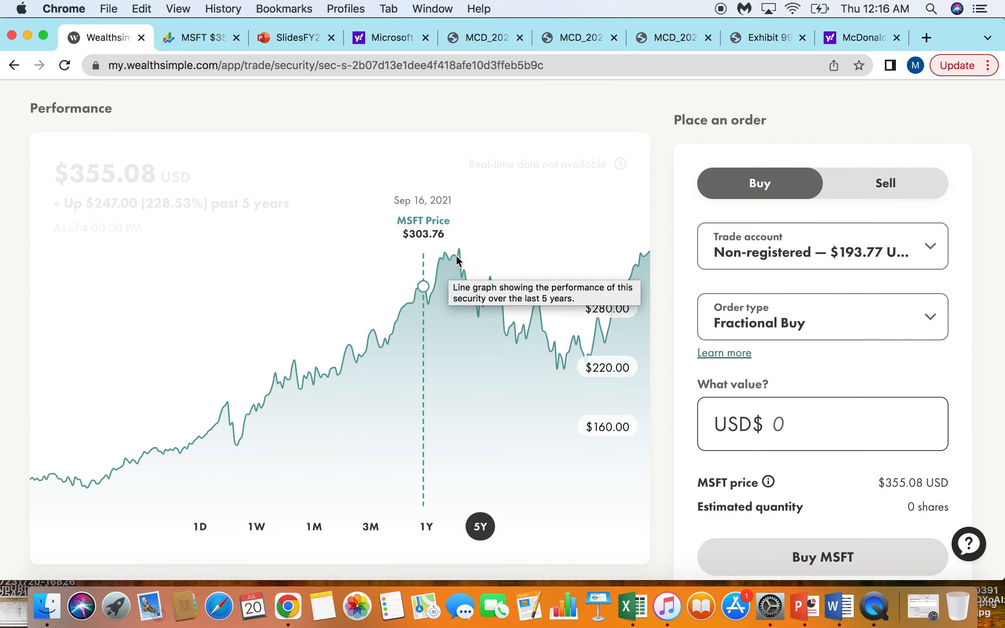
pyautogui.moveTo(552, 348)
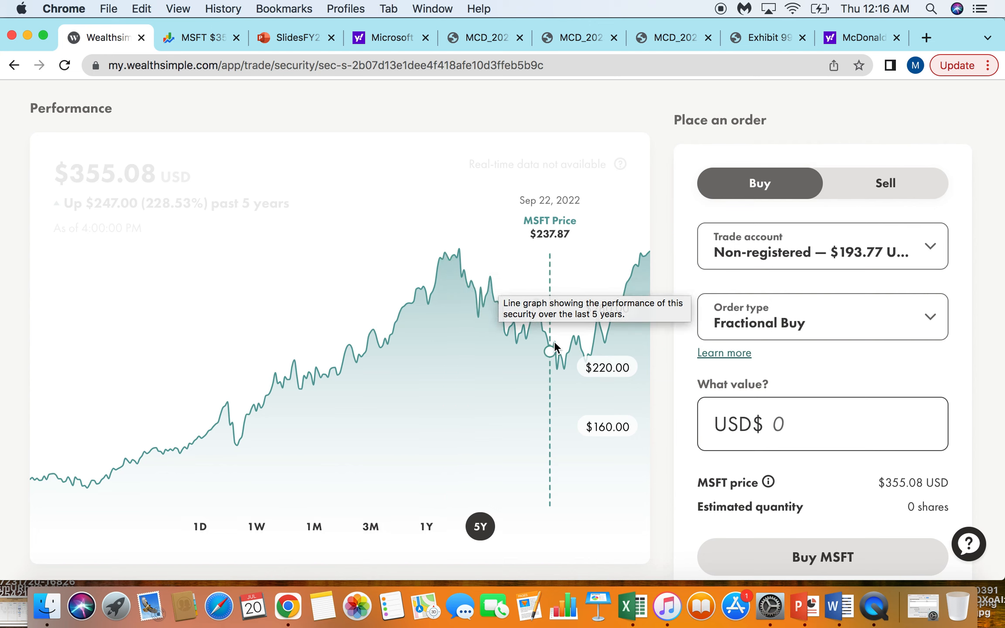
pyautogui.moveTo(570, 356)
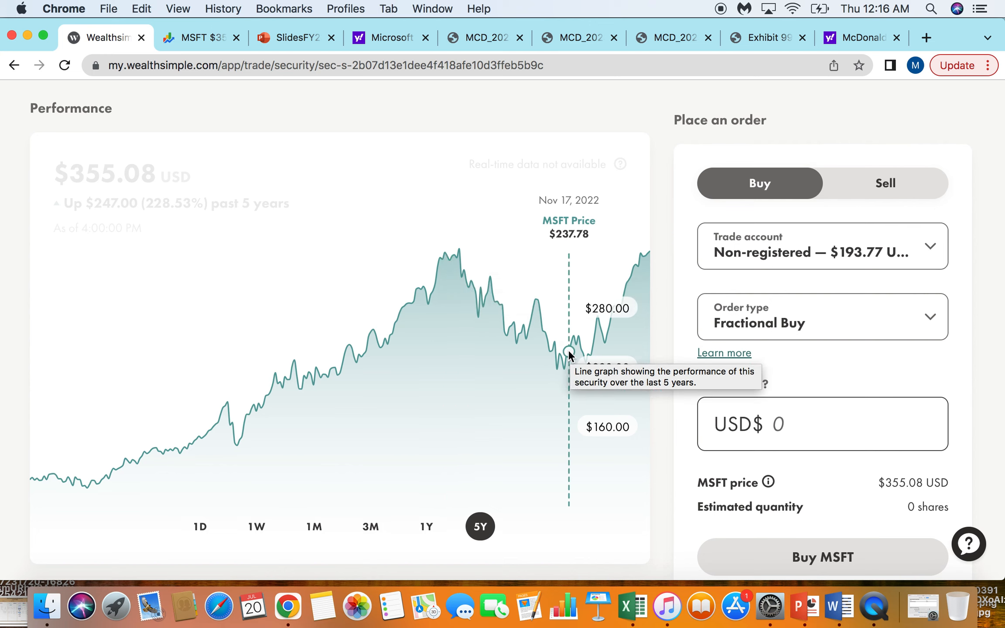
pyautogui.moveTo(562, 358)
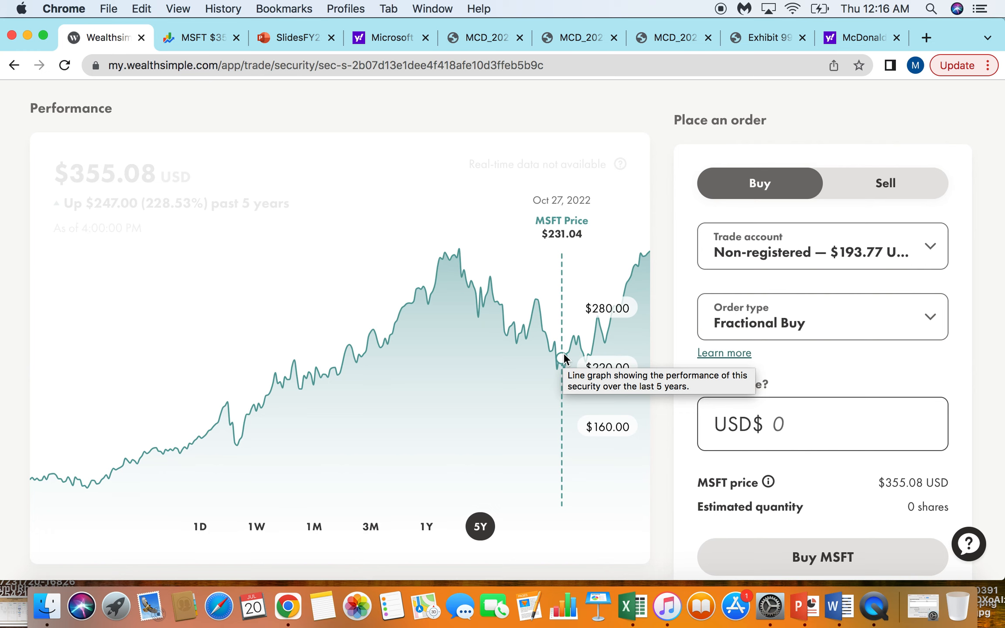
pyautogui.moveTo(583, 354)
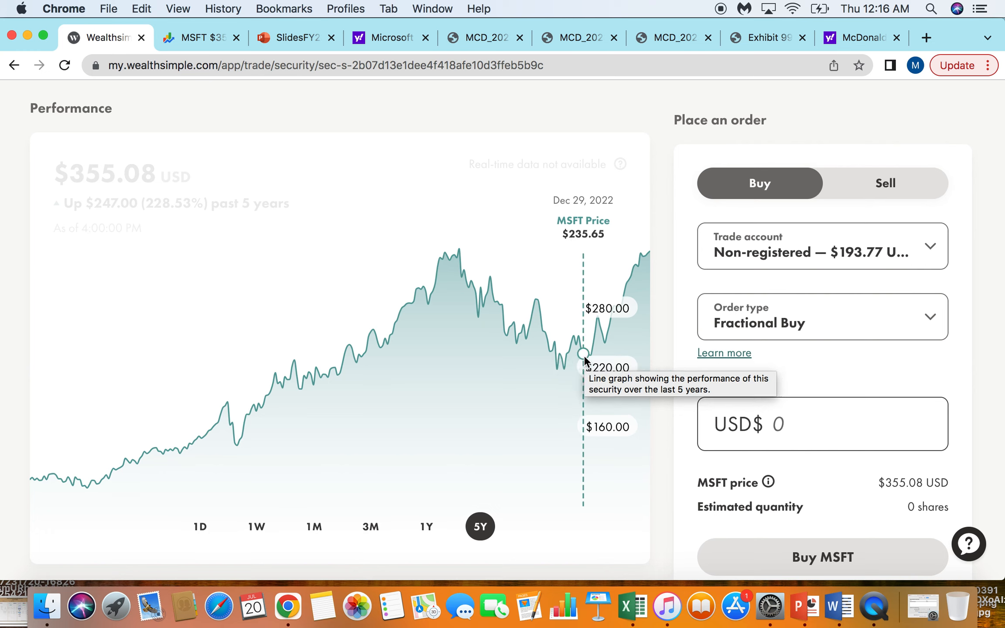
pyautogui.moveTo(643, 284)
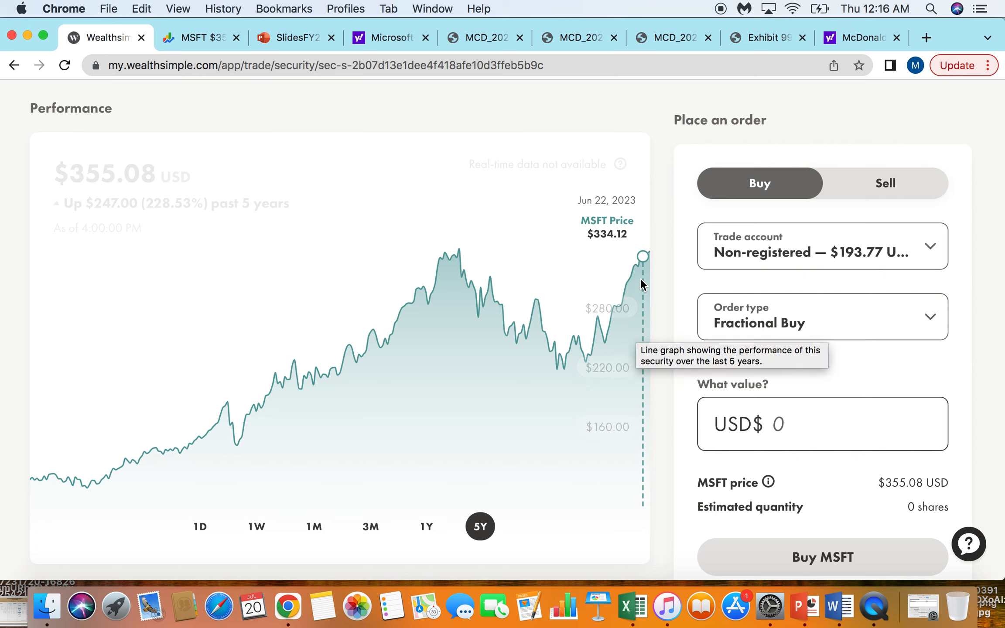
pyautogui.moveTo(575, 336)
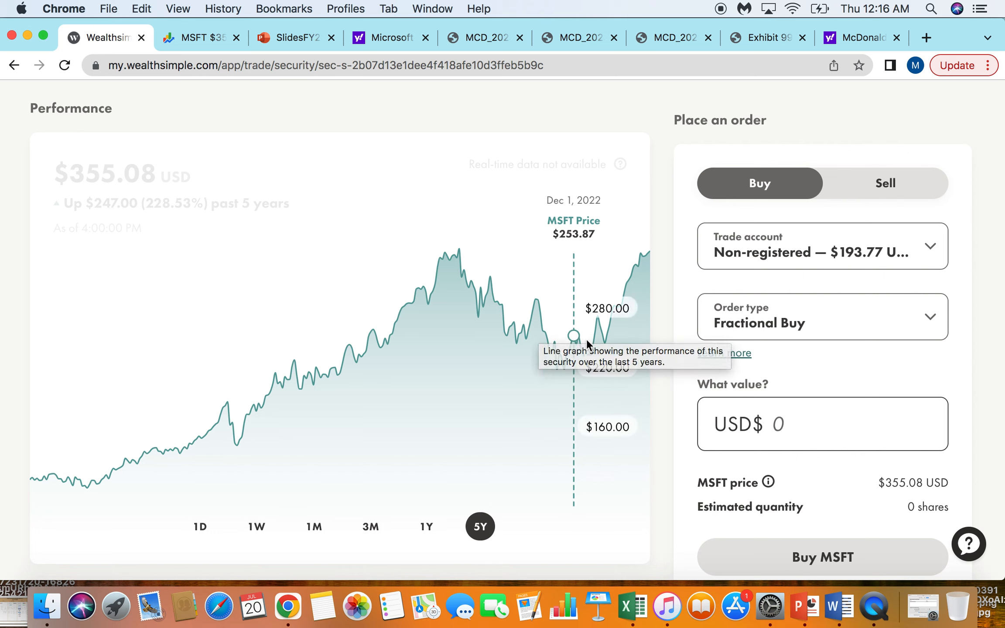
pyautogui.moveTo(660, 236)
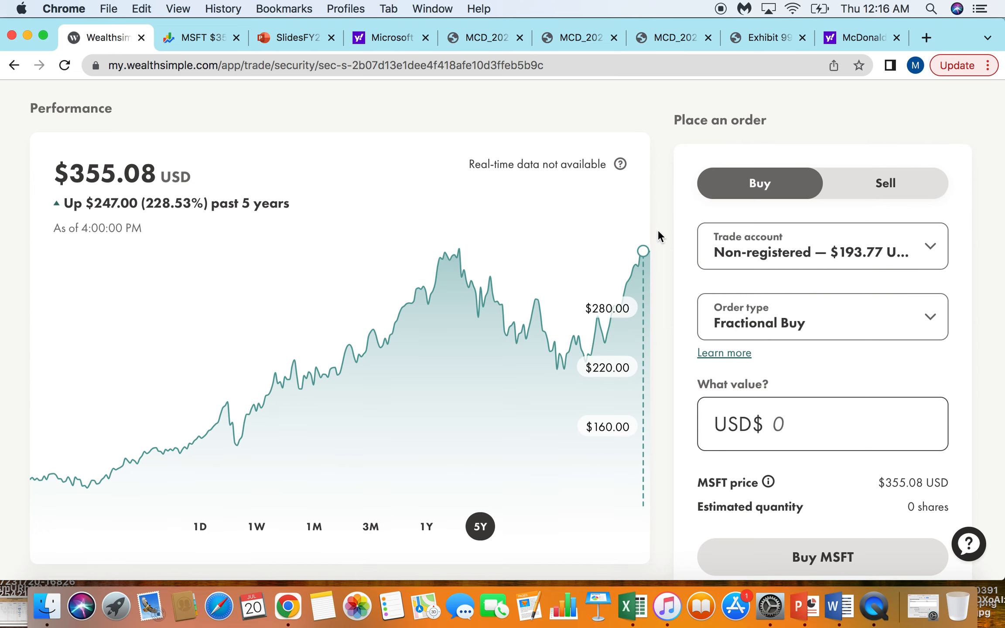
pyautogui.scroll(-3)
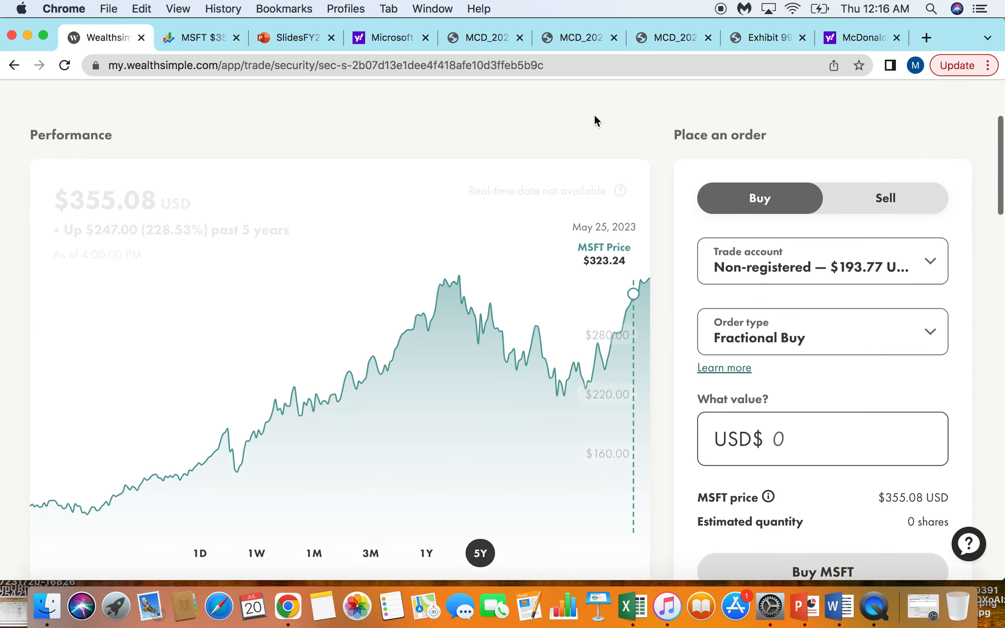
pyautogui.scroll(3)
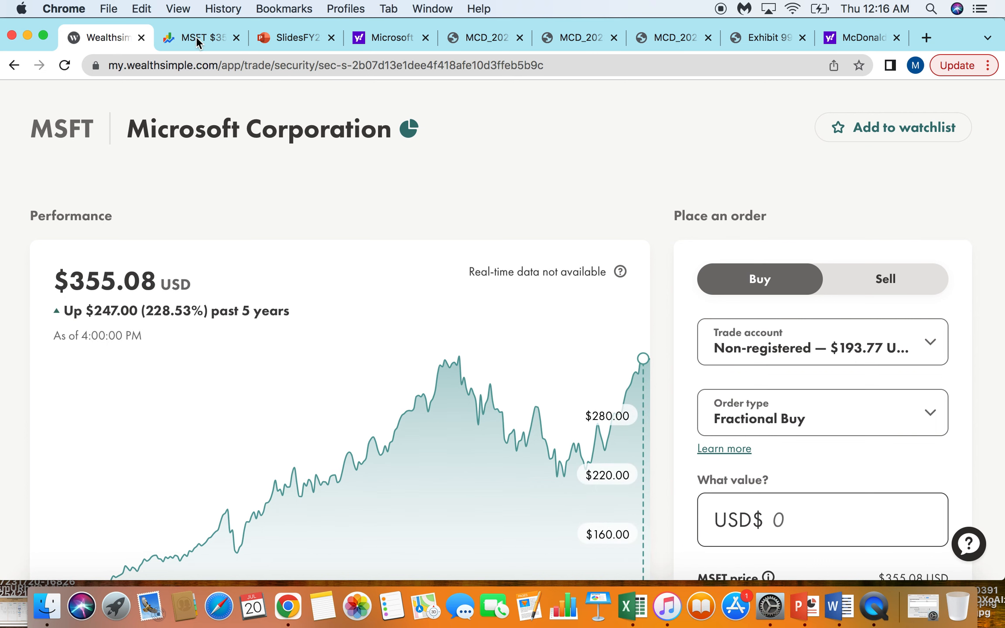
pyautogui.click(195, 37)
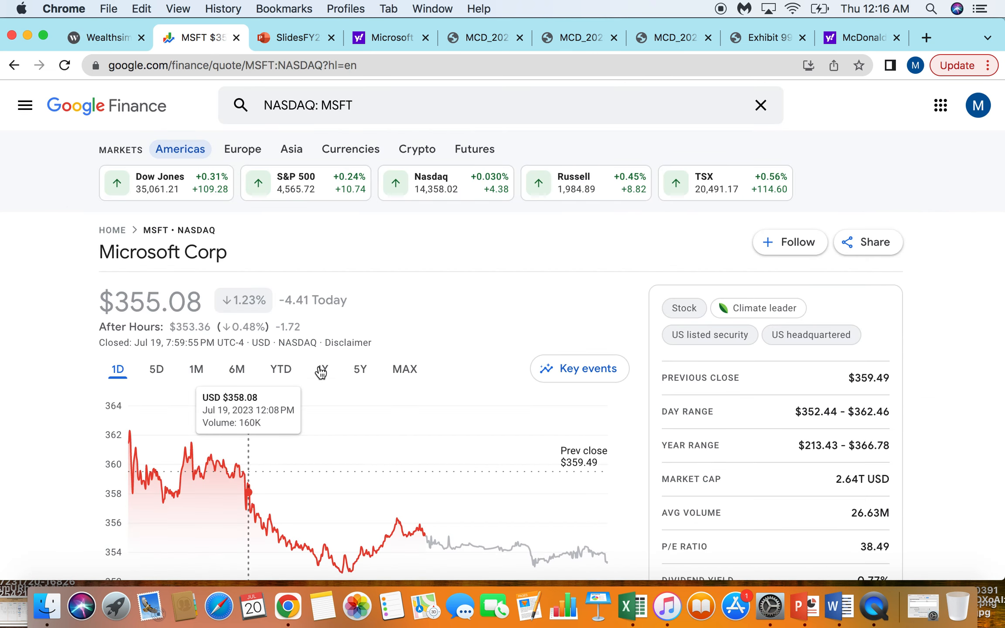
pyautogui.scroll(-3)
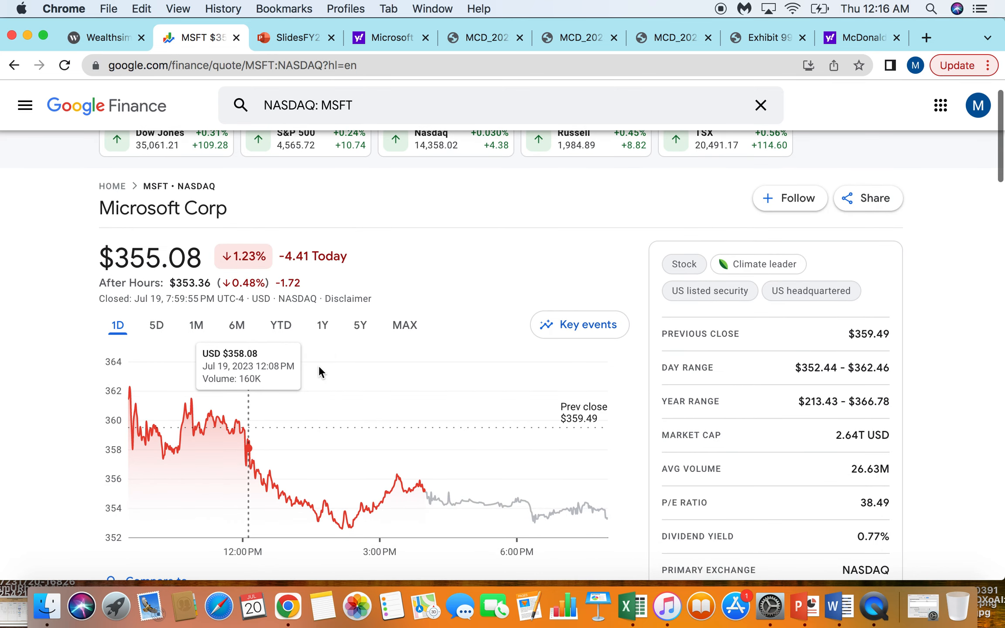
pyautogui.click(322, 325)
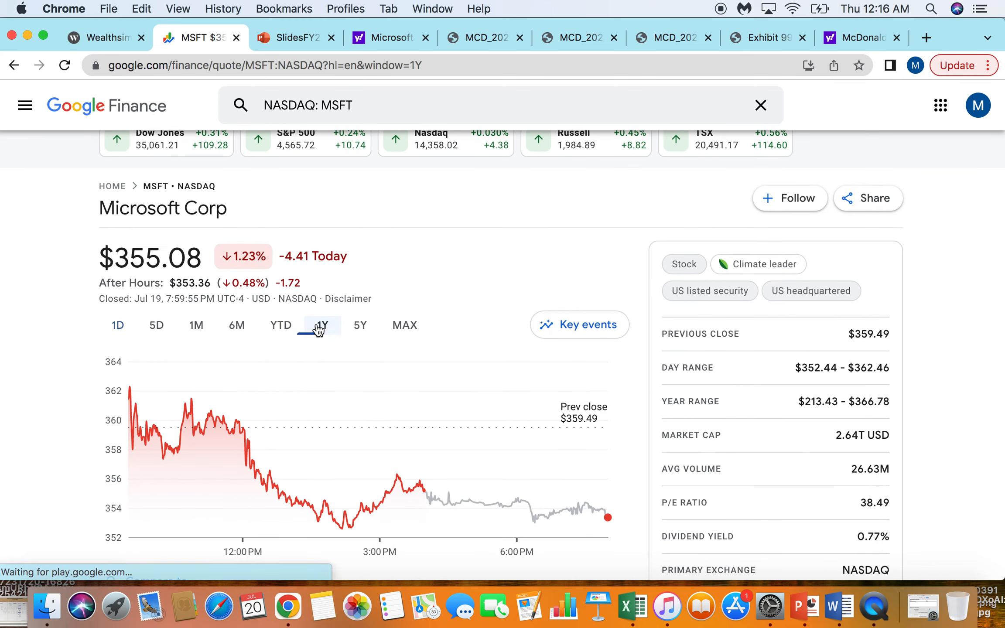
pyautogui.click(320, 325)
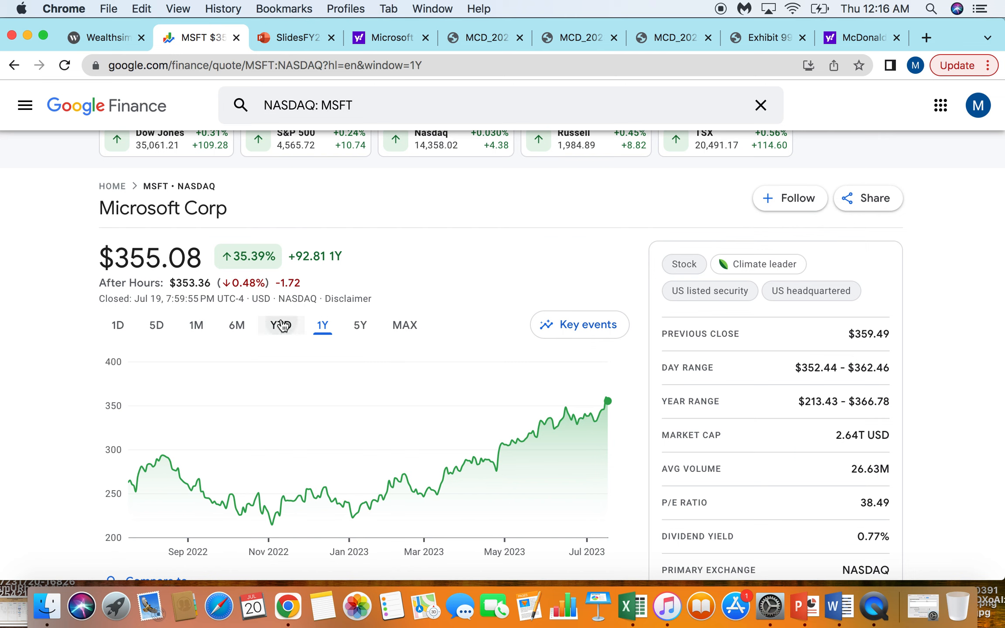
pyautogui.click(236, 325)
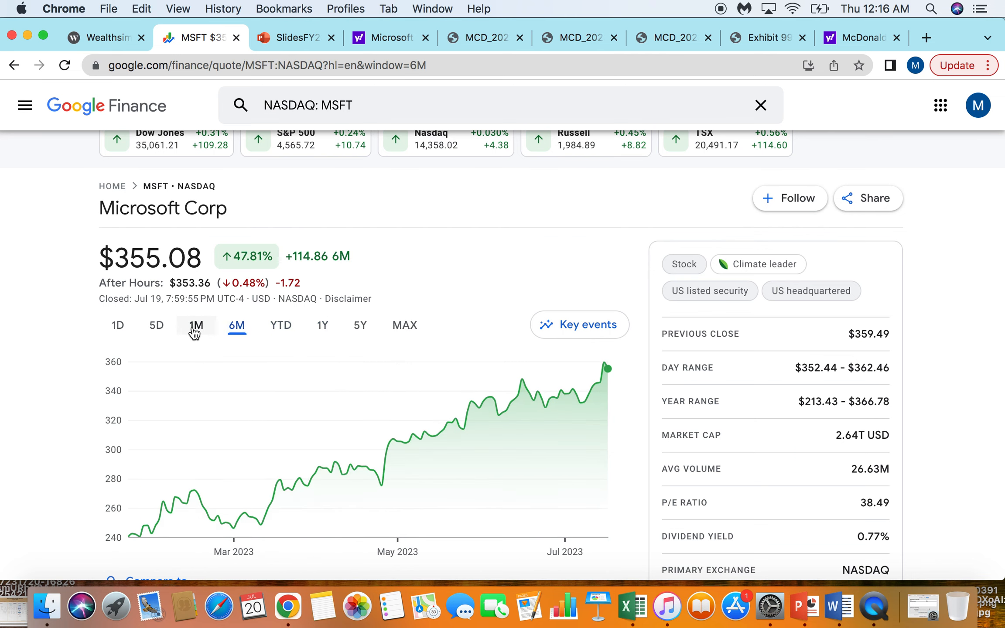
pyautogui.click(195, 325)
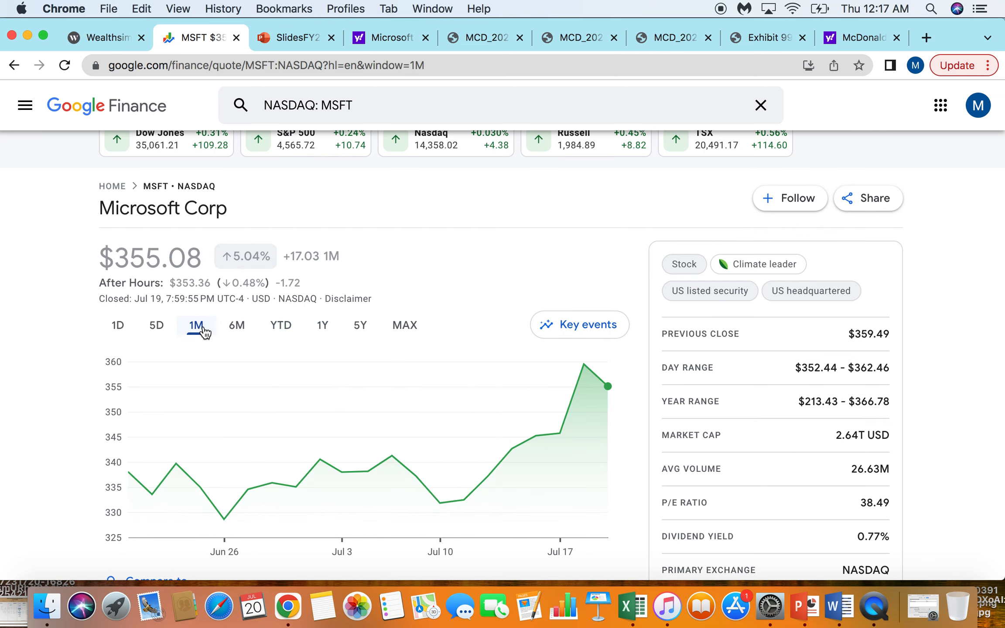
pyautogui.moveTo(458, 499)
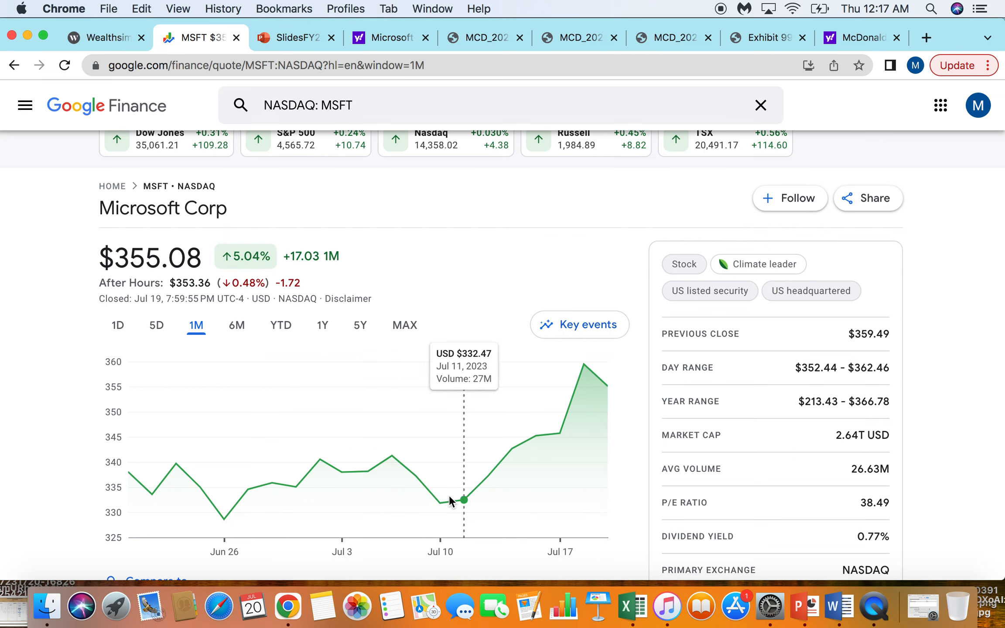
pyautogui.moveTo(746, 490)
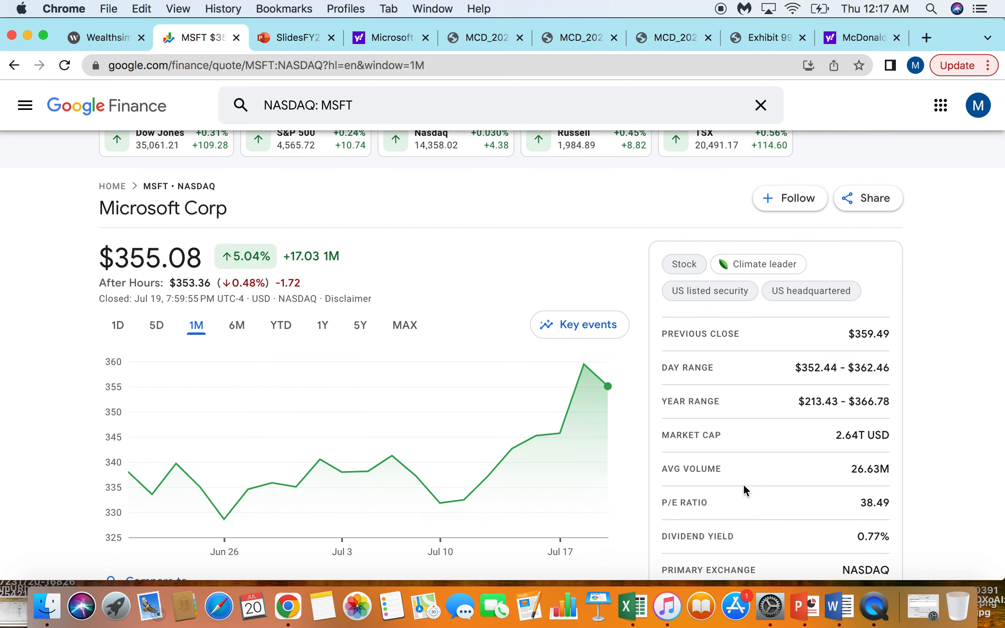
pyautogui.moveTo(812, 469)
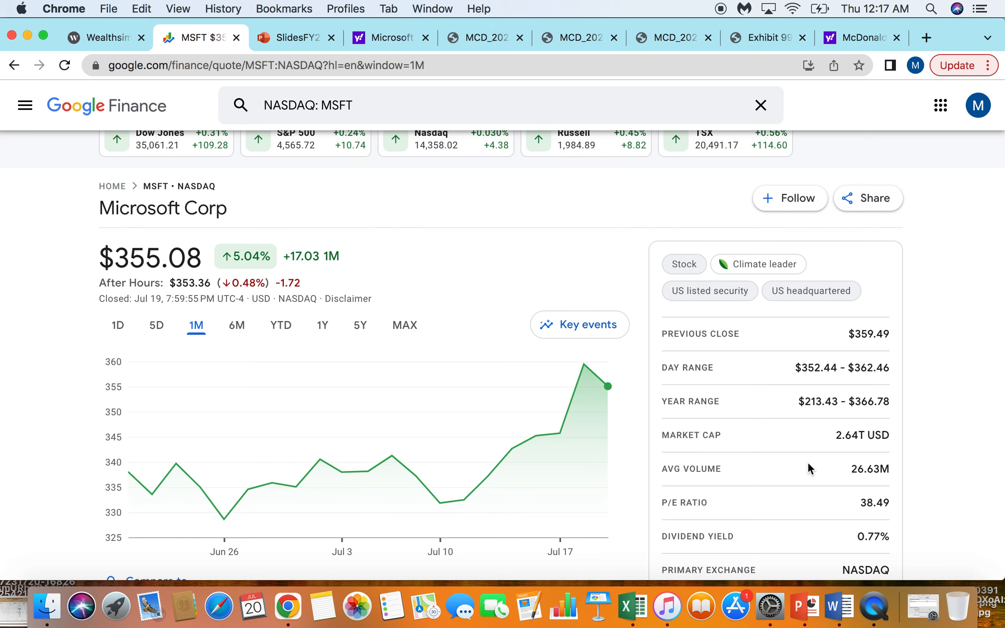
pyautogui.moveTo(855, 449)
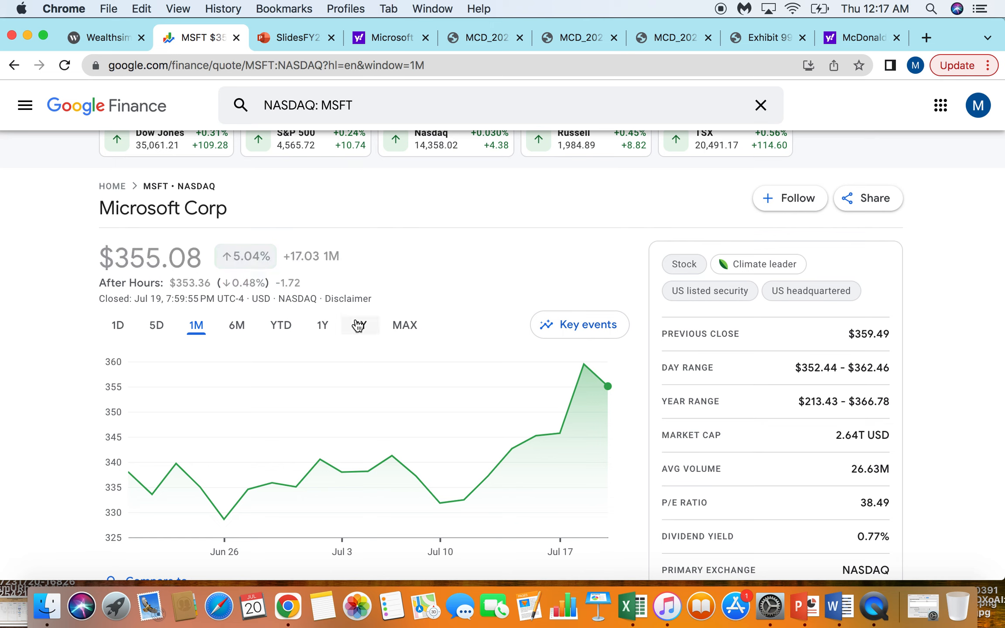
pyautogui.moveTo(843, 493)
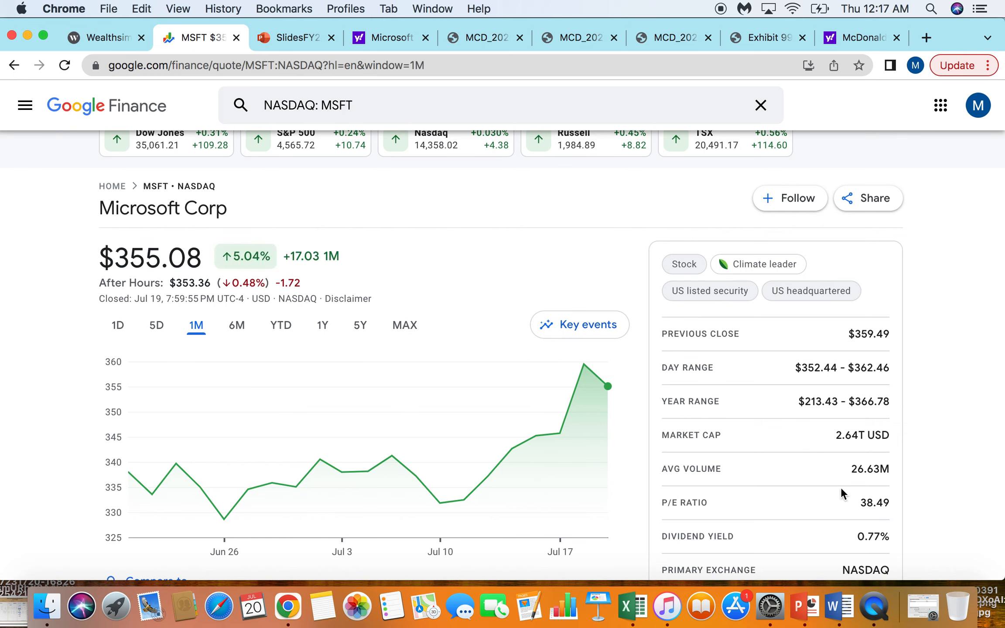
pyautogui.moveTo(455, 245)
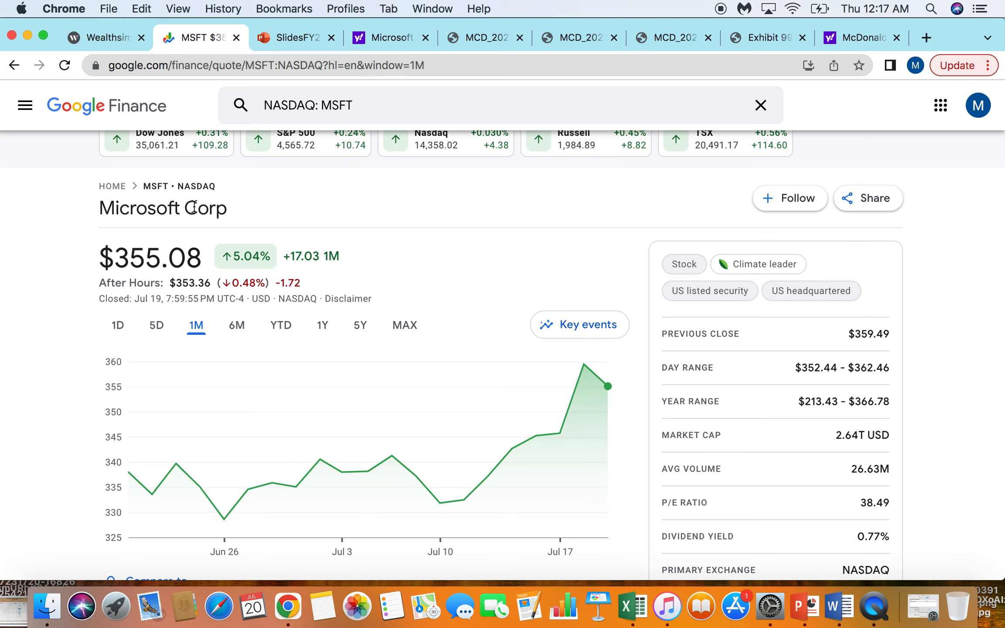
pyautogui.moveTo(77, 213)
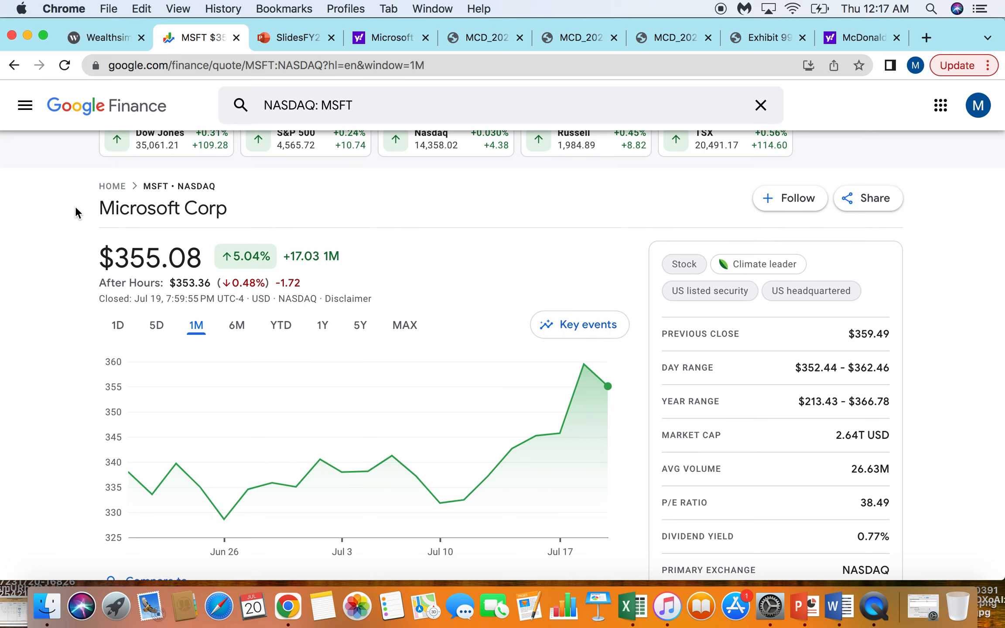
pyautogui.moveTo(276, 41)
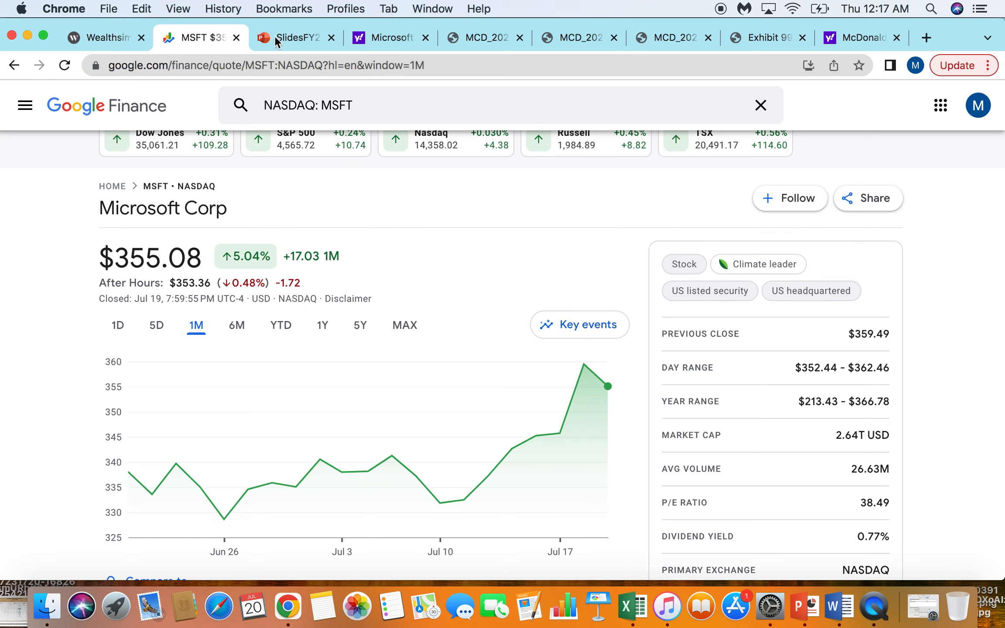
pyautogui.moveTo(284, 42)
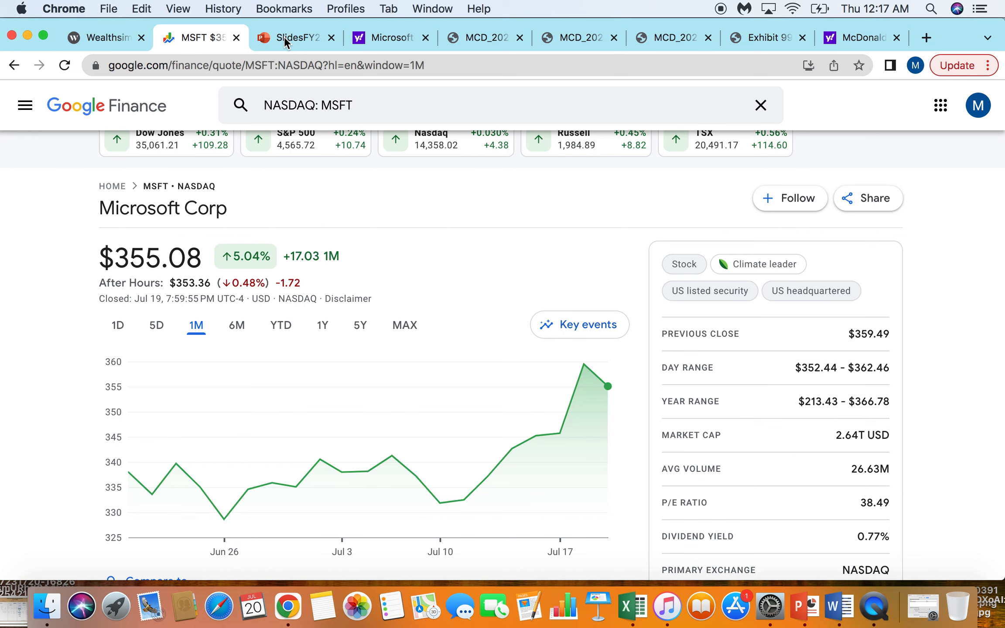
pyautogui.click(291, 37)
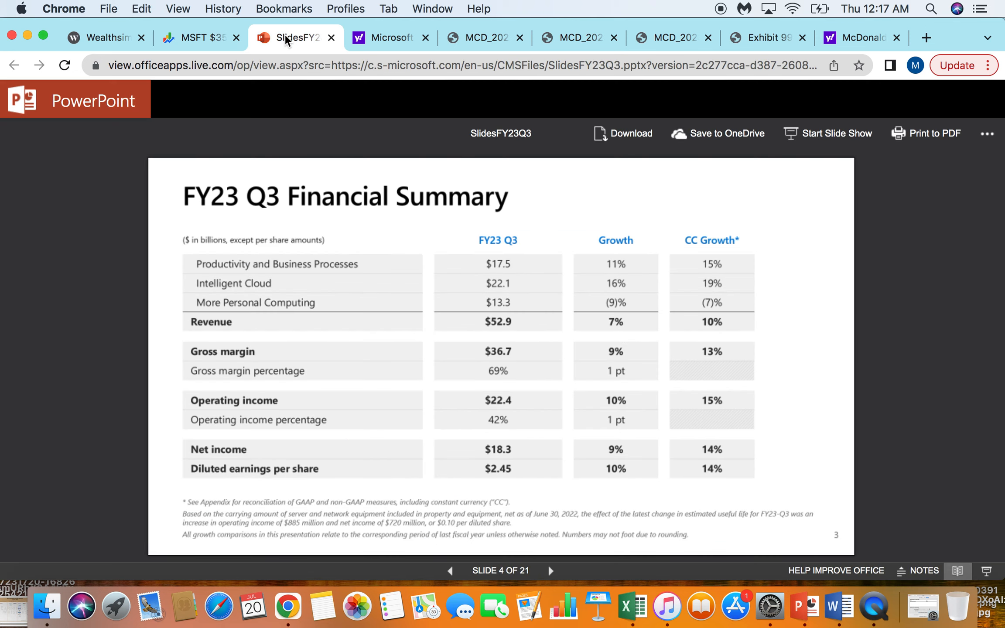
pyautogui.moveTo(867, 318)
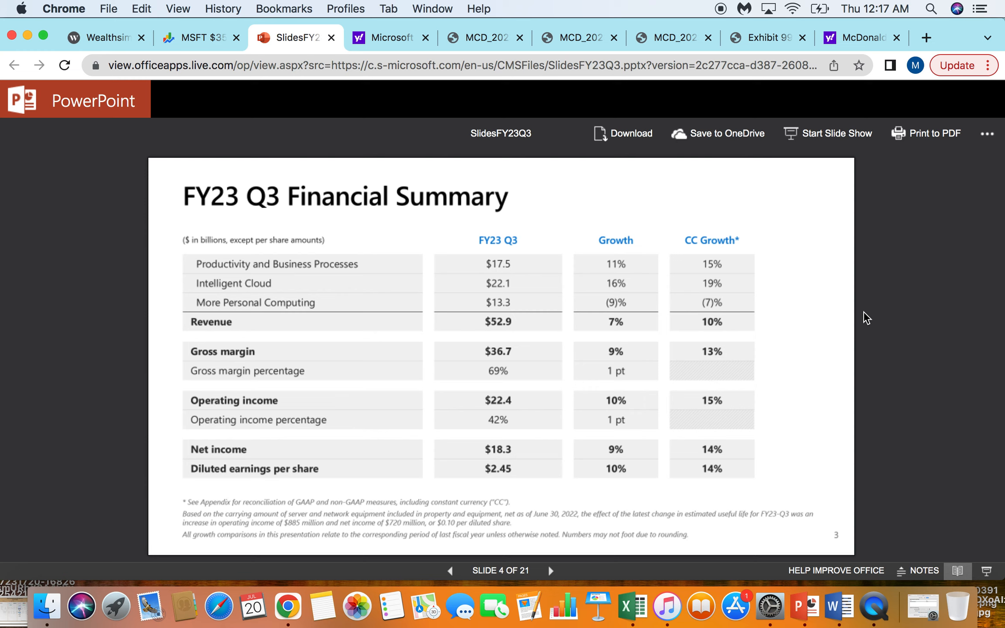
pyautogui.moveTo(518, 394)
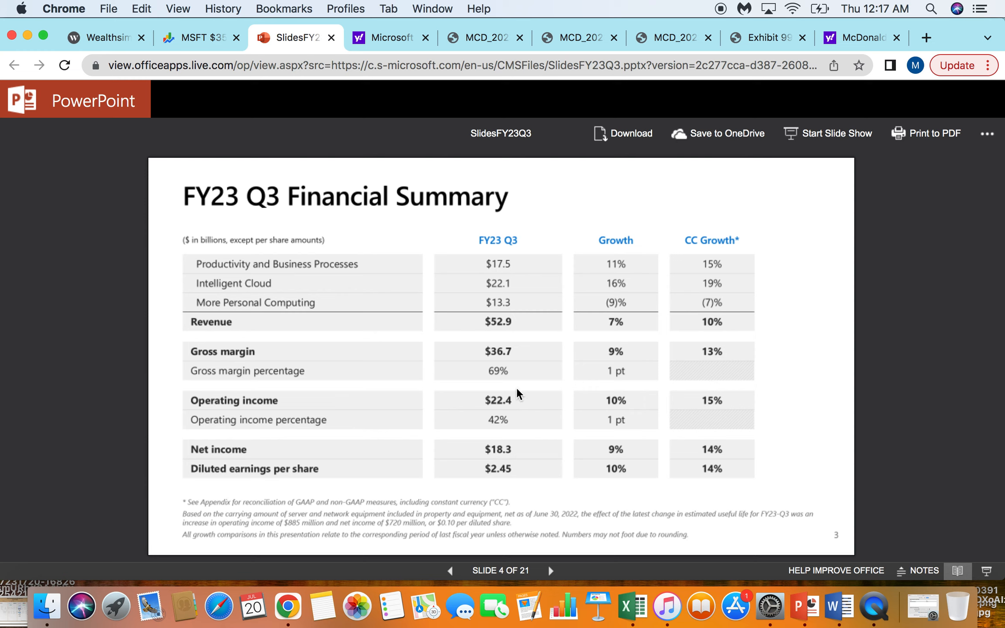
pyautogui.moveTo(505, 379)
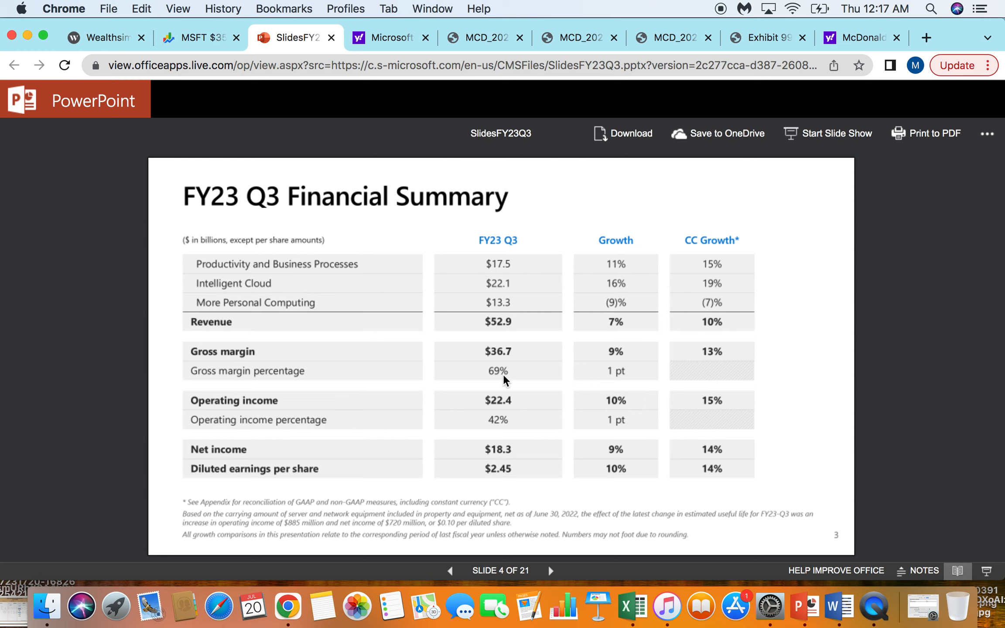
pyautogui.moveTo(465, 429)
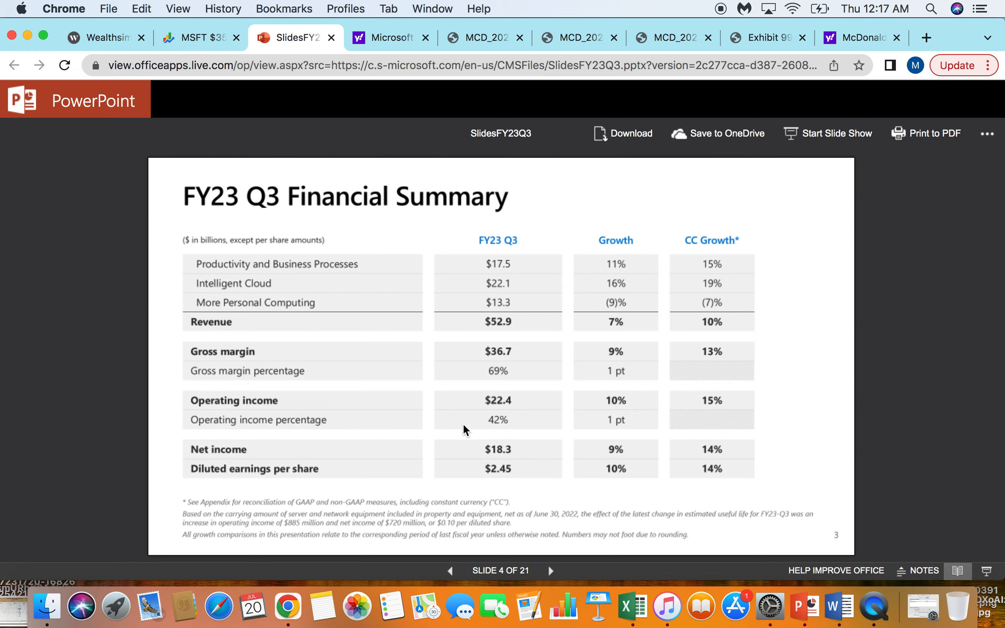
pyautogui.moveTo(489, 454)
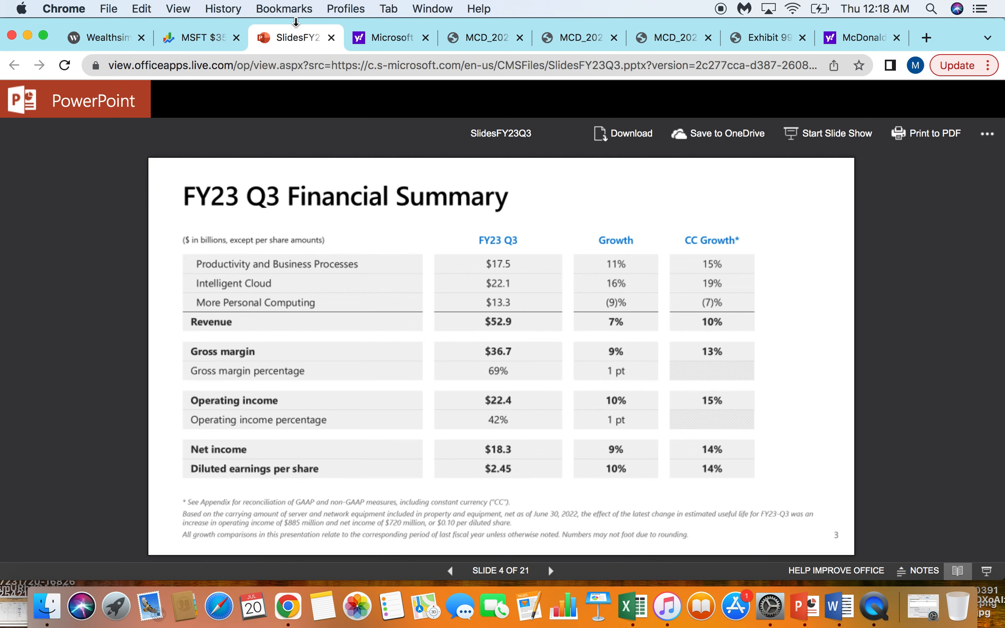
pyautogui.click(193, 37)
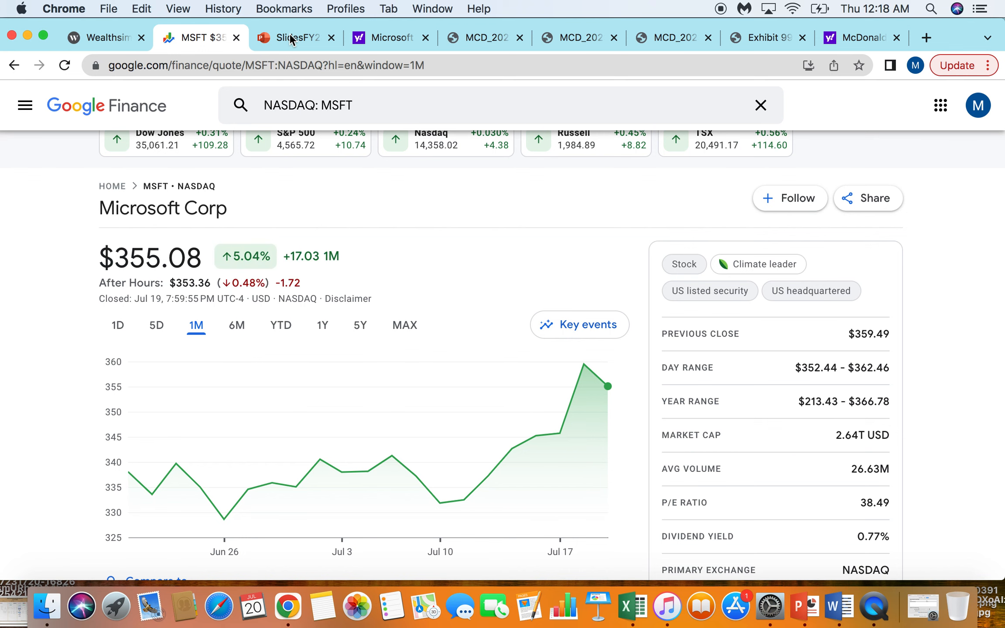
pyautogui.click(294, 37)
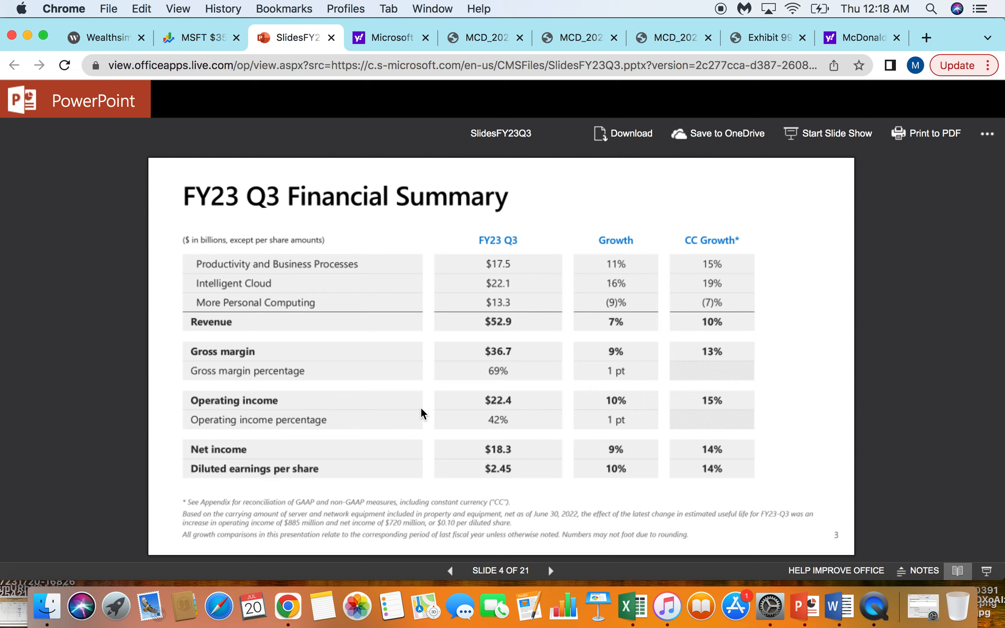
pyautogui.moveTo(383, 32)
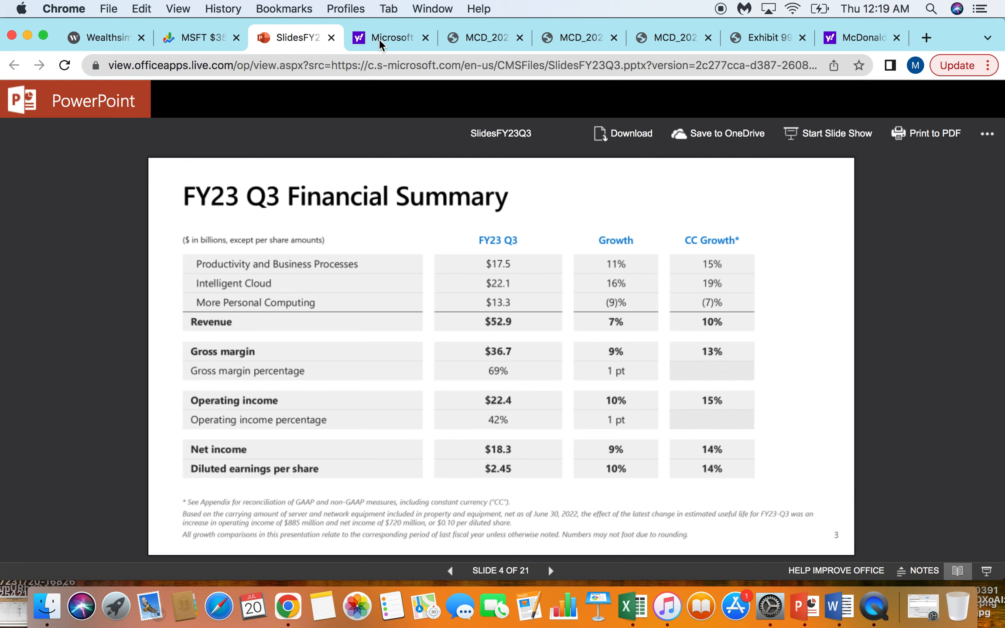
pyautogui.moveTo(474, 463)
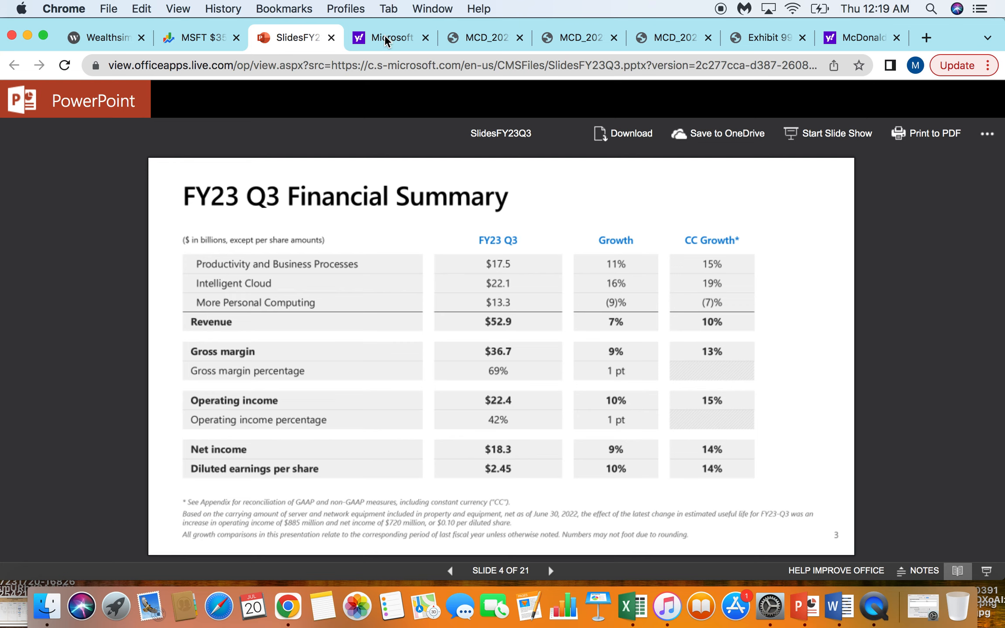
pyautogui.click(388, 38)
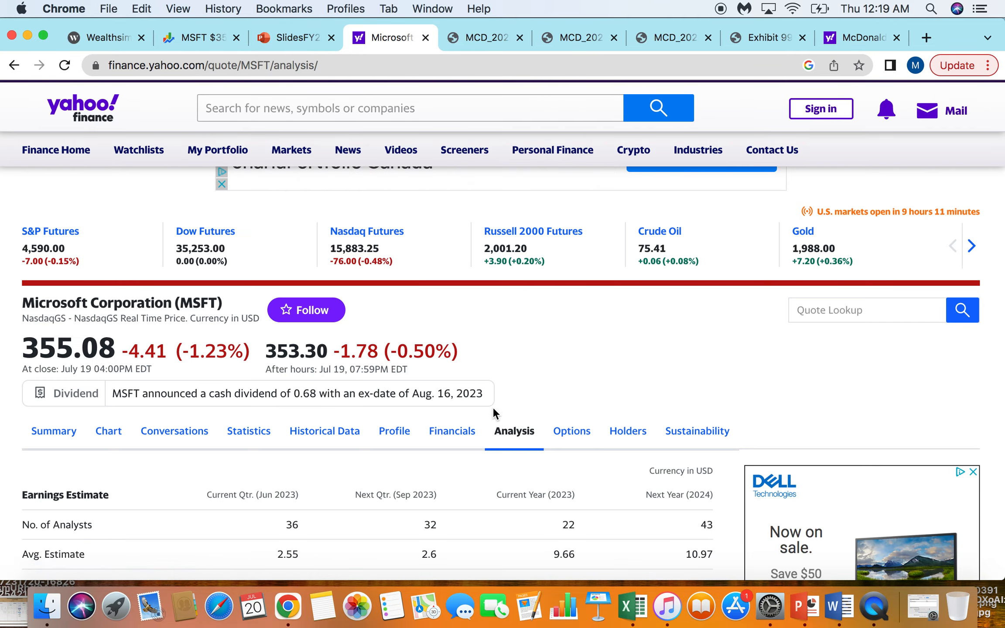
pyautogui.scroll(-3)
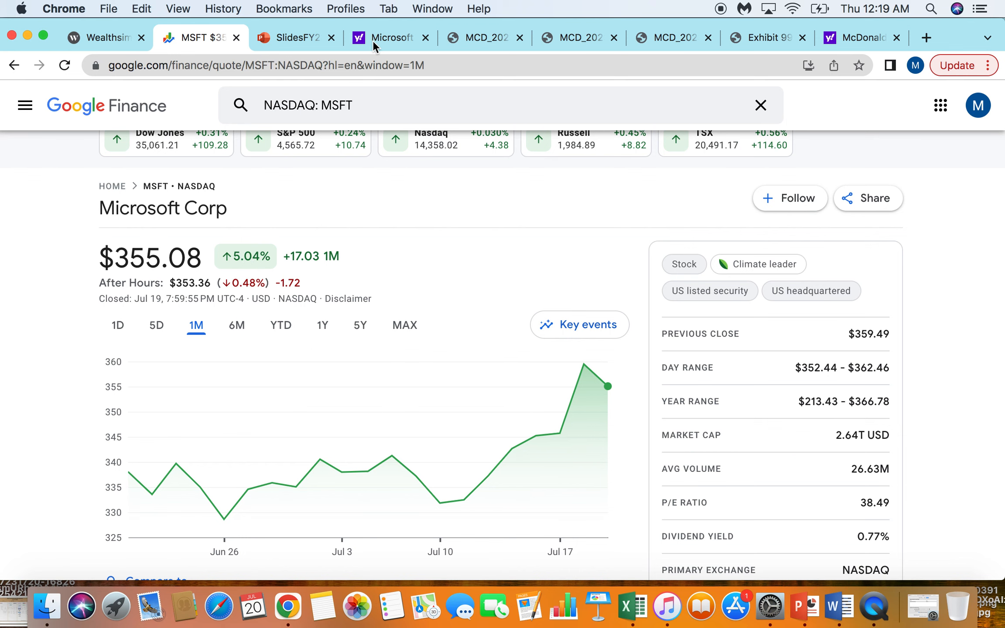
pyautogui.click(390, 37)
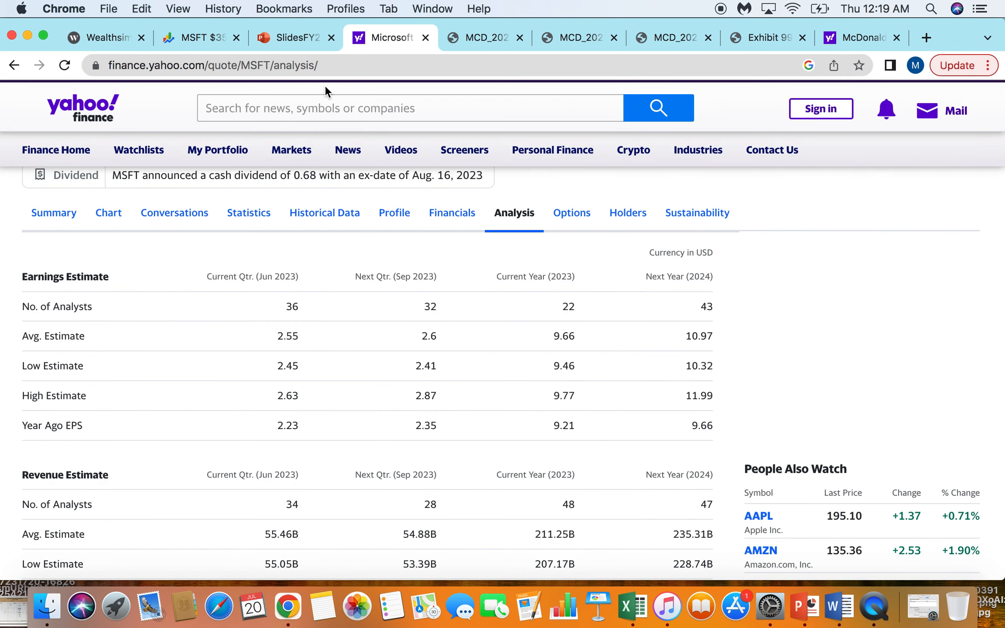
pyautogui.click(196, 37)
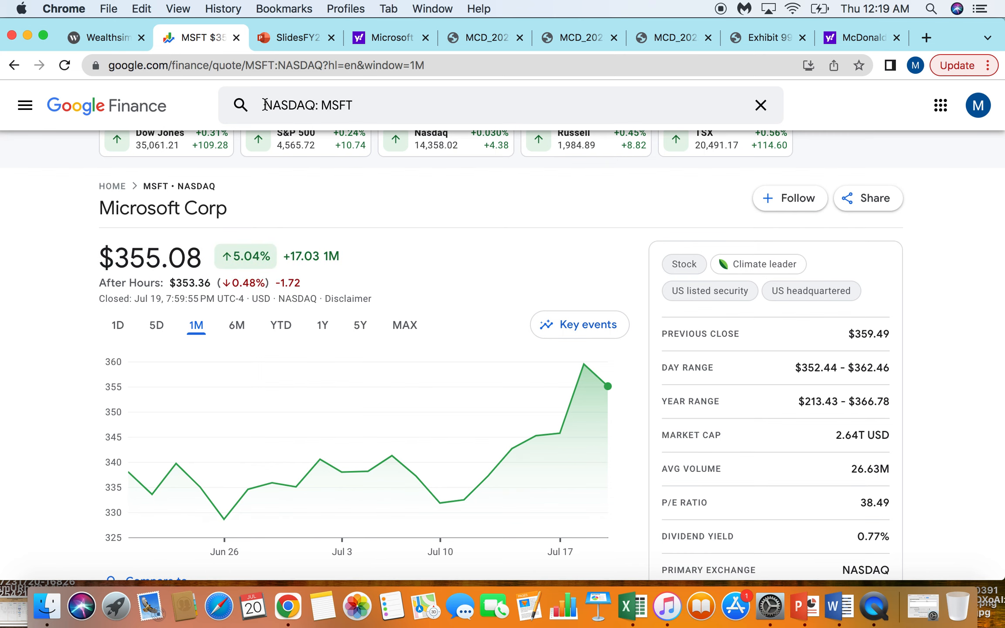
pyautogui.moveTo(838, 560)
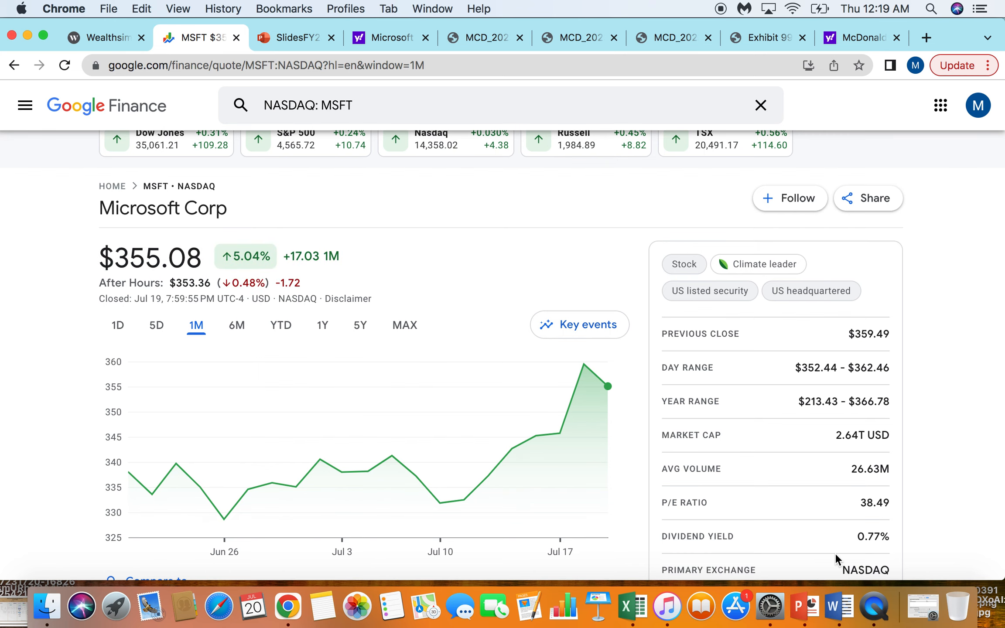
pyautogui.scroll(-3)
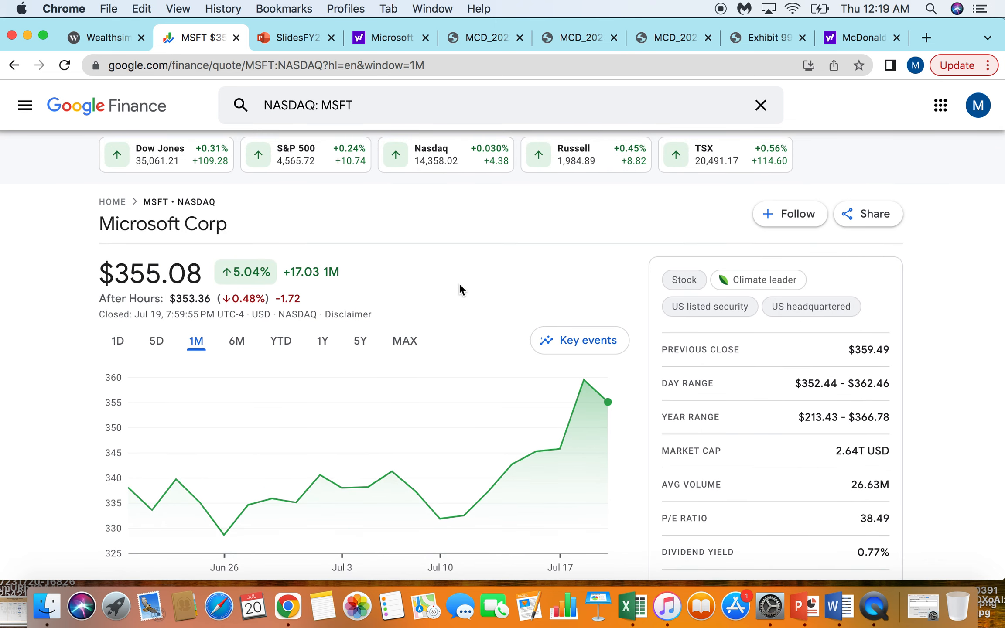
pyautogui.moveTo(368, 213)
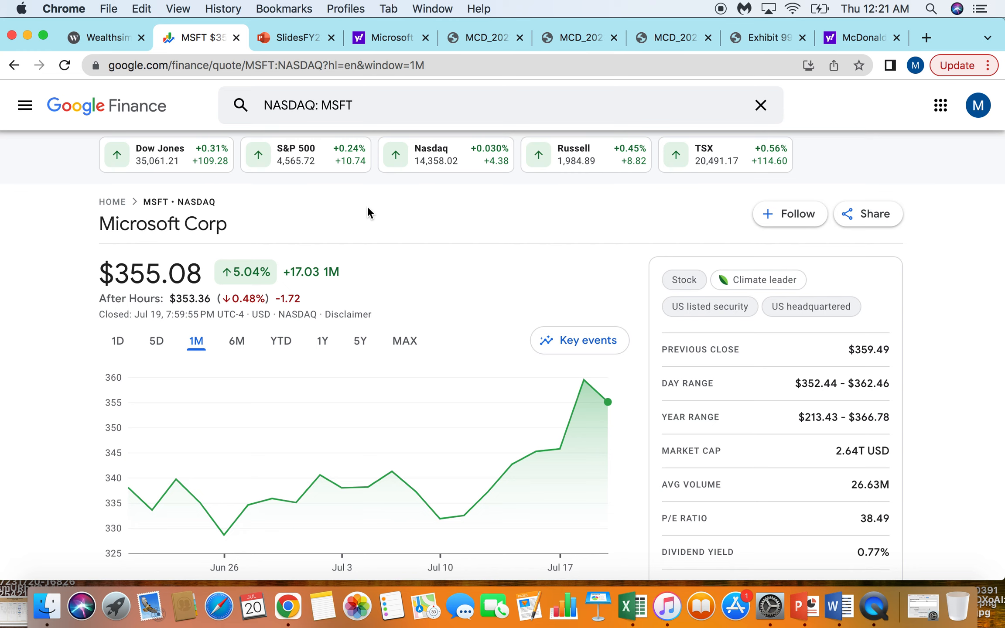
pyautogui.moveTo(103, 37)
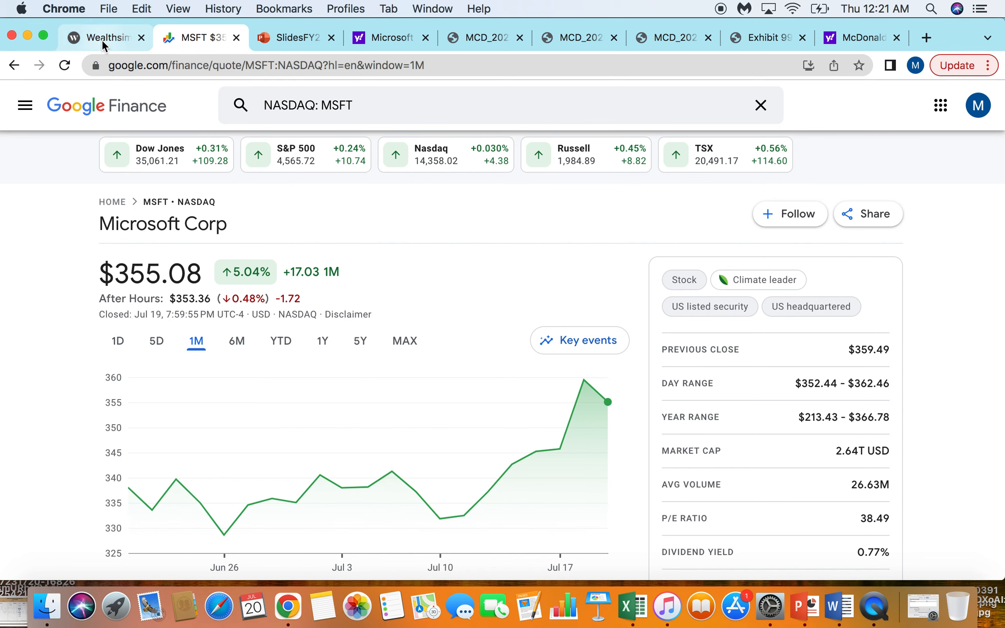
# Return to the MSFT trading page and review its one-year performance (+35.39%)
pyautogui.click(96, 37)
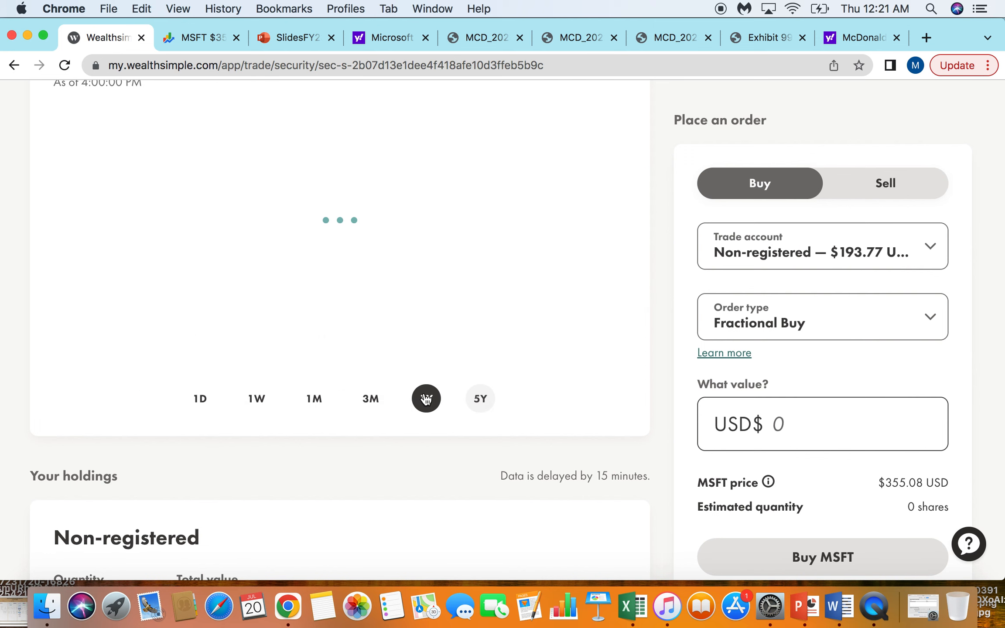
pyautogui.click(426, 398)
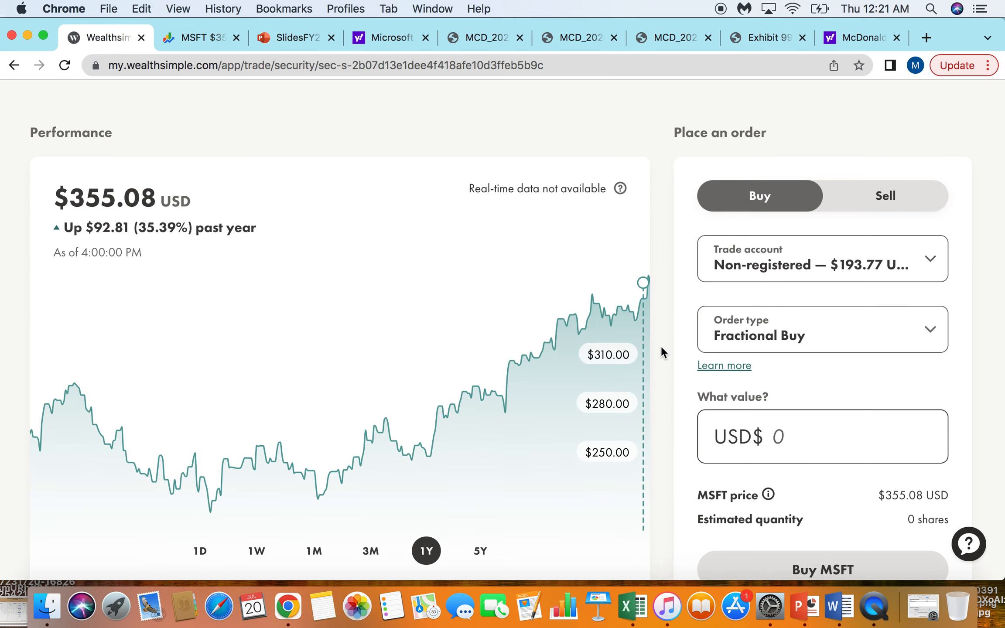
pyautogui.scroll(3)
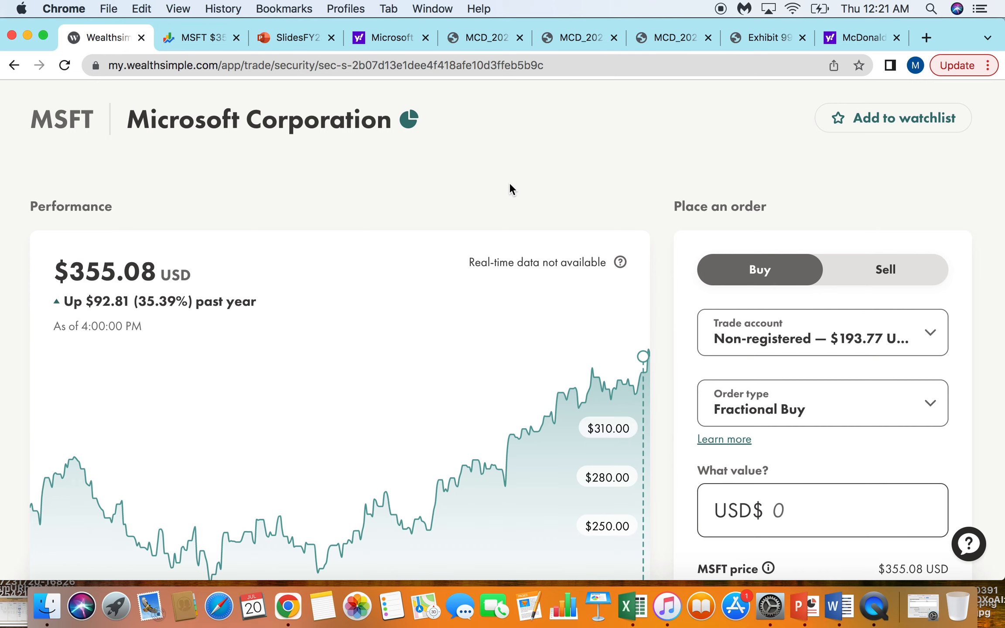
pyautogui.moveTo(495, 102)
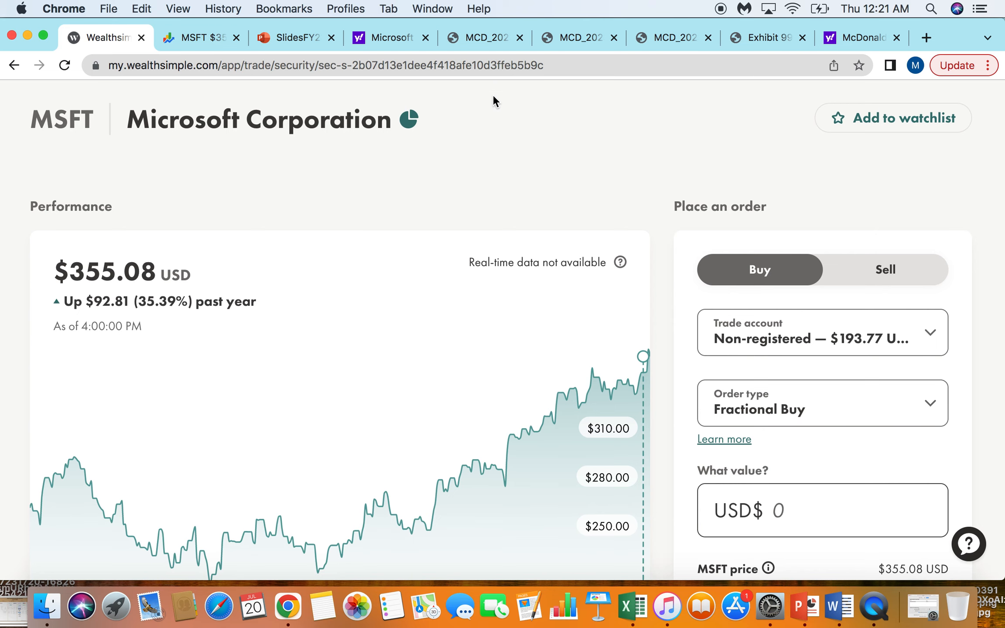
pyautogui.scroll(-3)
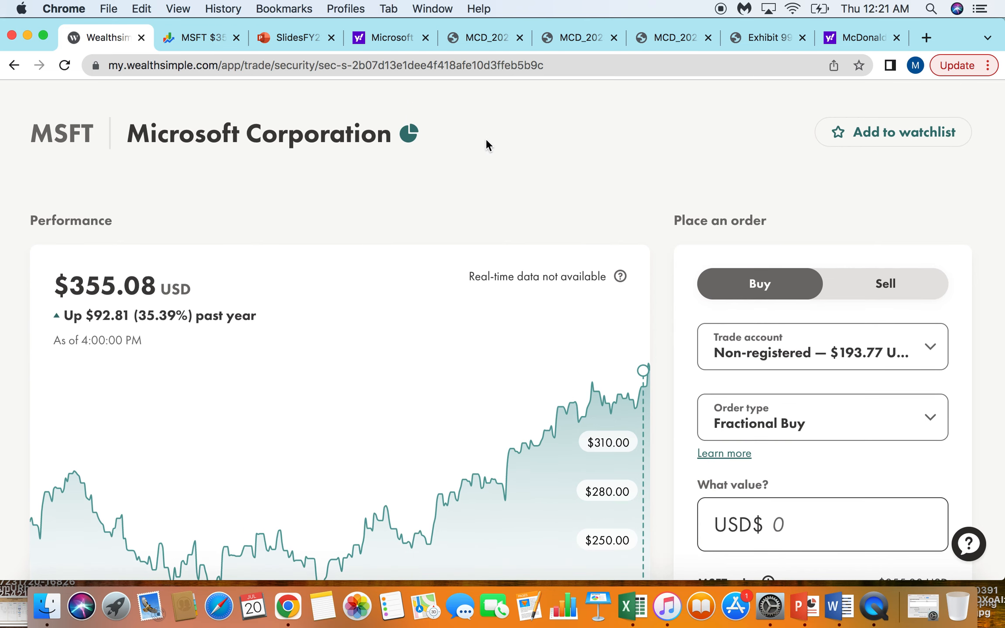
pyautogui.moveTo(494, 174)
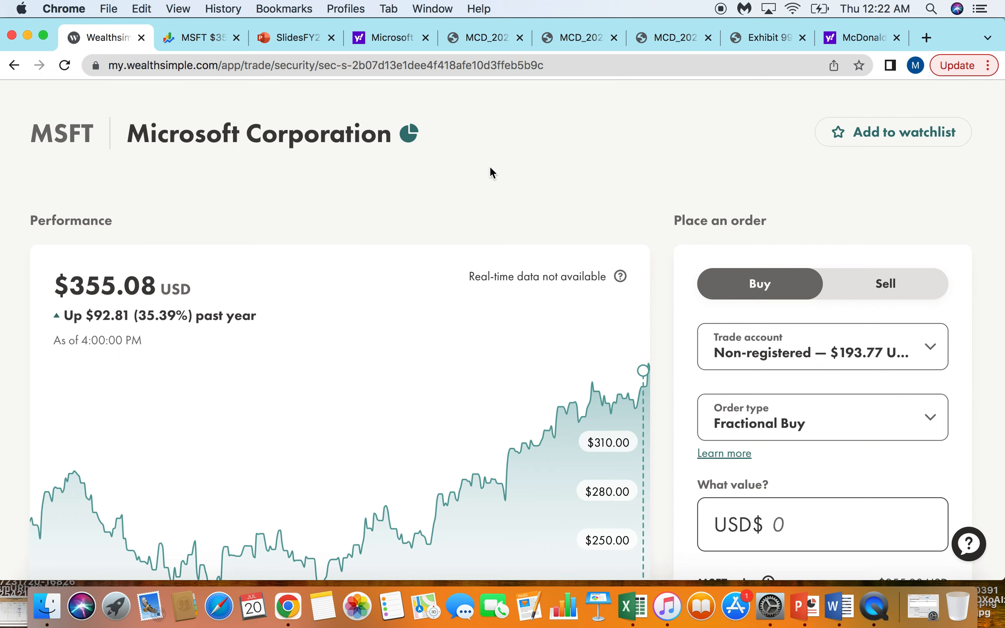
pyautogui.moveTo(530, 188)
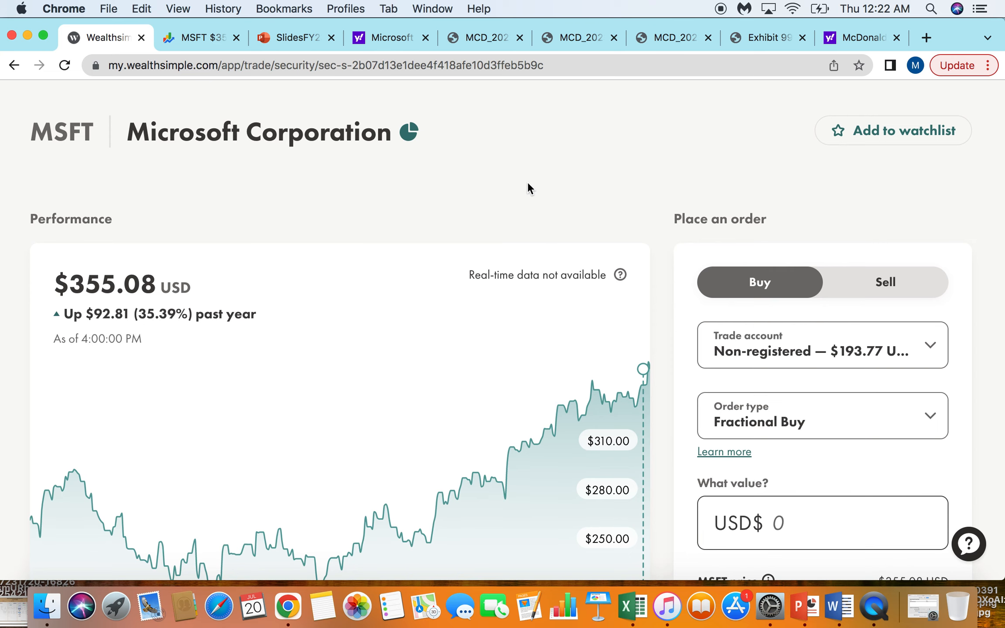
pyautogui.scroll(-3)
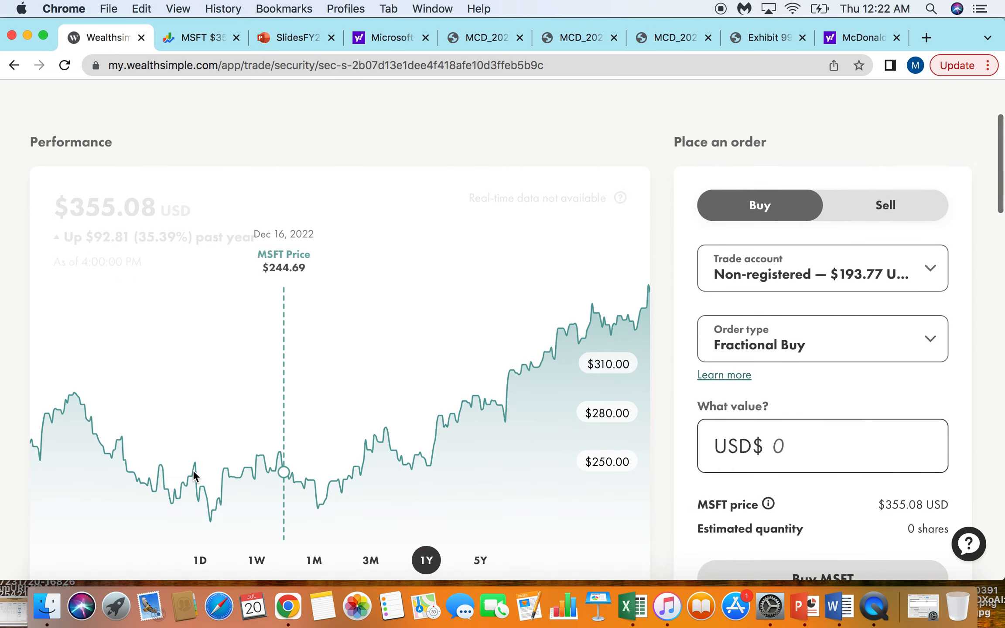
pyautogui.moveTo(464, 566)
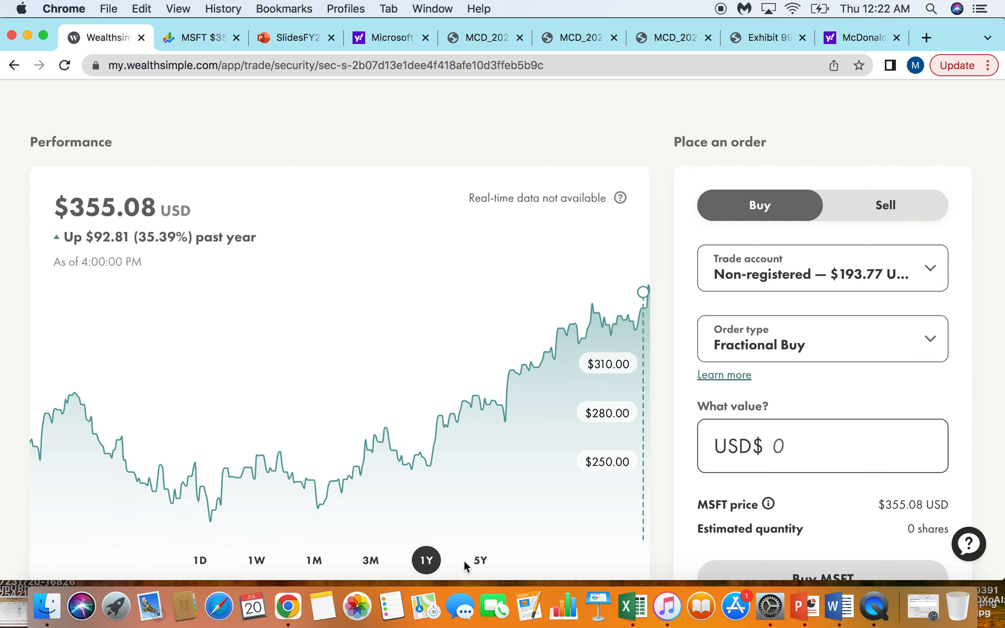
# Switch the MSFT chart to the five-year range and review the holdings below it
pyautogui.click(479, 560)
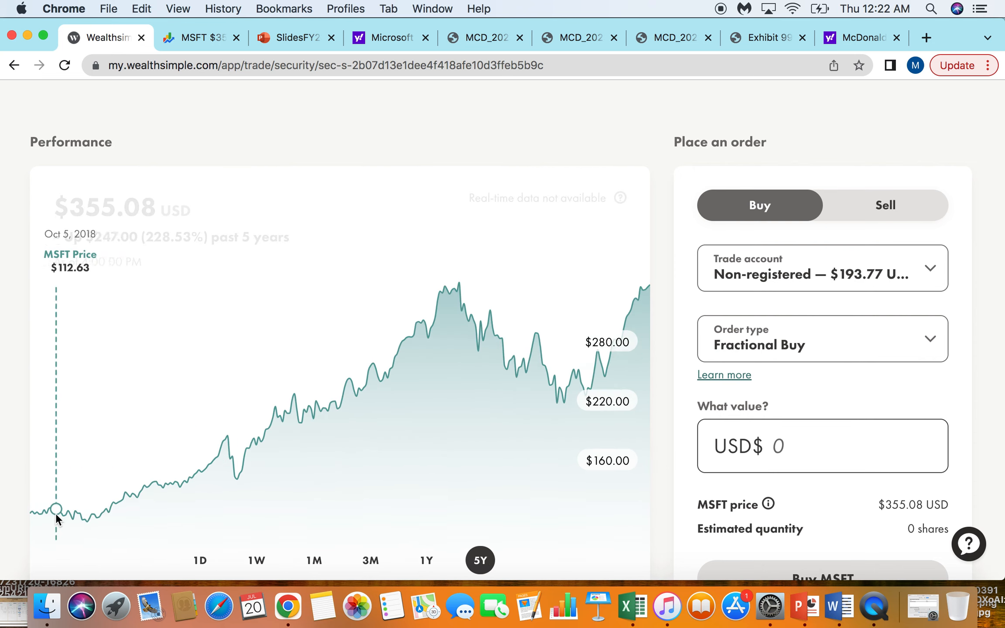
pyautogui.moveTo(58, 519)
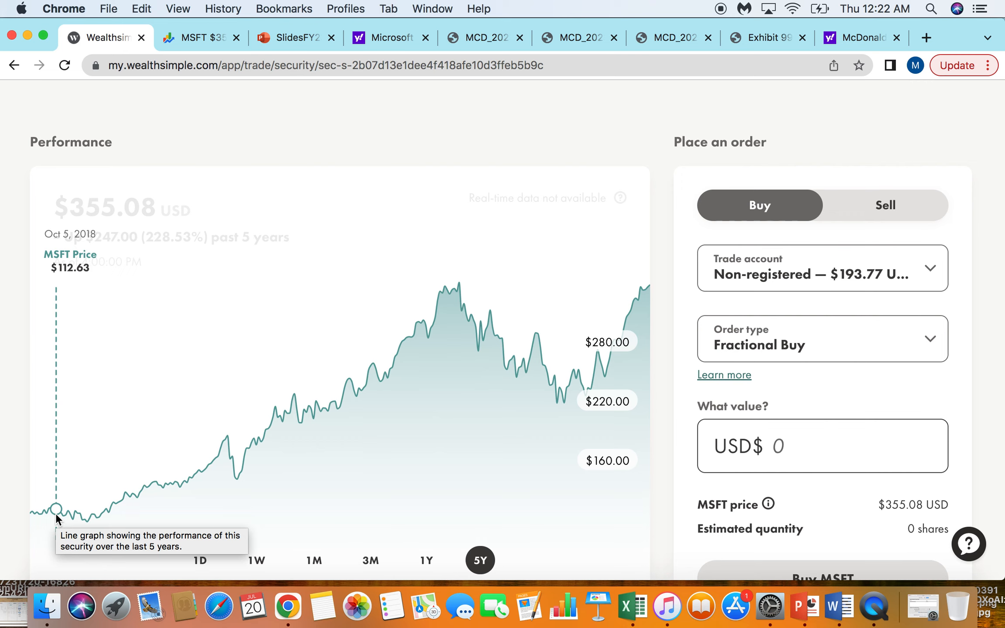
pyautogui.moveTo(393, 433)
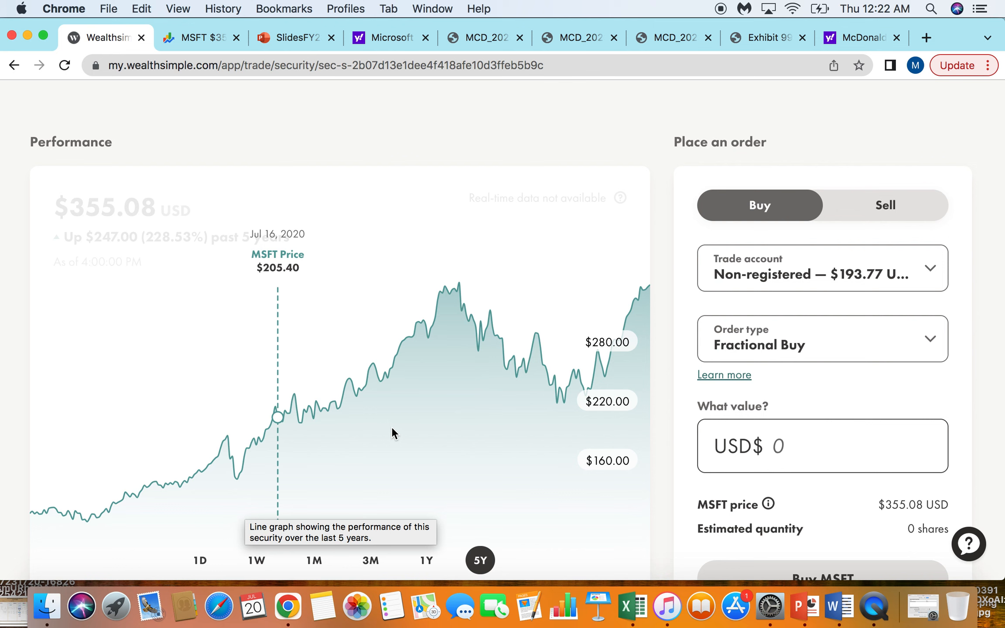
pyautogui.scroll(3)
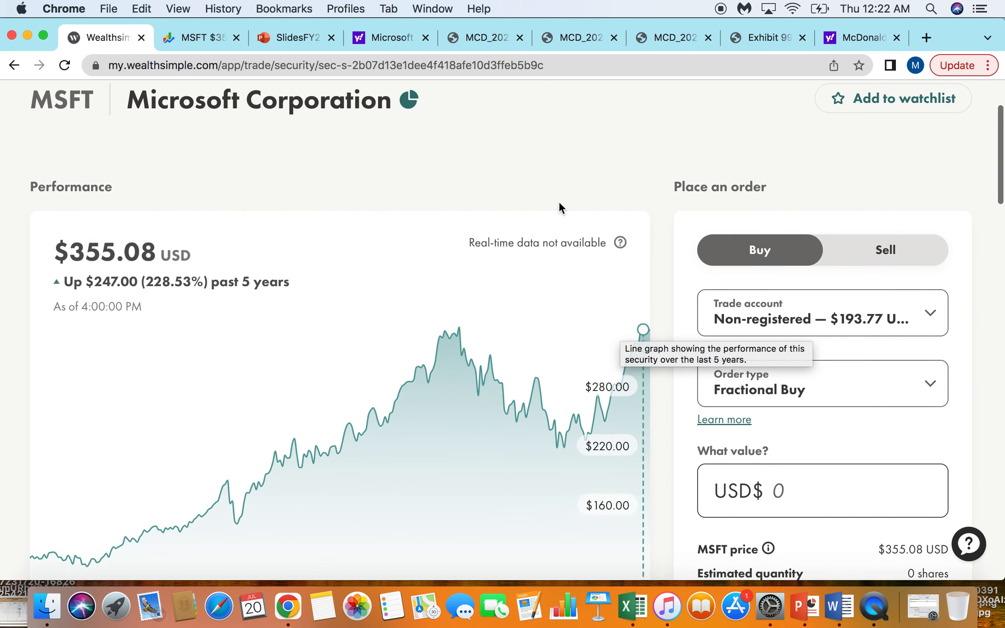
pyautogui.scroll(-3)
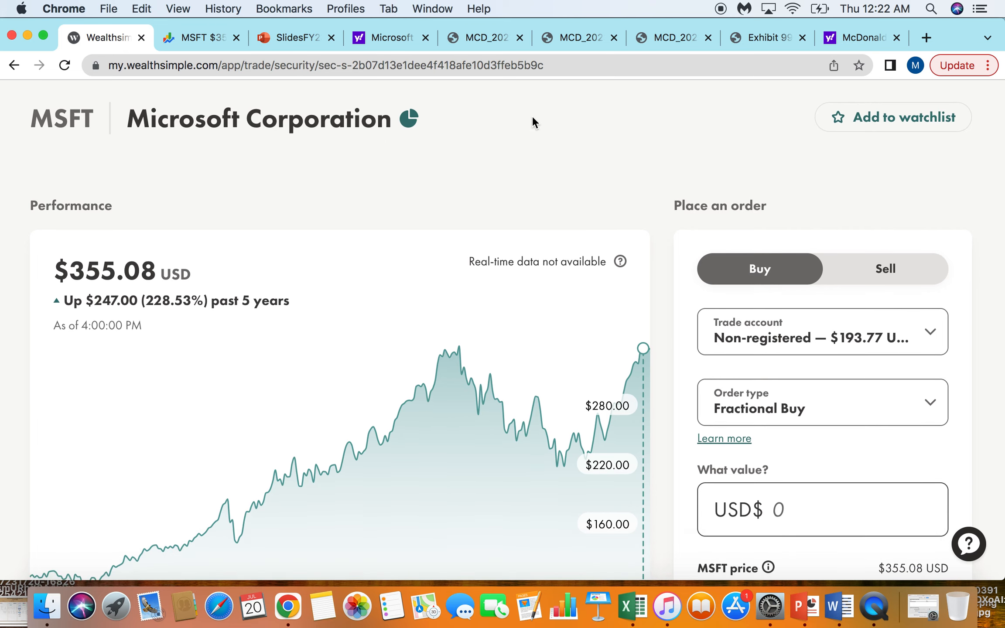
pyautogui.scroll(3)
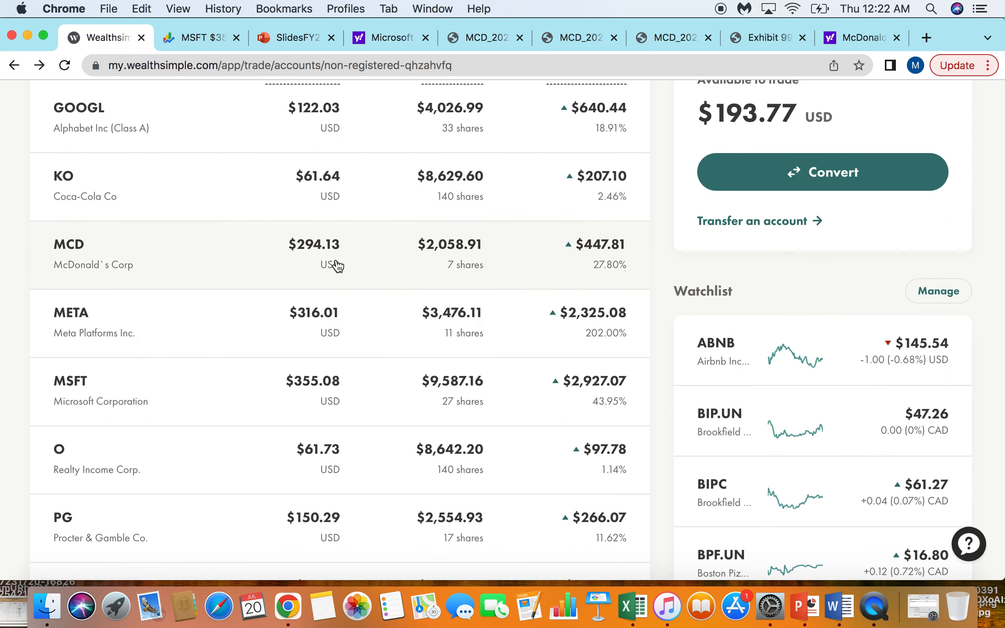
# Open the MCD holding and review its five-year chart and holding details
pyautogui.scroll(-3)
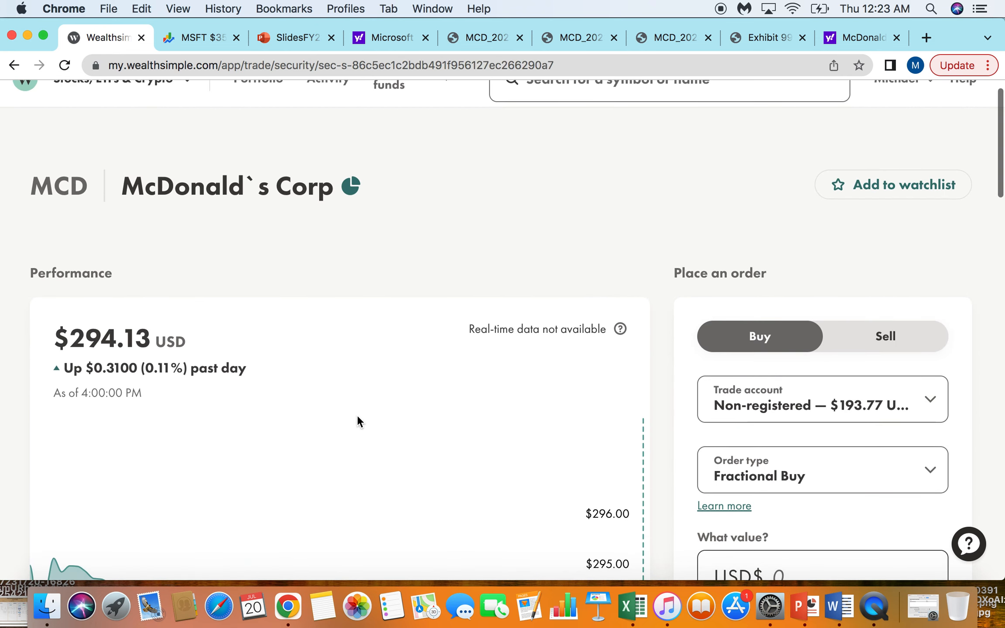
pyautogui.scroll(-3)
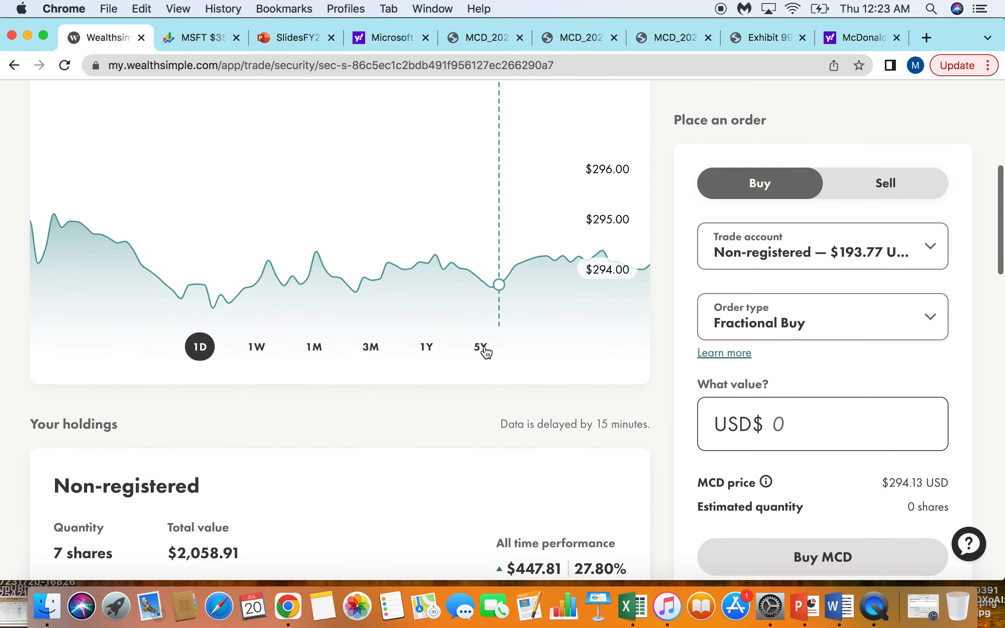
pyautogui.click(479, 347)
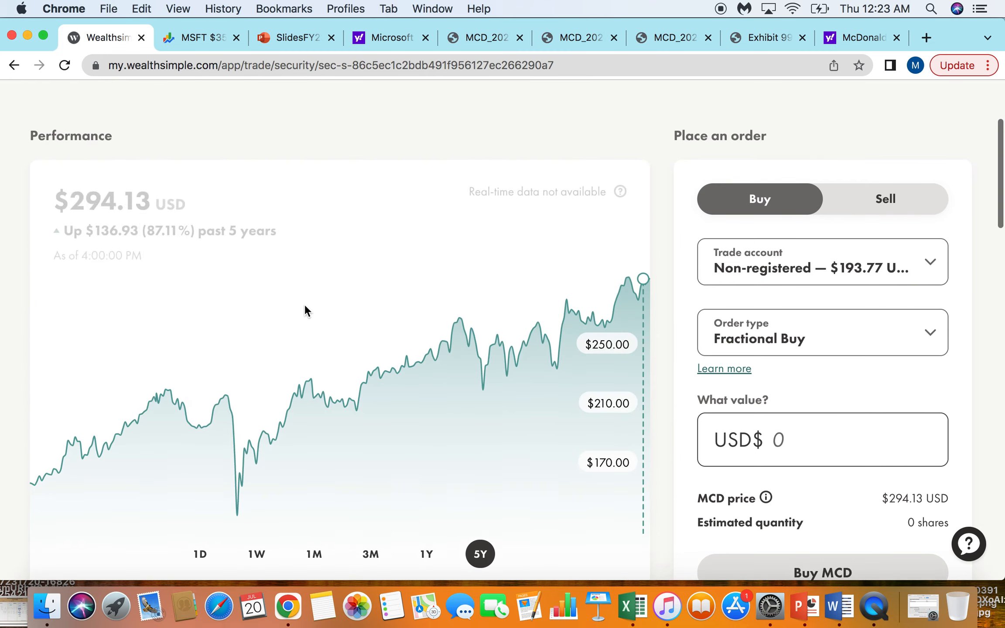
pyautogui.moveTo(200, 455)
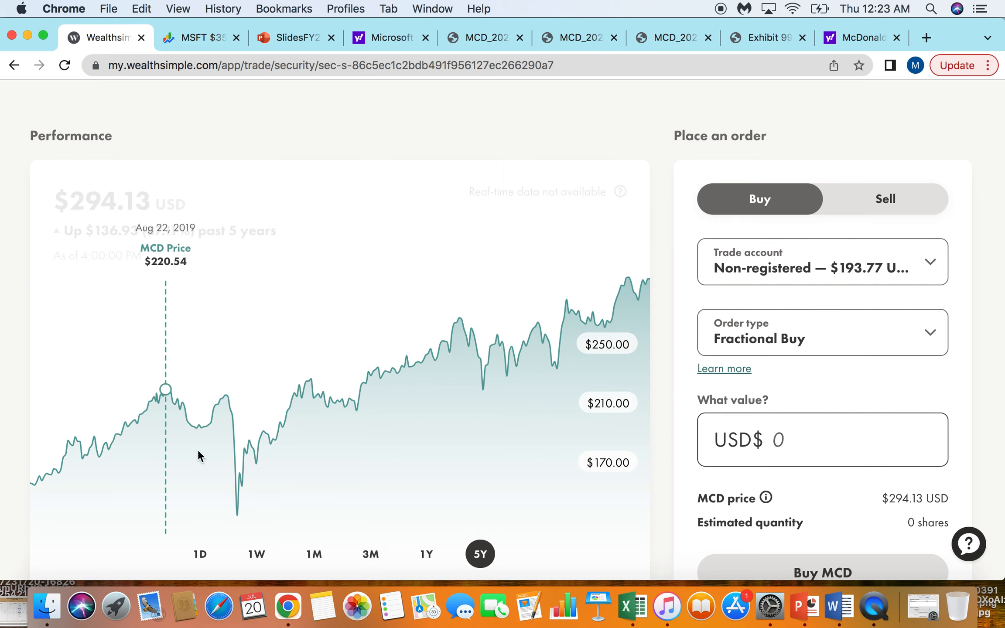
pyautogui.moveTo(236, 452)
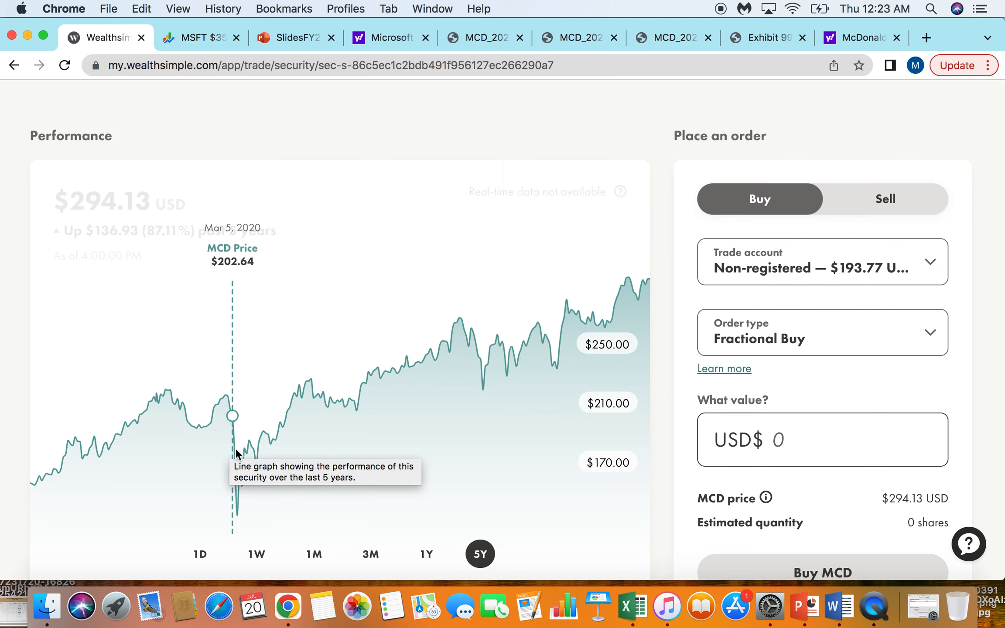
pyautogui.moveTo(236, 455)
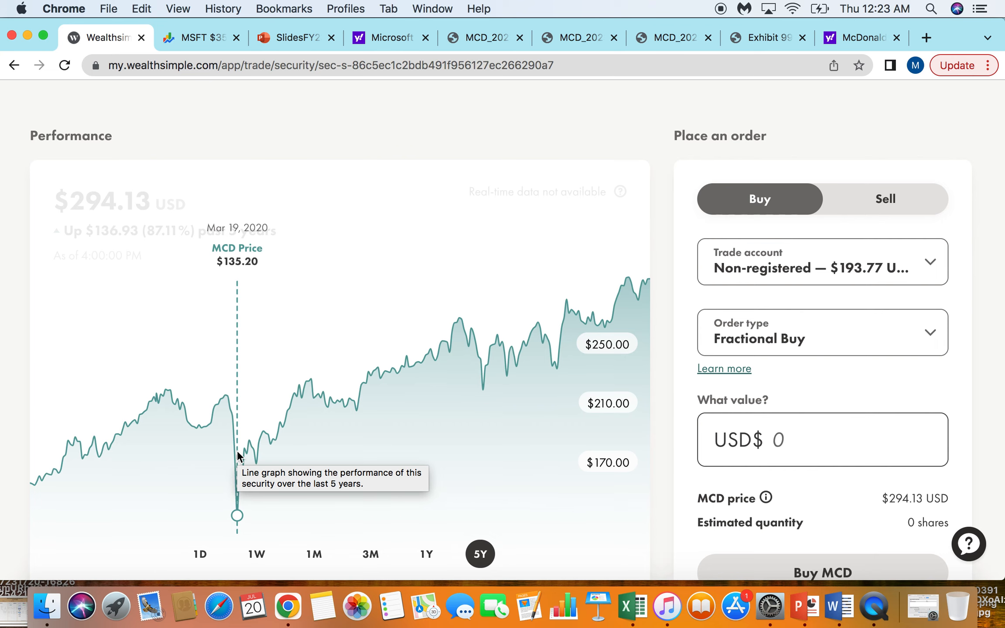
pyautogui.moveTo(230, 436)
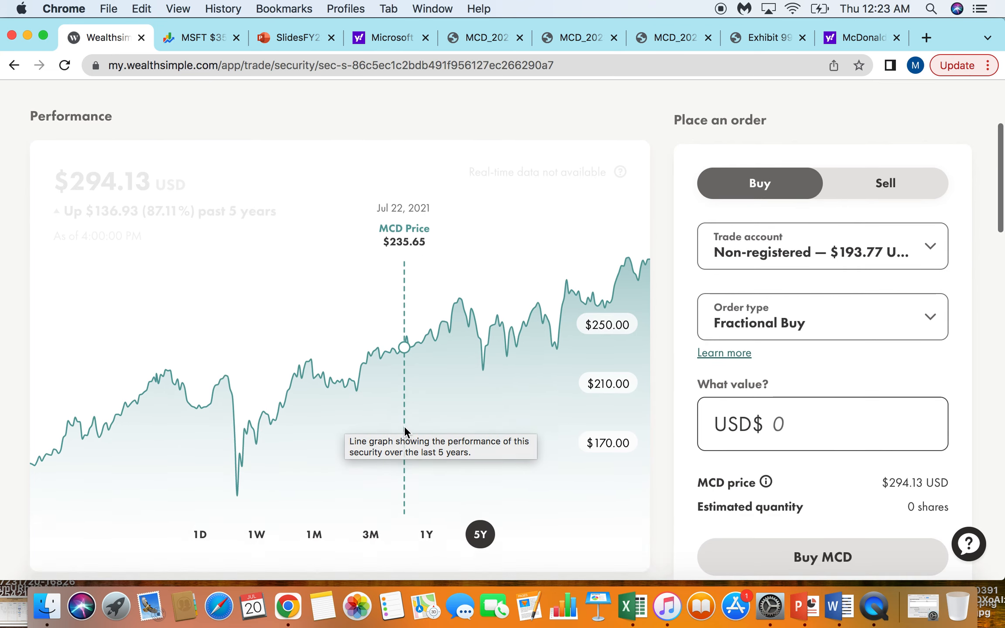
pyautogui.scroll(-3)
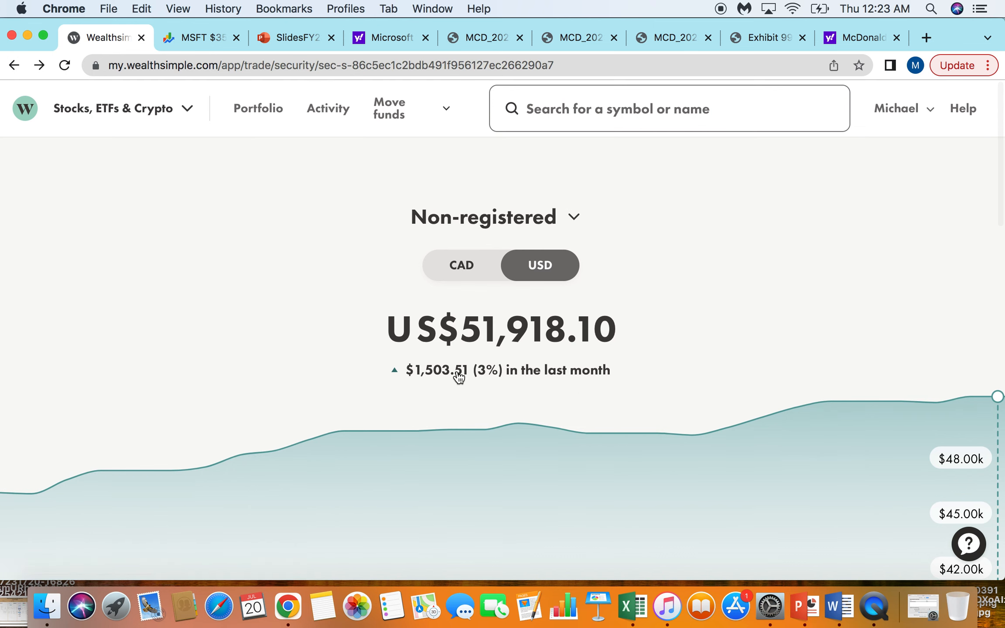
pyautogui.scroll(-3)
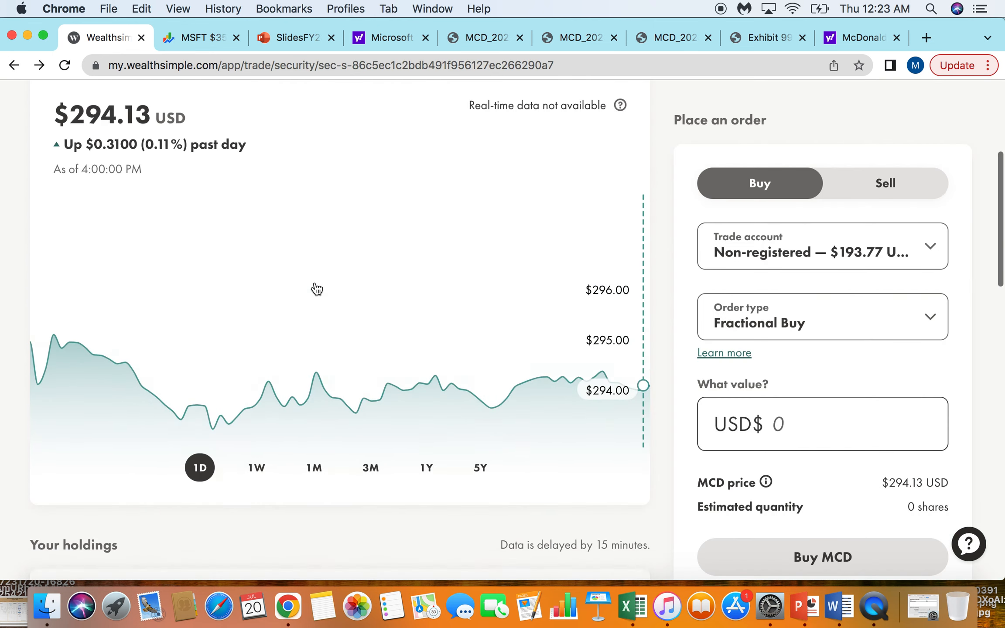
pyautogui.scroll(3)
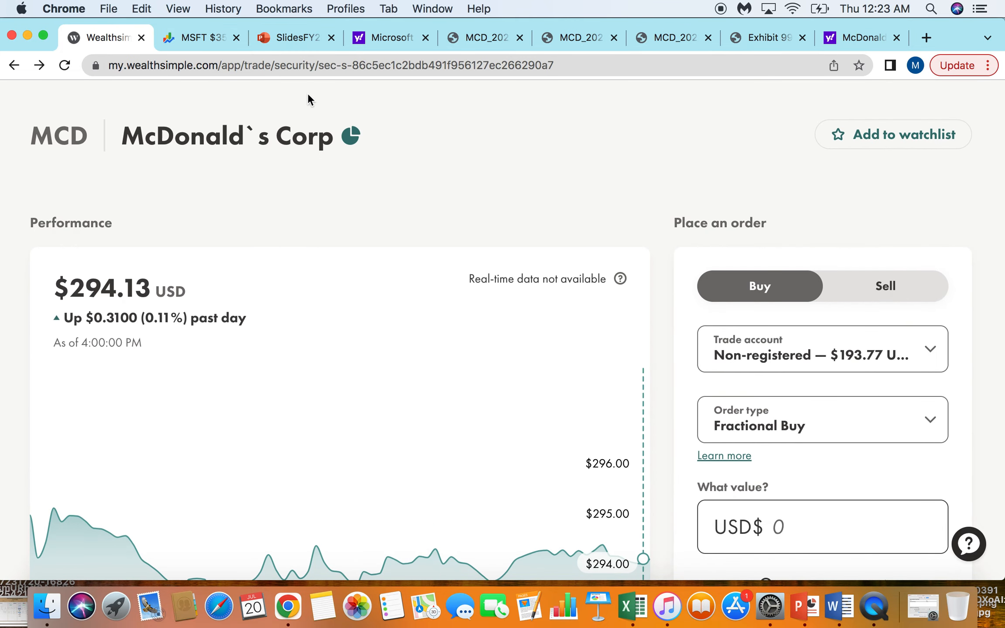
pyautogui.scroll(-3)
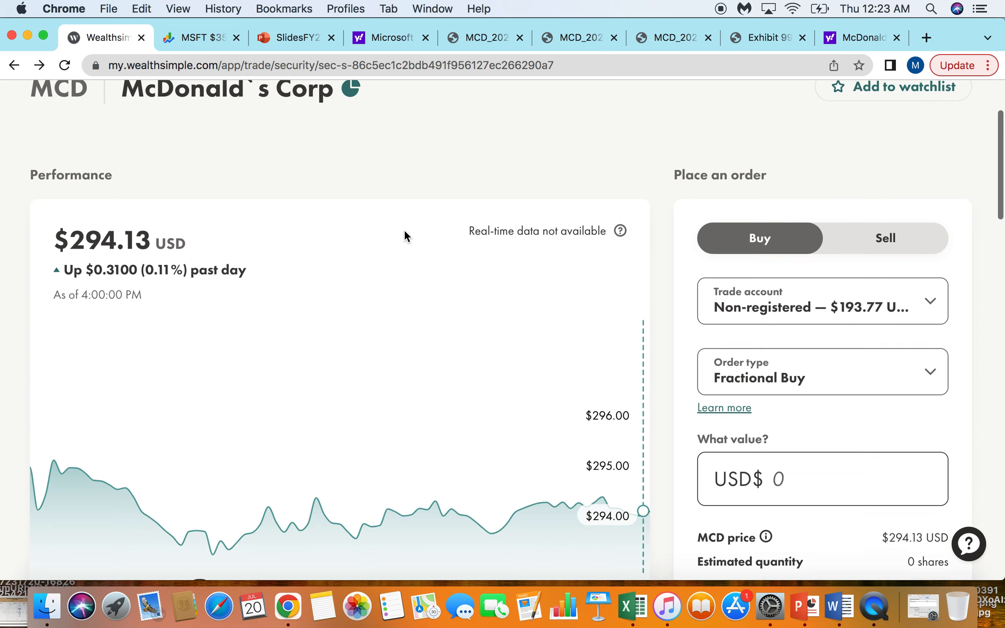
pyautogui.scroll(3)
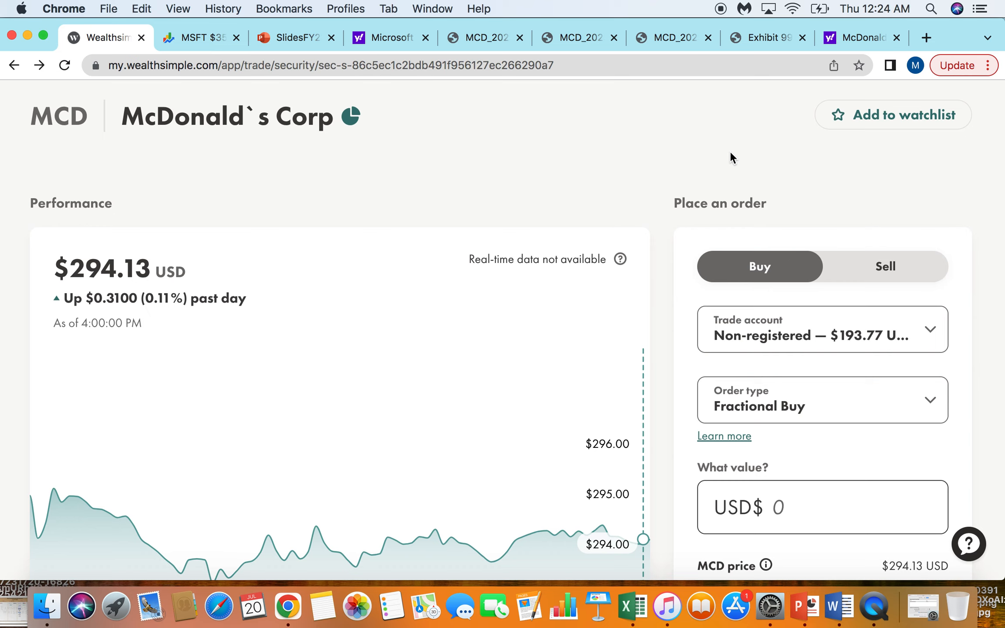
pyautogui.moveTo(609, 220)
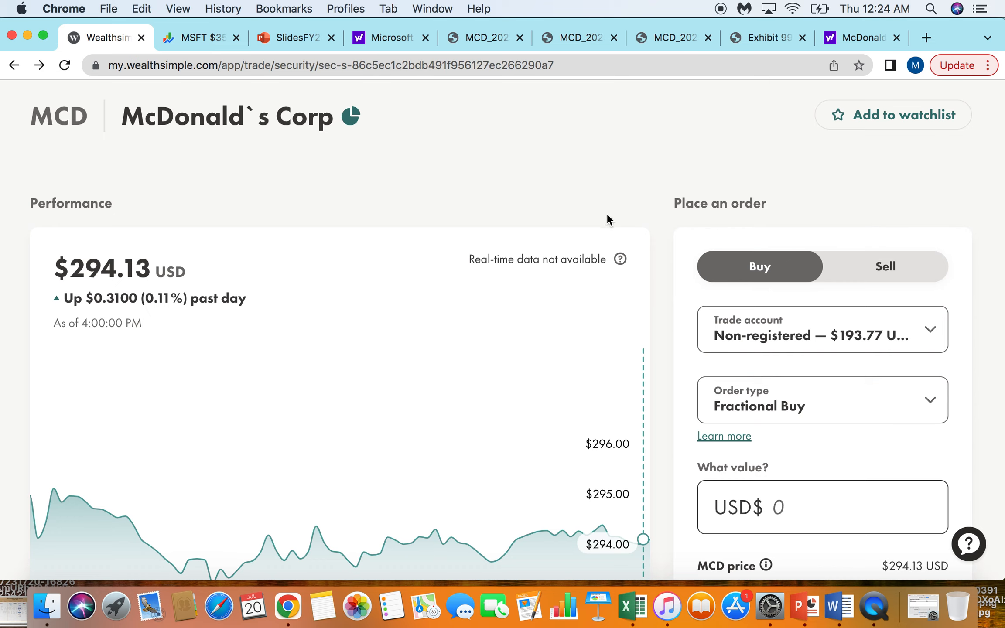
# Bring back McDonald's five-year chart showing $294.13, up 87.11%
pyautogui.scroll(-3)
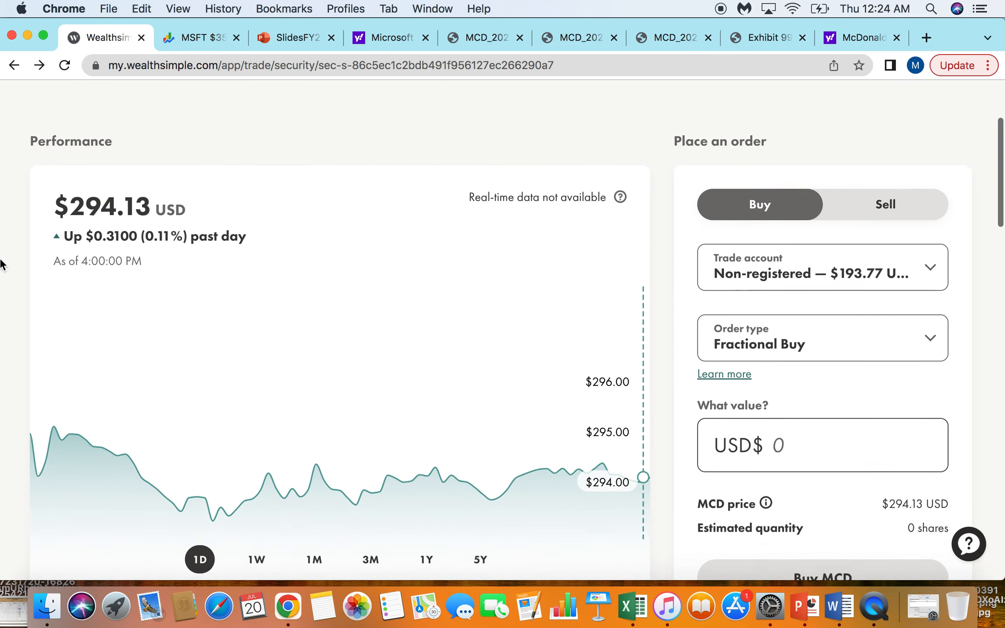
pyautogui.click(480, 559)
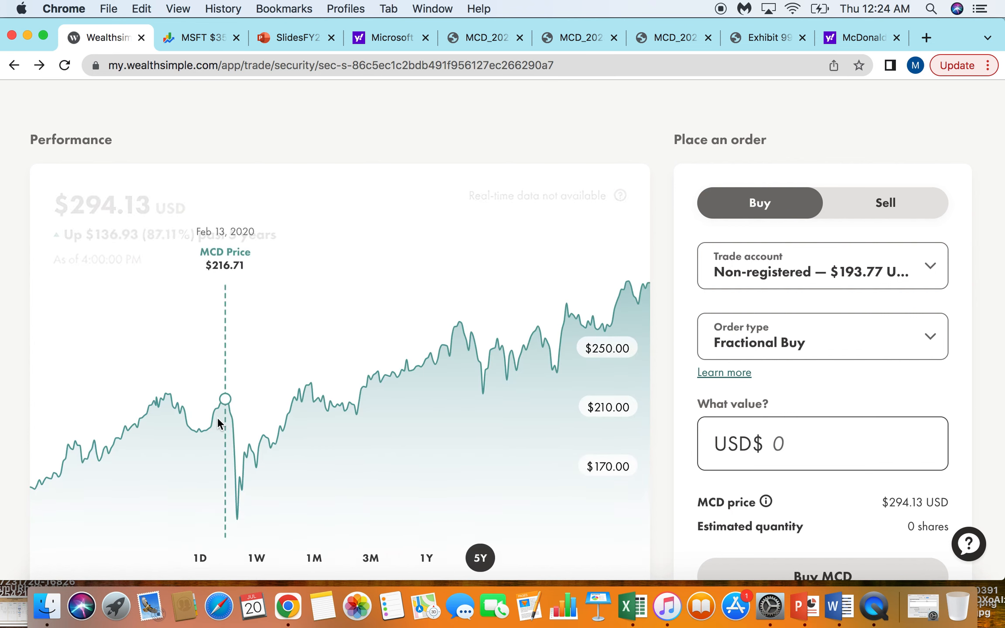
pyautogui.moveTo(218, 422)
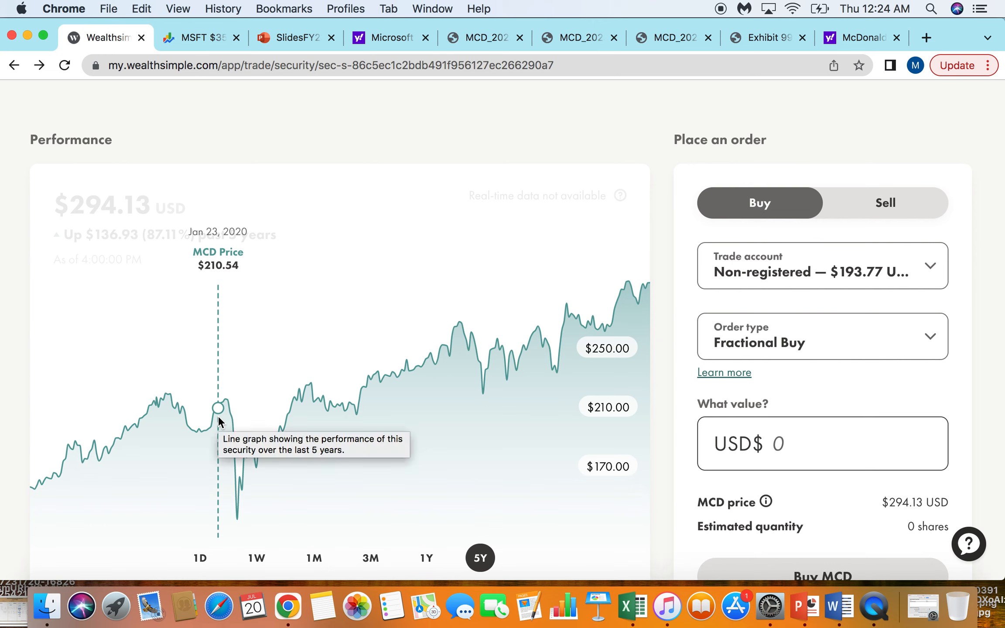
pyautogui.moveTo(26, 473)
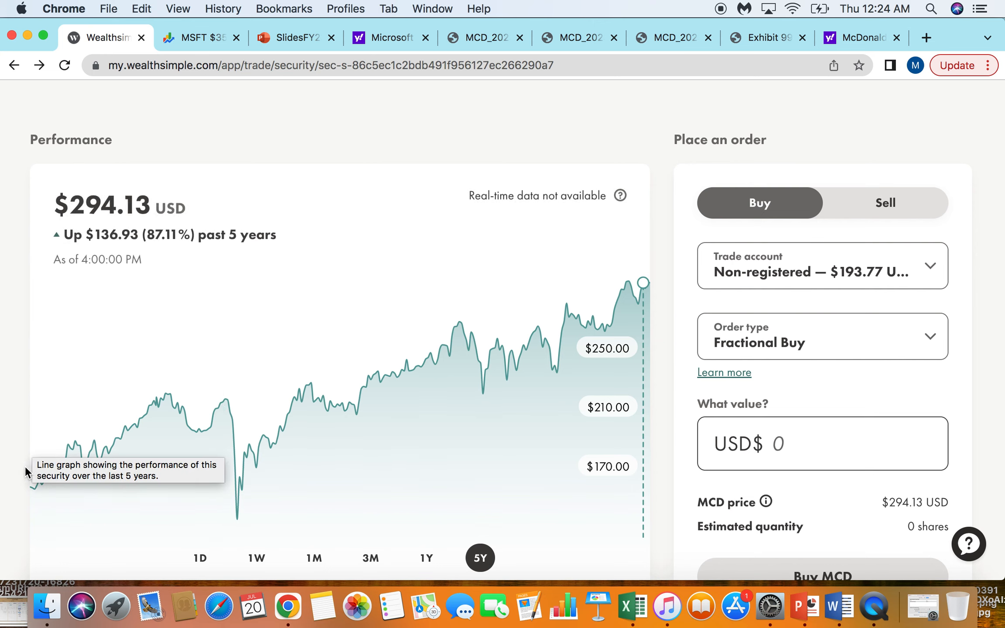
pyautogui.moveTo(152, 422)
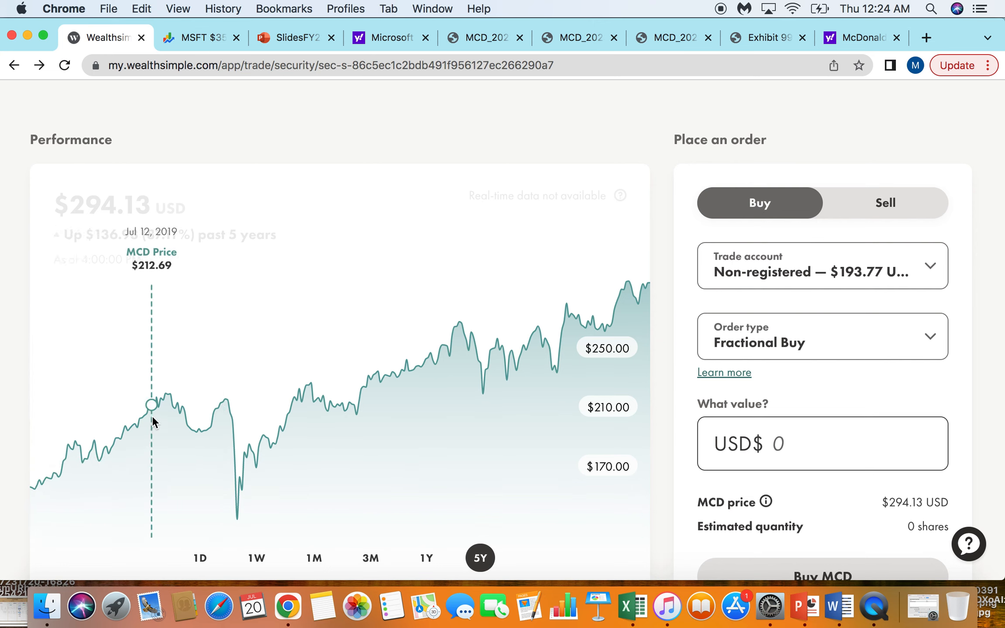
pyautogui.moveTo(170, 420)
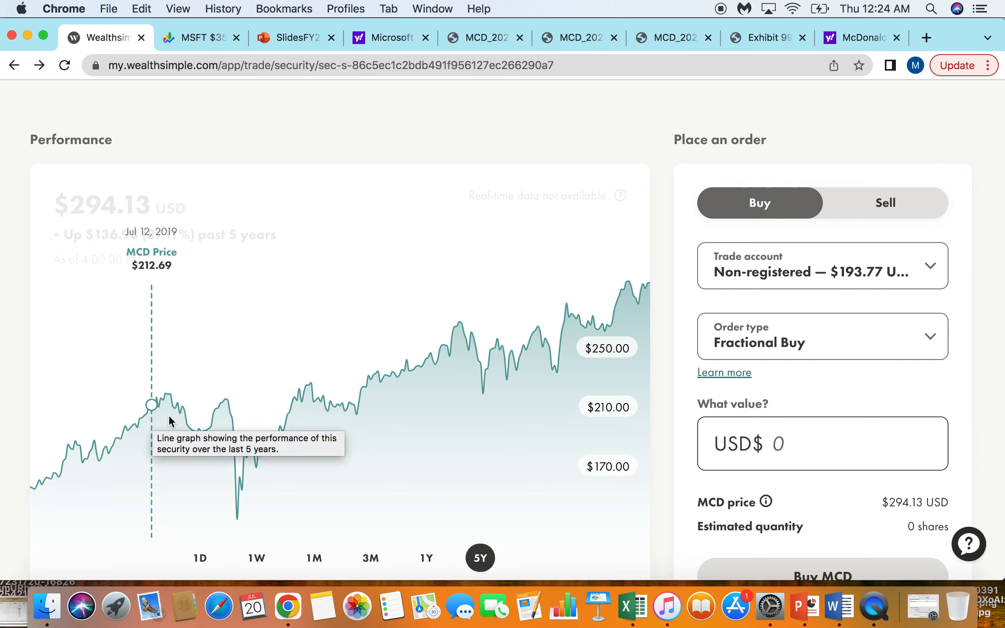
pyautogui.moveTo(594, 323)
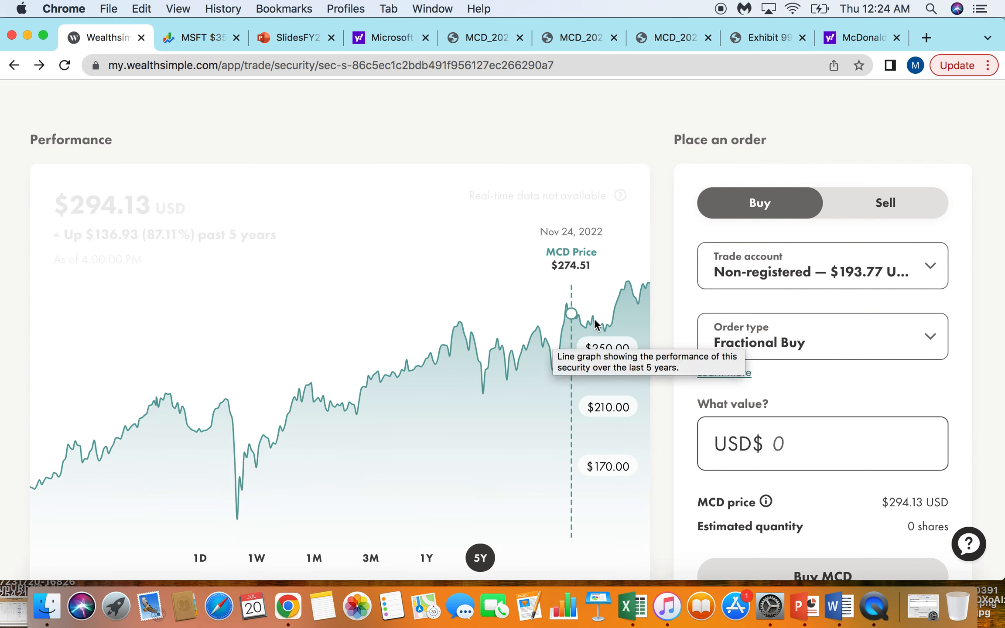
pyautogui.moveTo(667, 298)
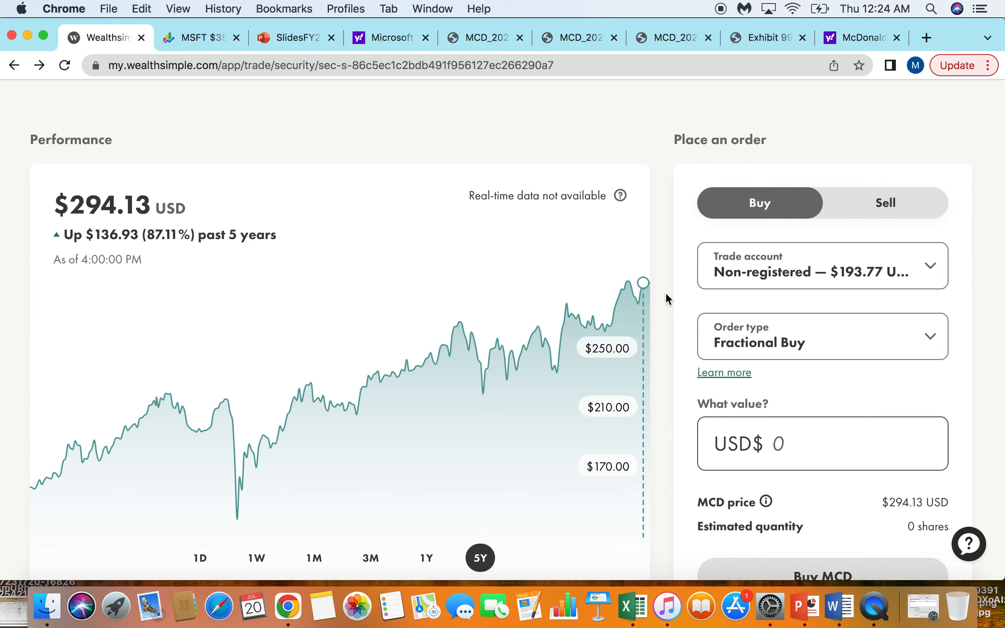
pyautogui.scroll(3)
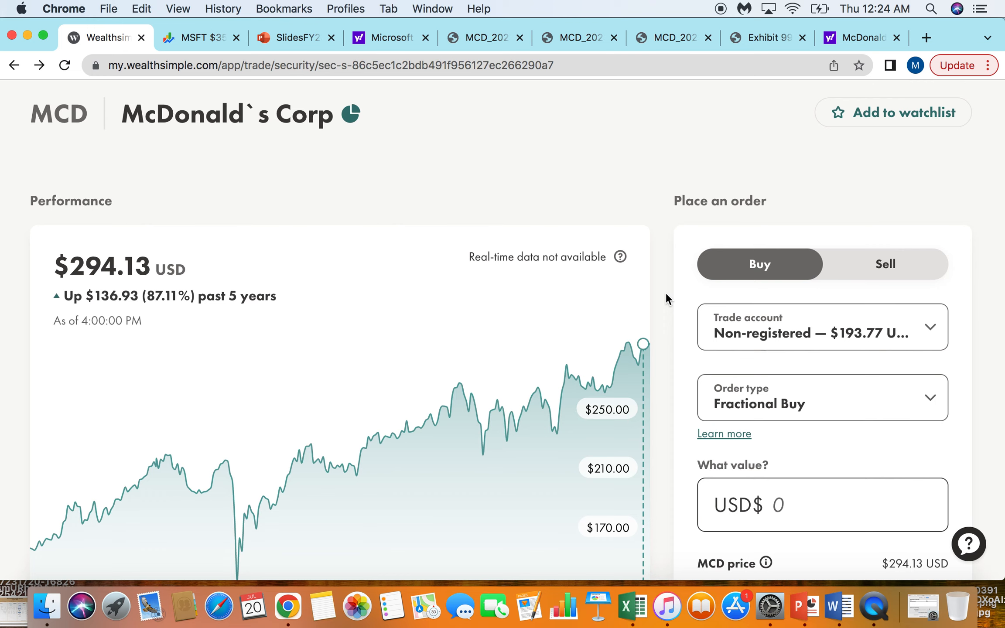
pyautogui.moveTo(887, 58)
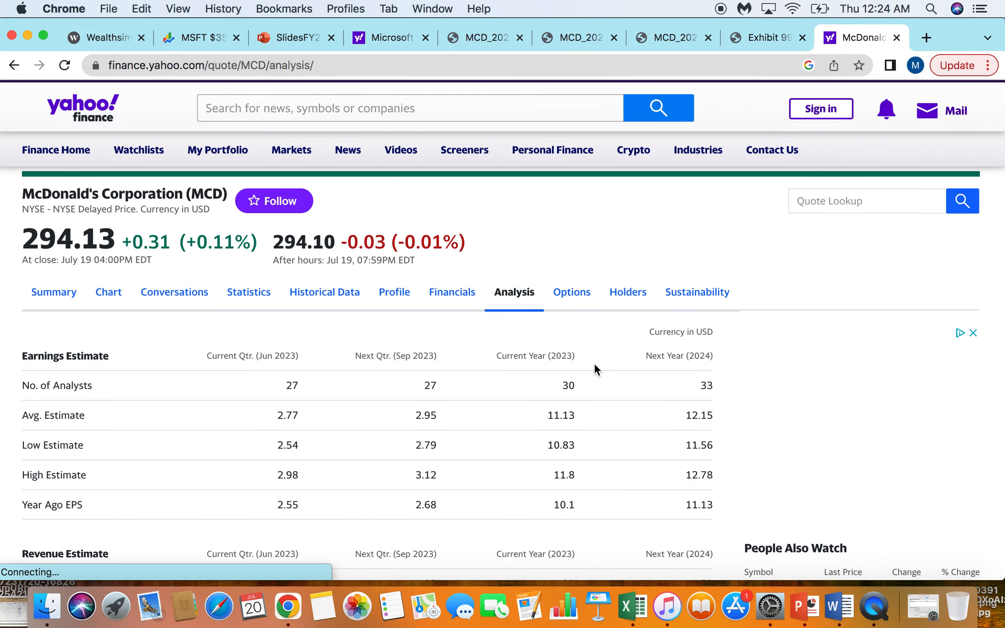
# Review McDonald's analyst estimates on Yahoo Finance, then switch to the 2023 Annual Report PDF
pyautogui.scroll(-3)
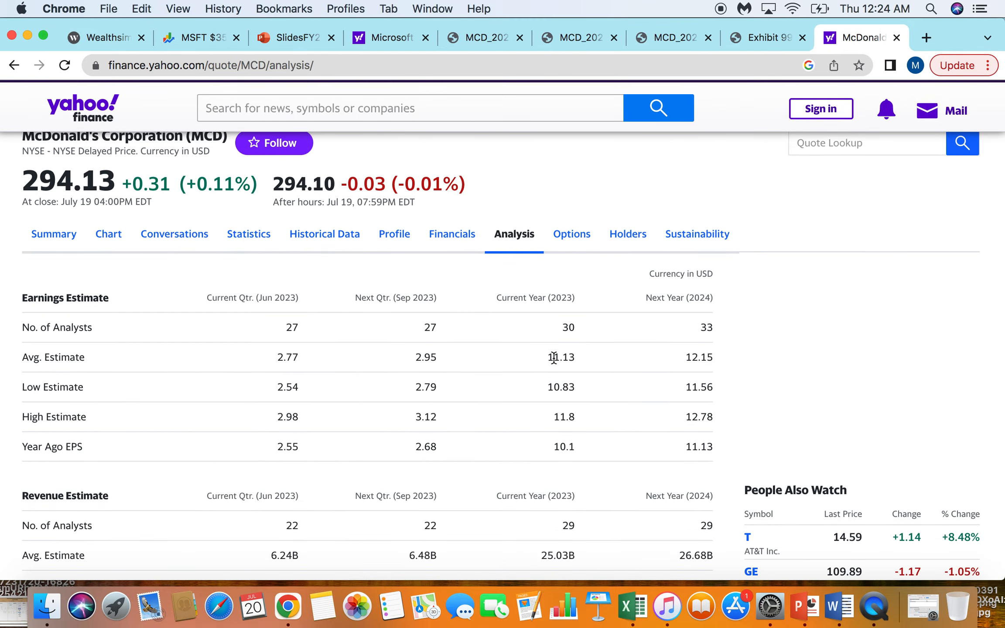
pyautogui.moveTo(708, 353)
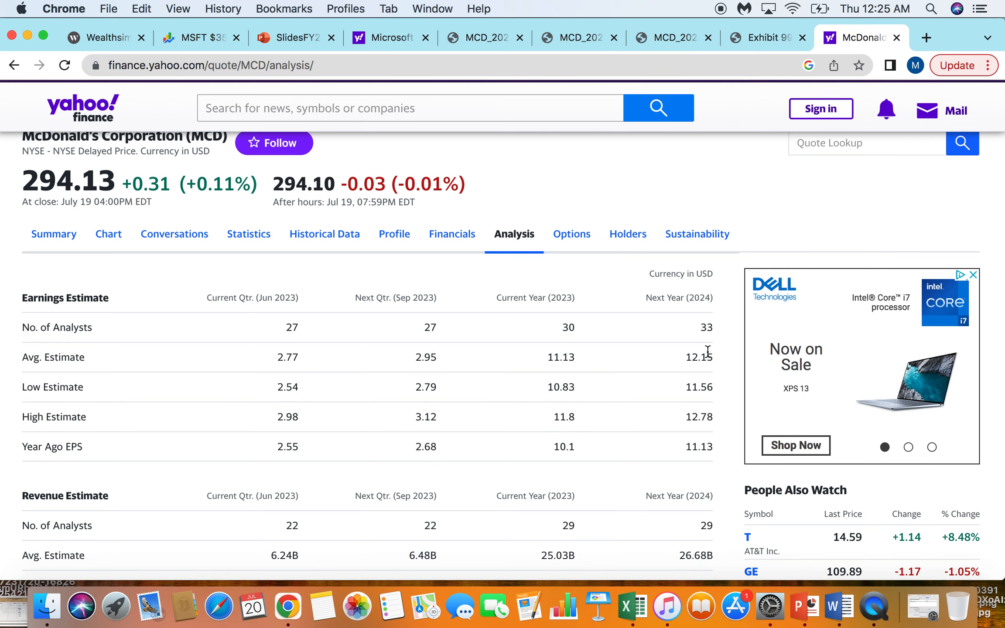
pyautogui.moveTo(591, 326)
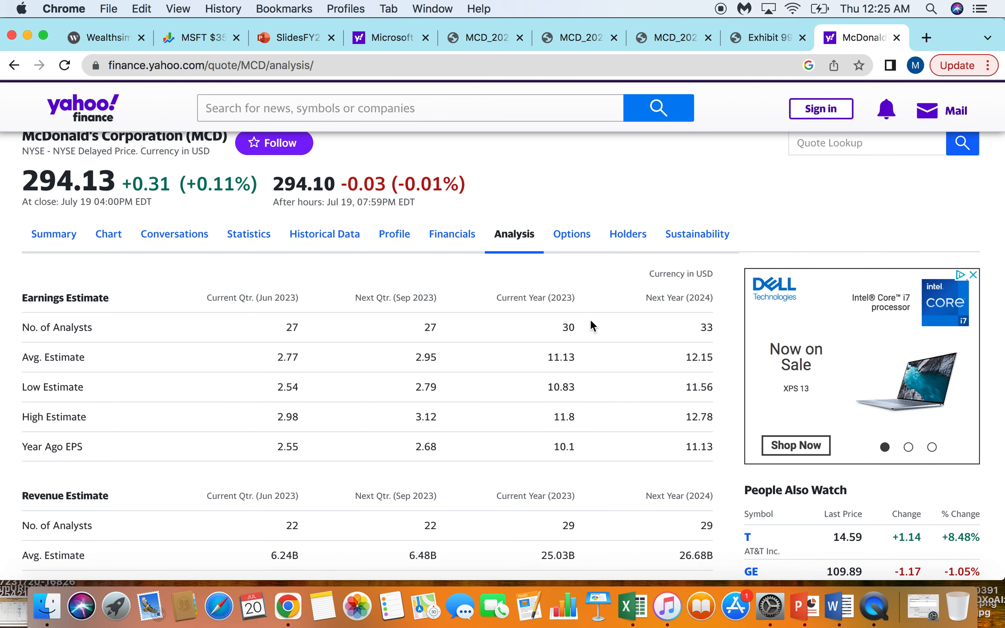
pyautogui.moveTo(503, 336)
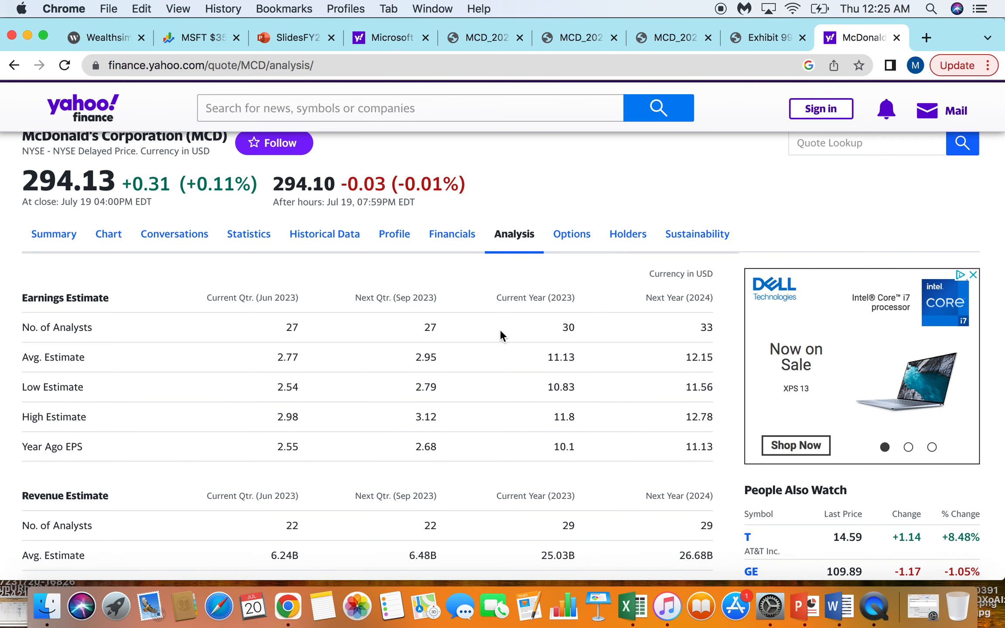
pyautogui.scroll(3)
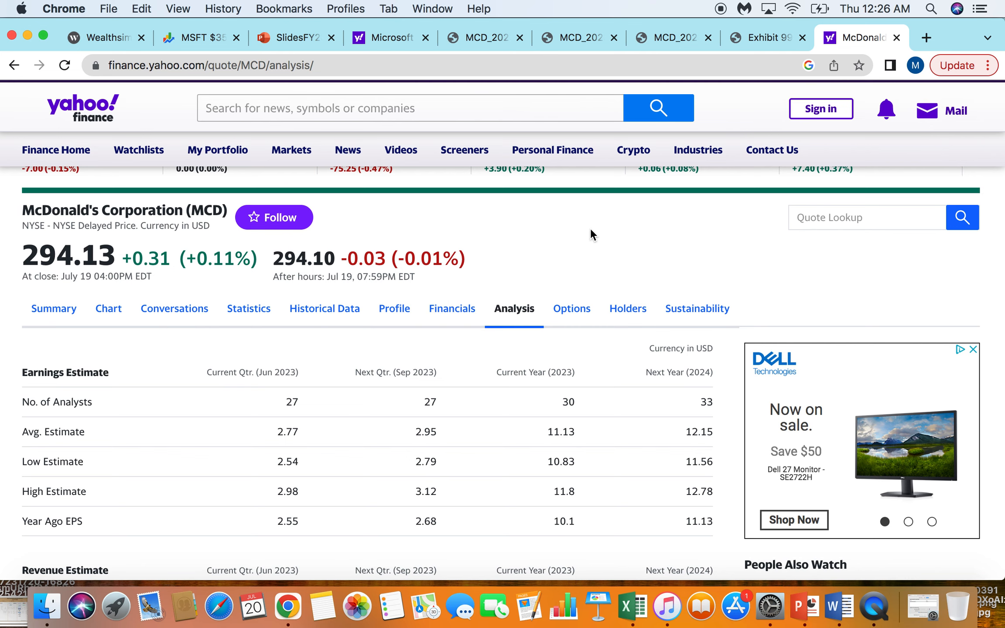
pyautogui.click(477, 38)
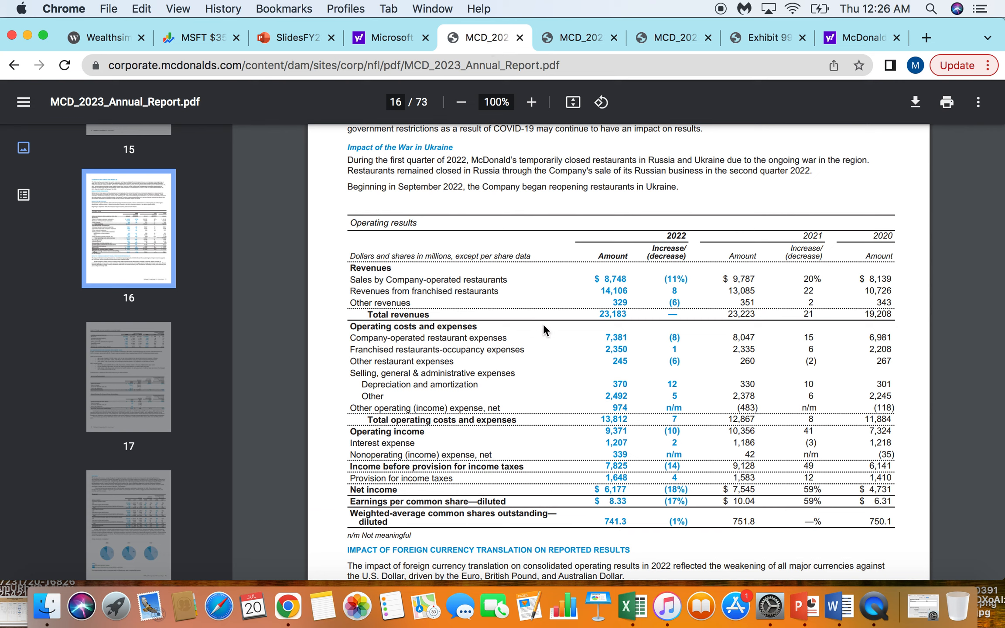
pyautogui.moveTo(603, 278)
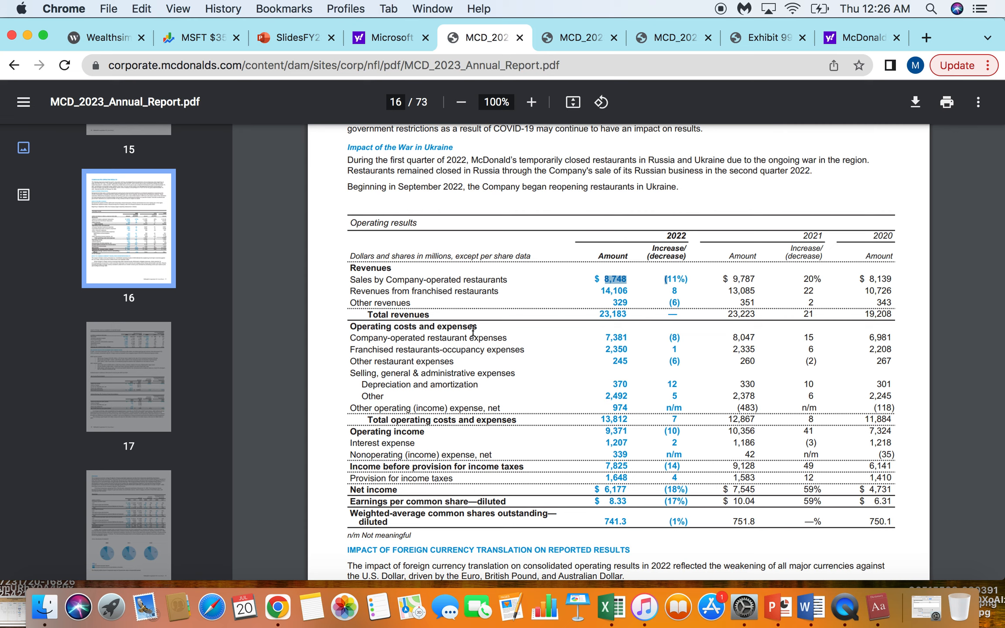
pyautogui.click(865, 607)
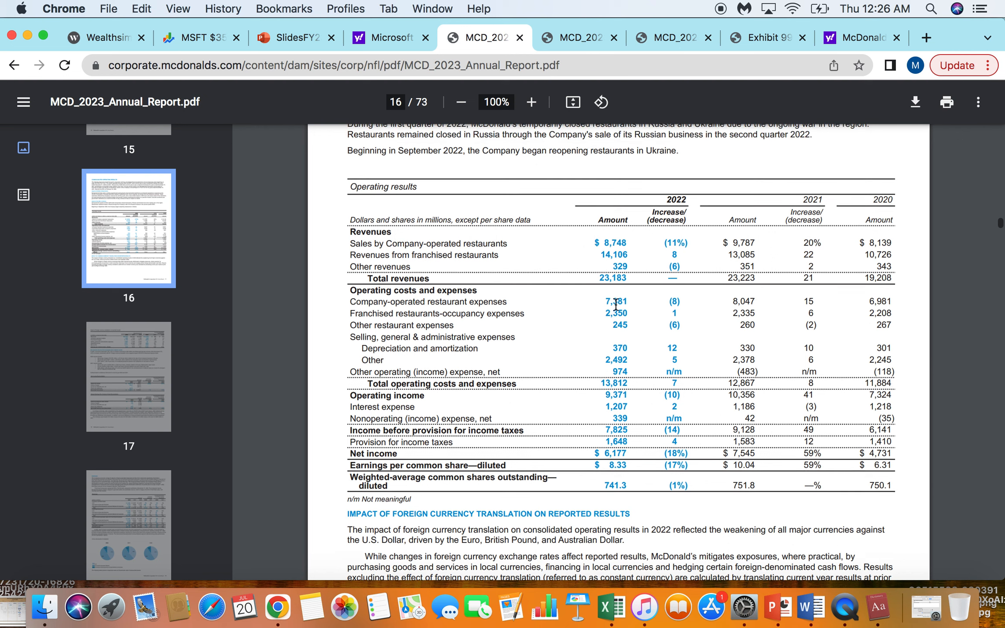
pyautogui.moveTo(637, 234)
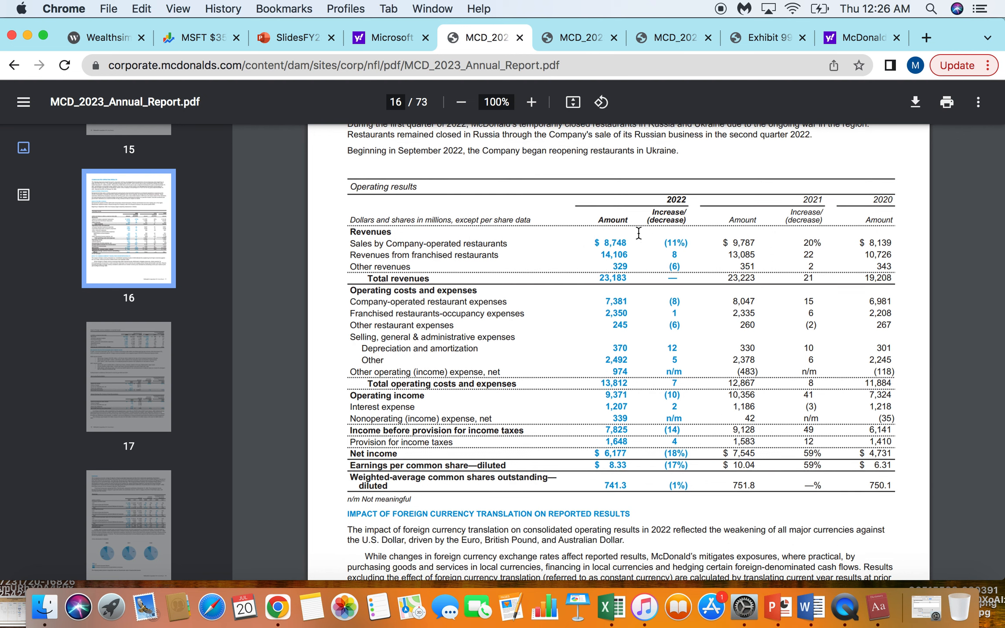
pyautogui.moveTo(596, 242)
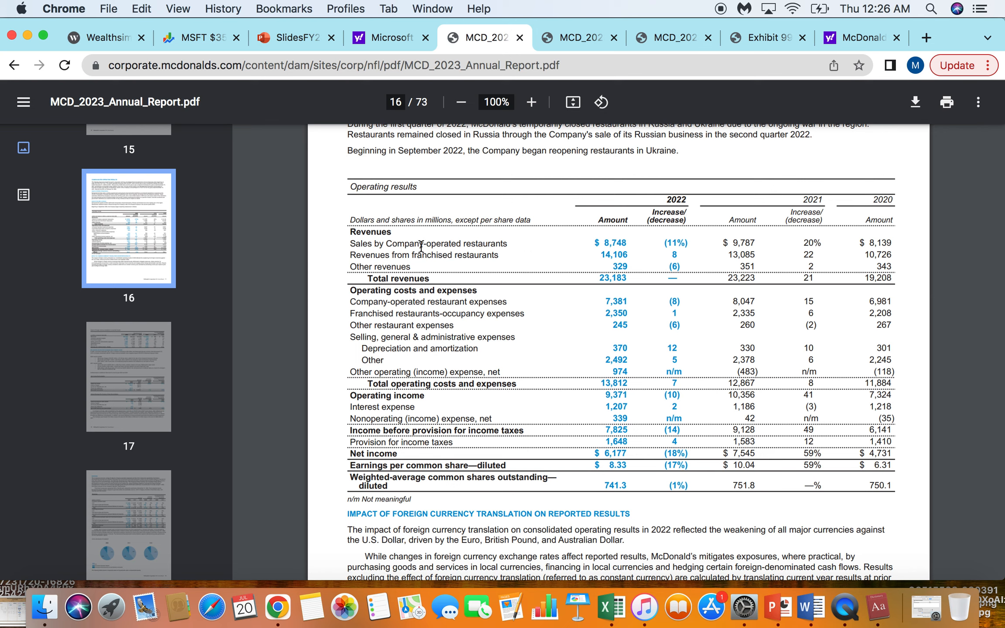
pyautogui.moveTo(608, 237)
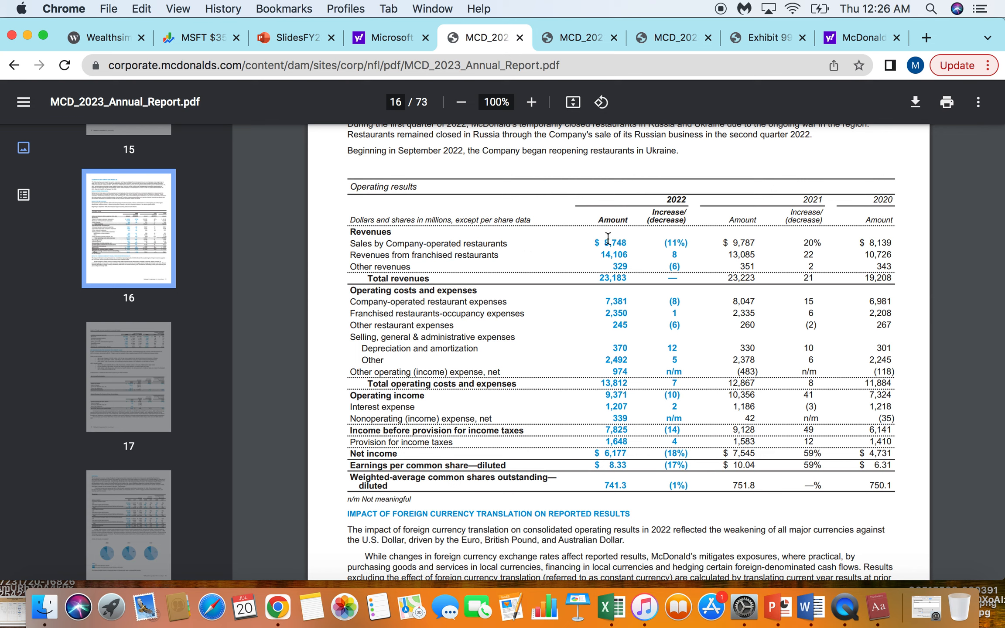
pyautogui.moveTo(480, 245)
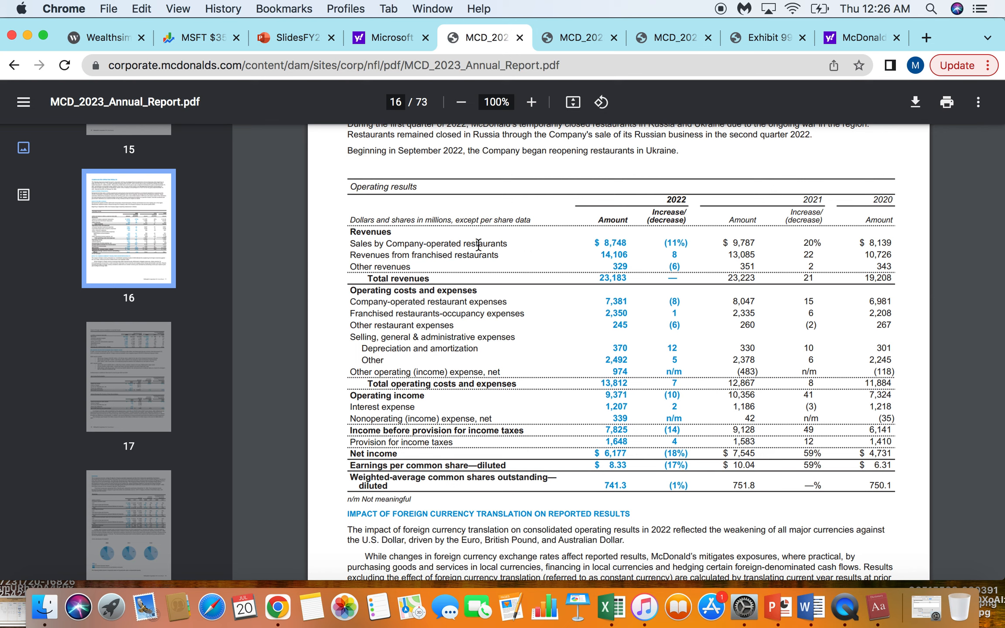
pyautogui.moveTo(517, 250)
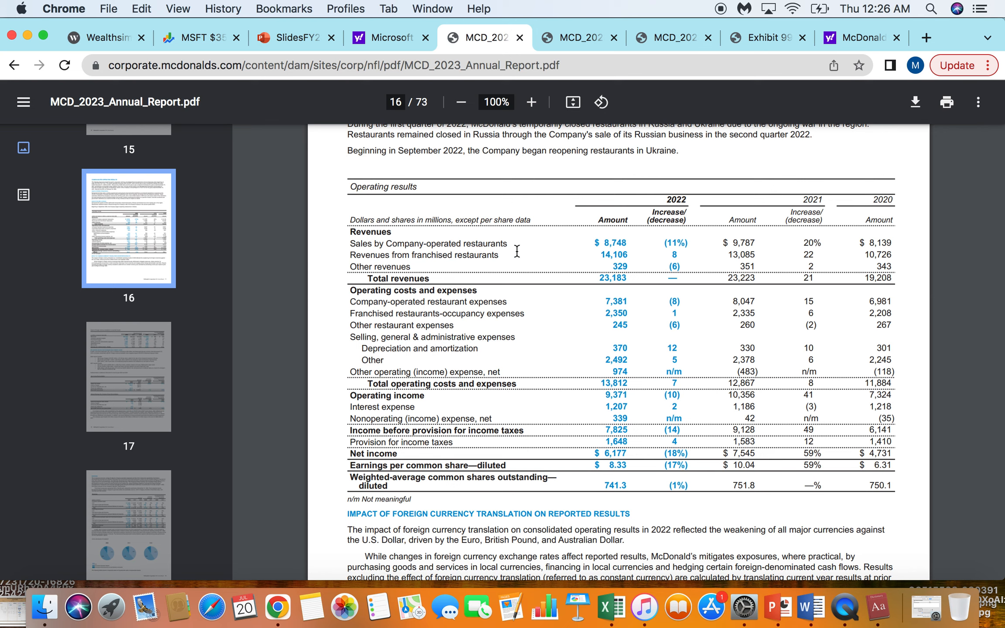
pyautogui.moveTo(575, 249)
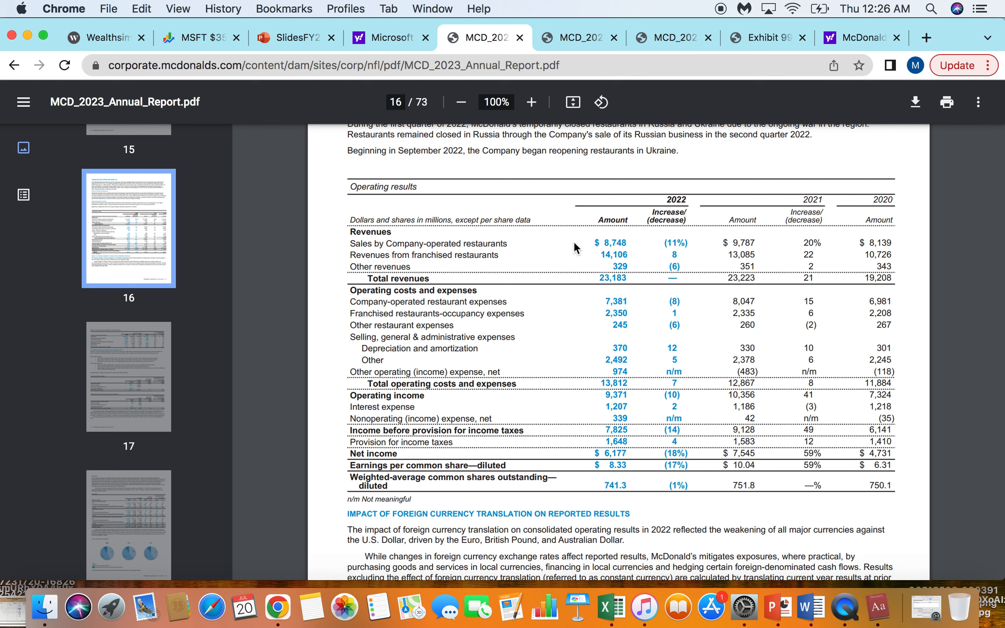
pyautogui.moveTo(516, 234)
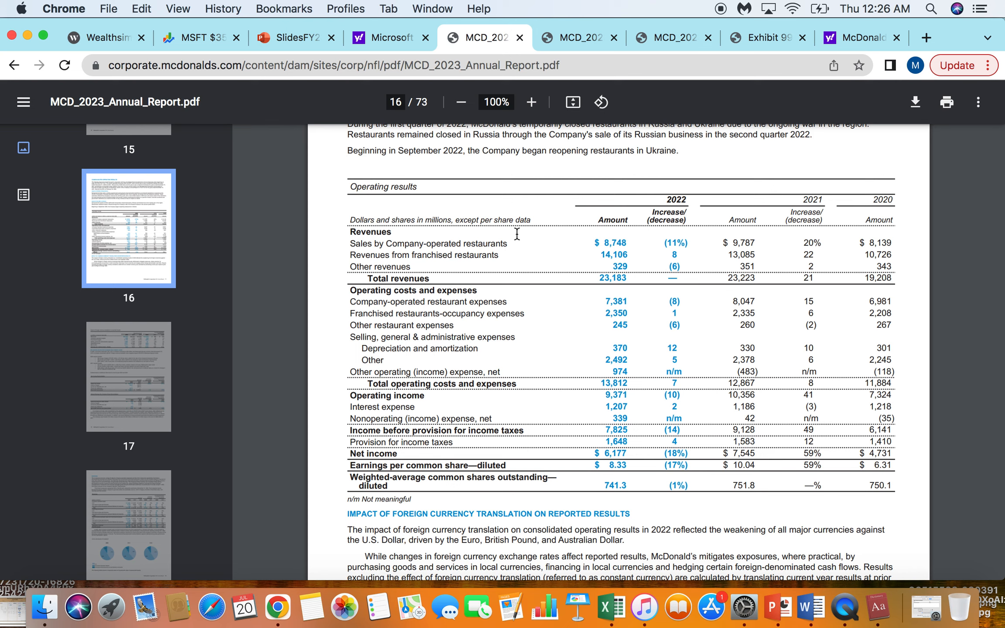
pyautogui.moveTo(504, 259)
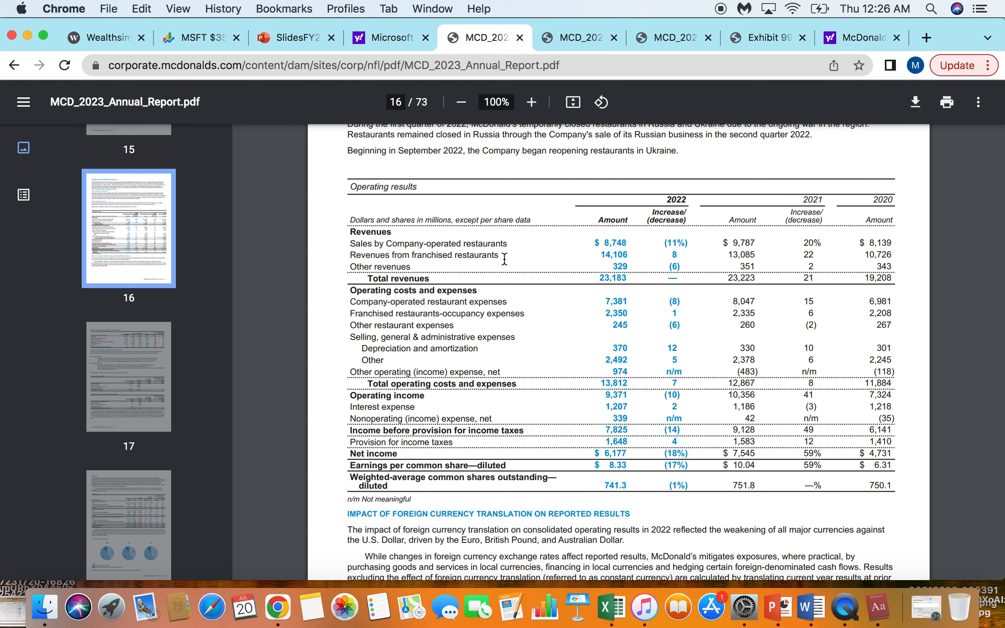
pyautogui.moveTo(617, 252)
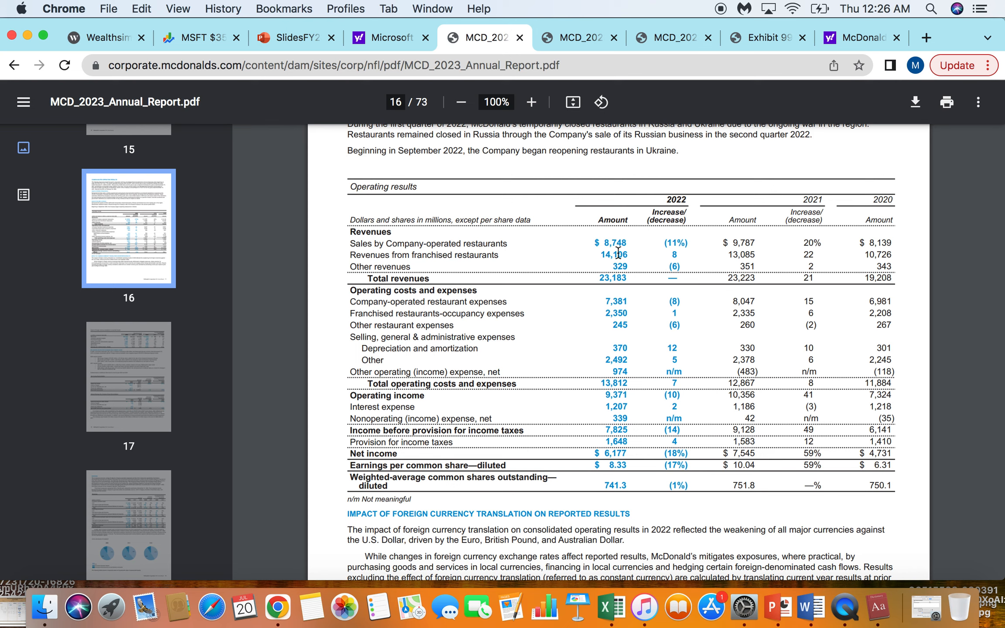
pyautogui.moveTo(604, 281)
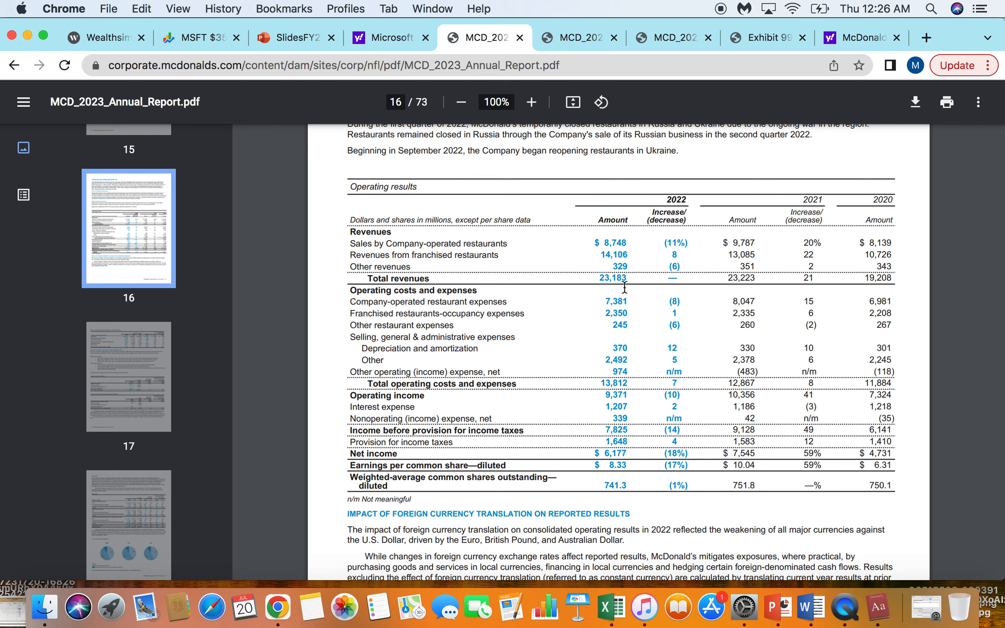
pyautogui.scroll(-3)
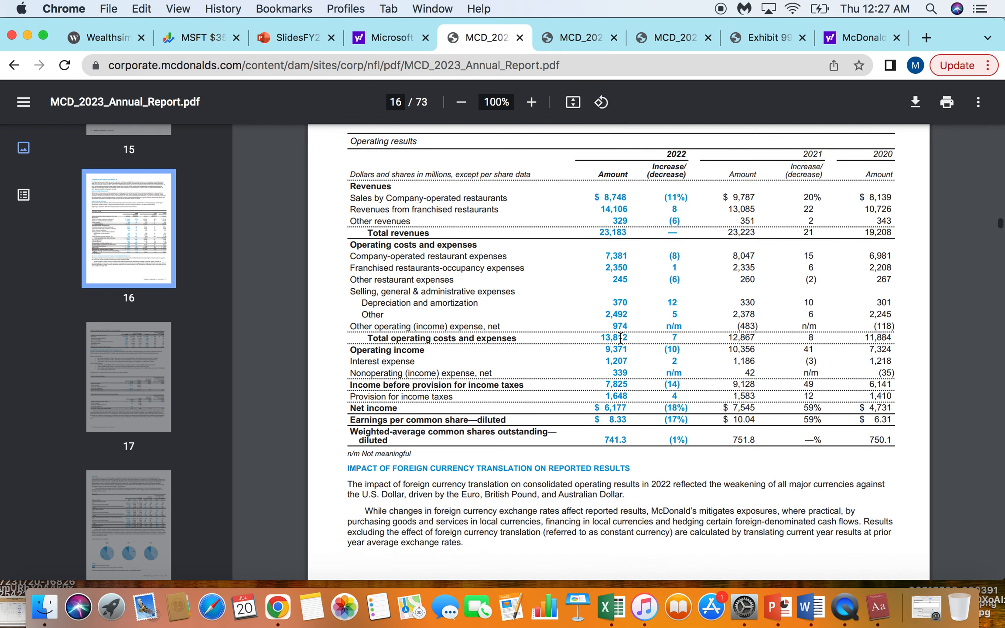
pyautogui.moveTo(604, 409)
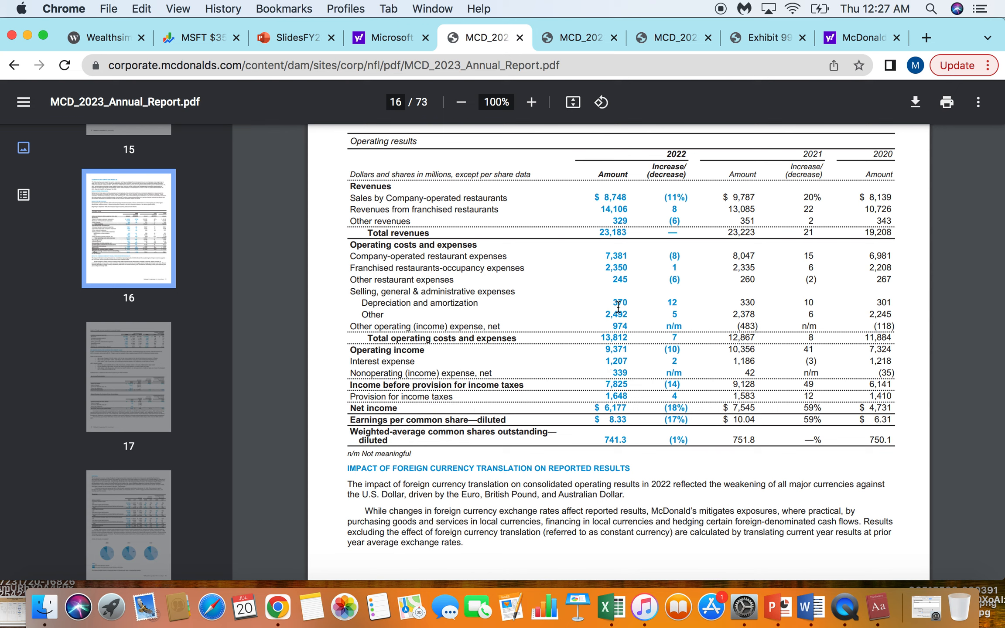
pyautogui.moveTo(603, 318)
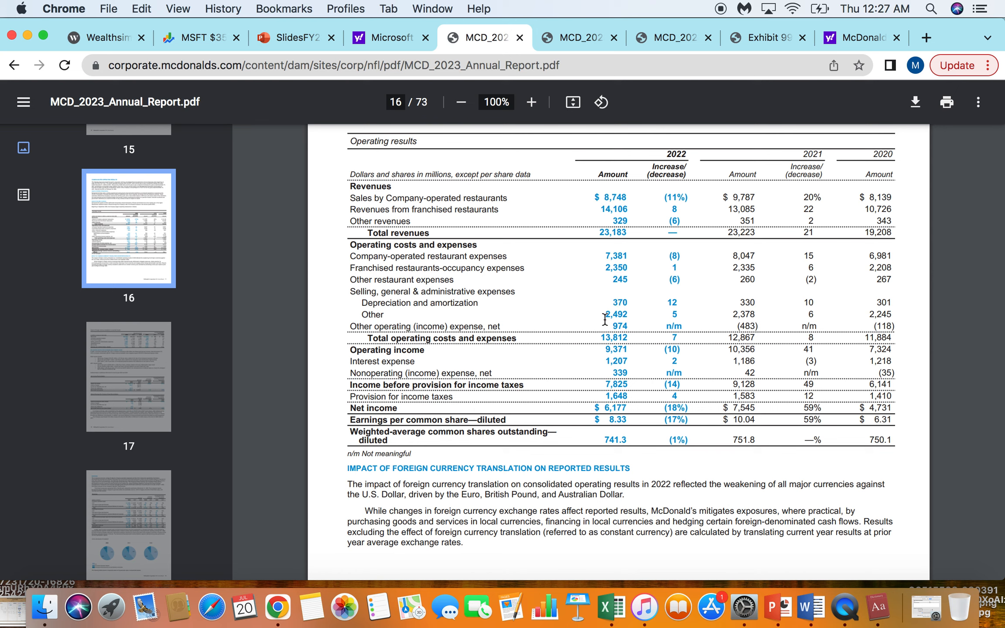
pyautogui.moveTo(581, 272)
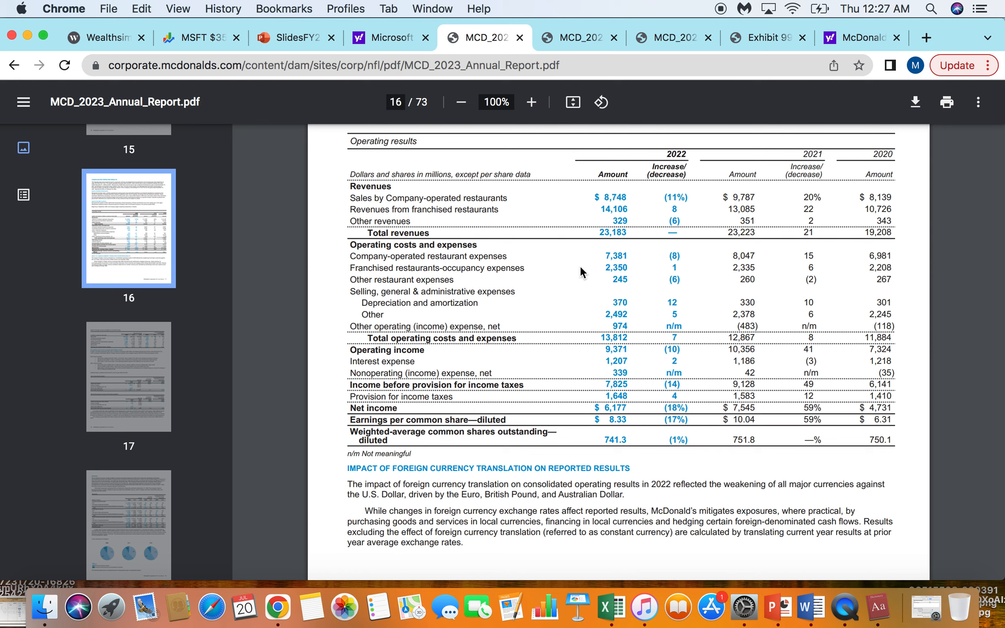
pyautogui.moveTo(608, 324)
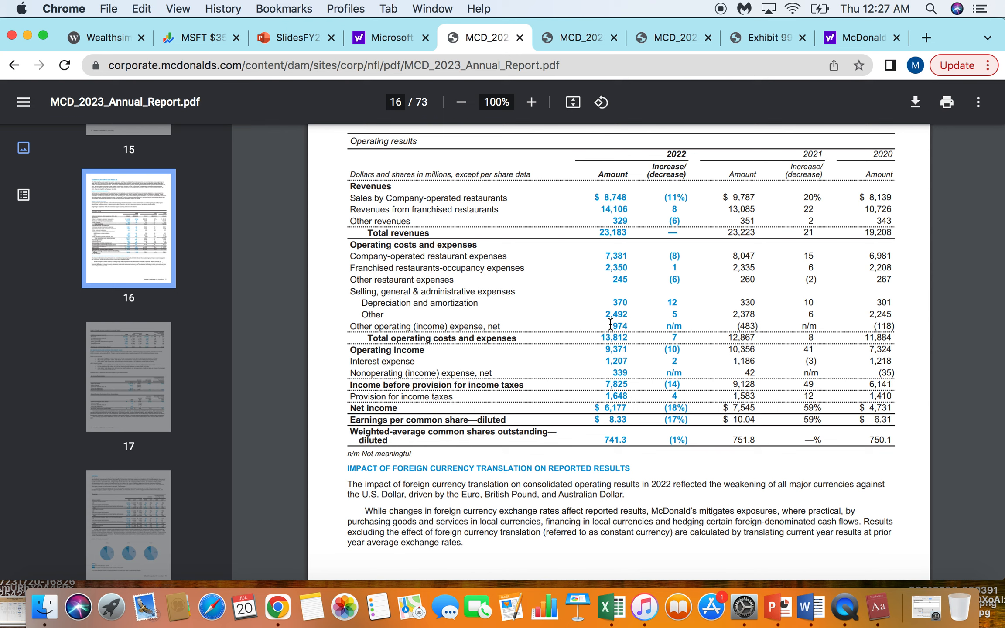
pyautogui.moveTo(589, 377)
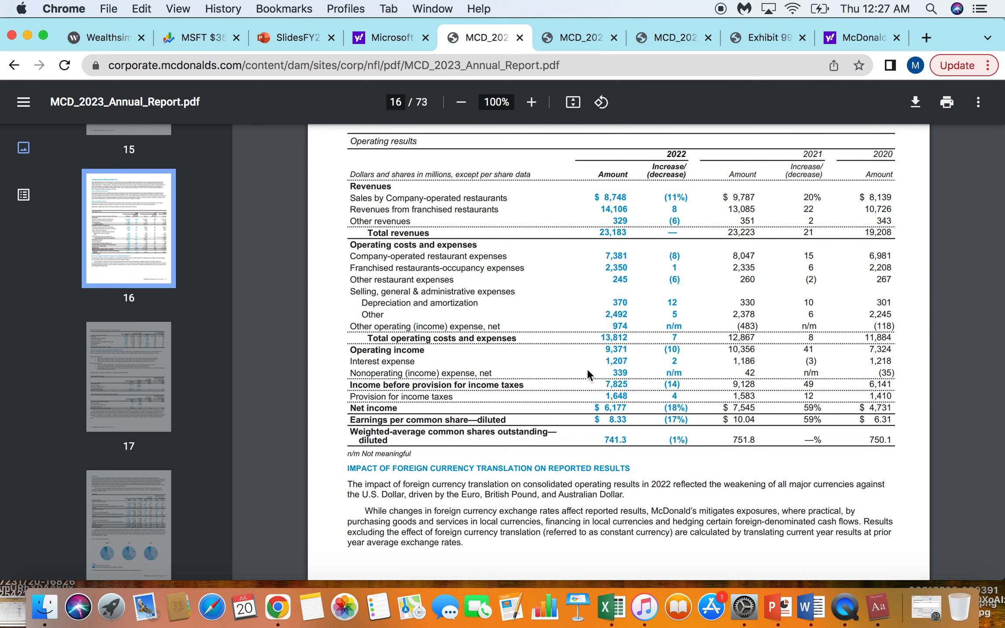
pyautogui.moveTo(754, 436)
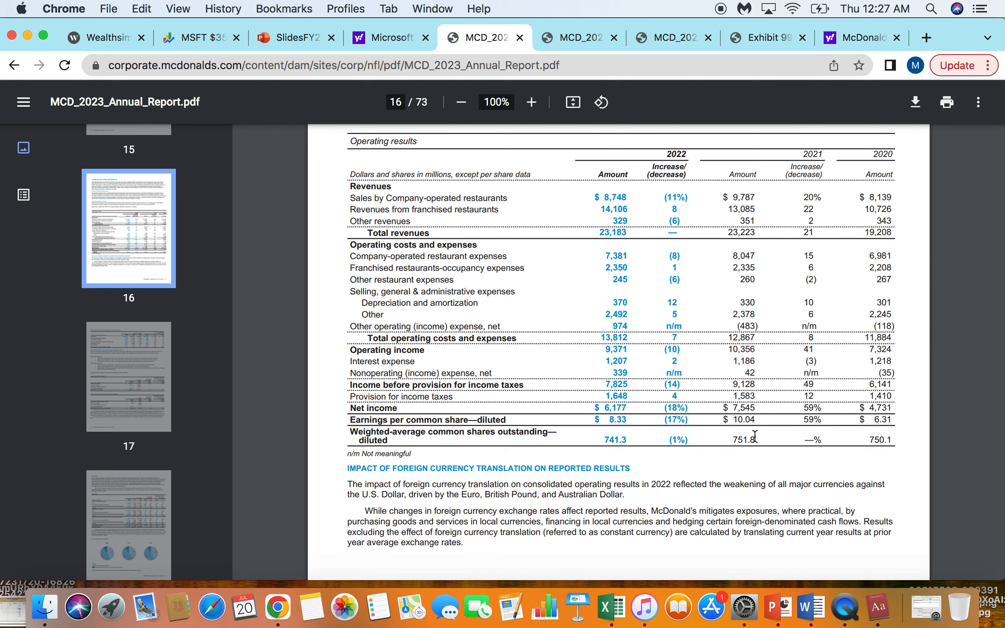
pyautogui.moveTo(618, 423)
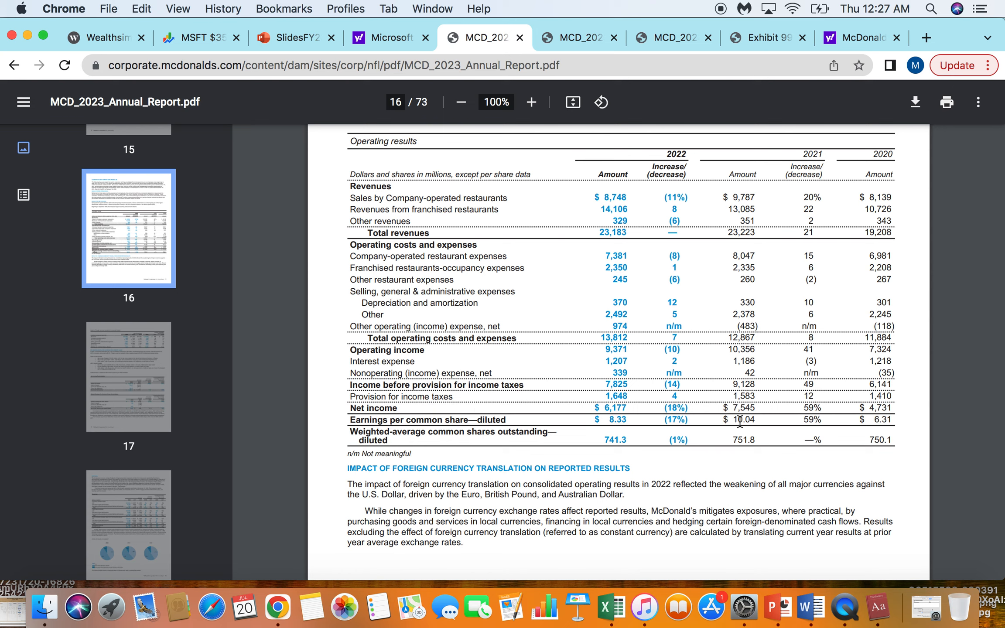
pyautogui.moveTo(742, 419)
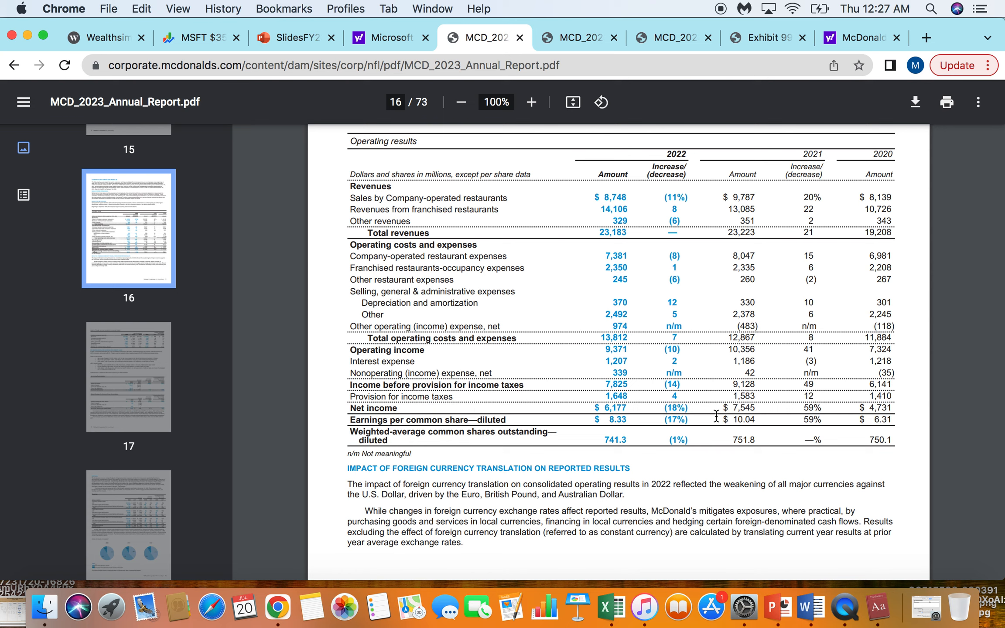
pyautogui.moveTo(609, 440)
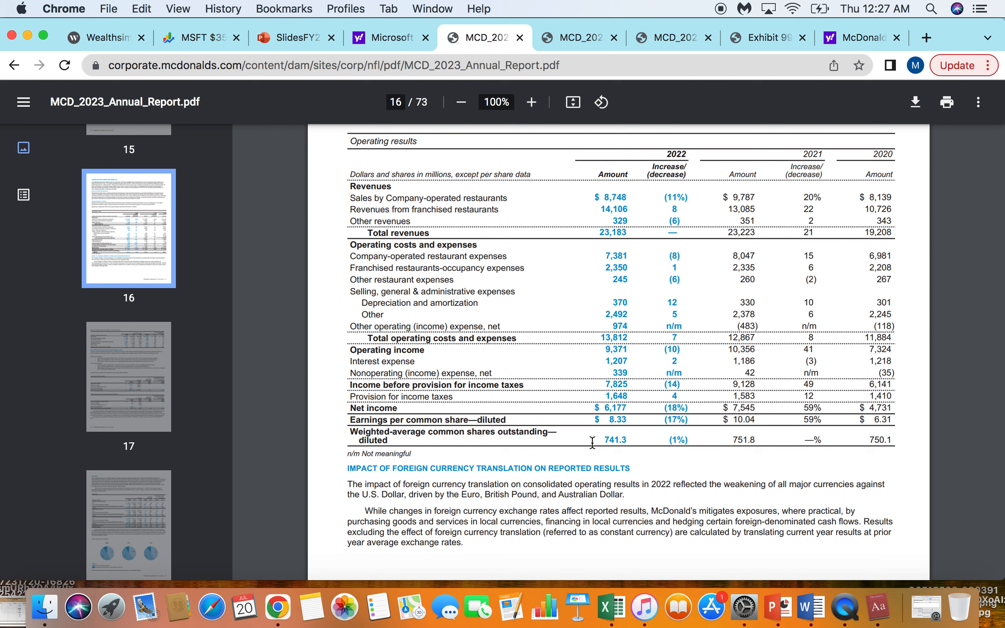
pyautogui.moveTo(678, 451)
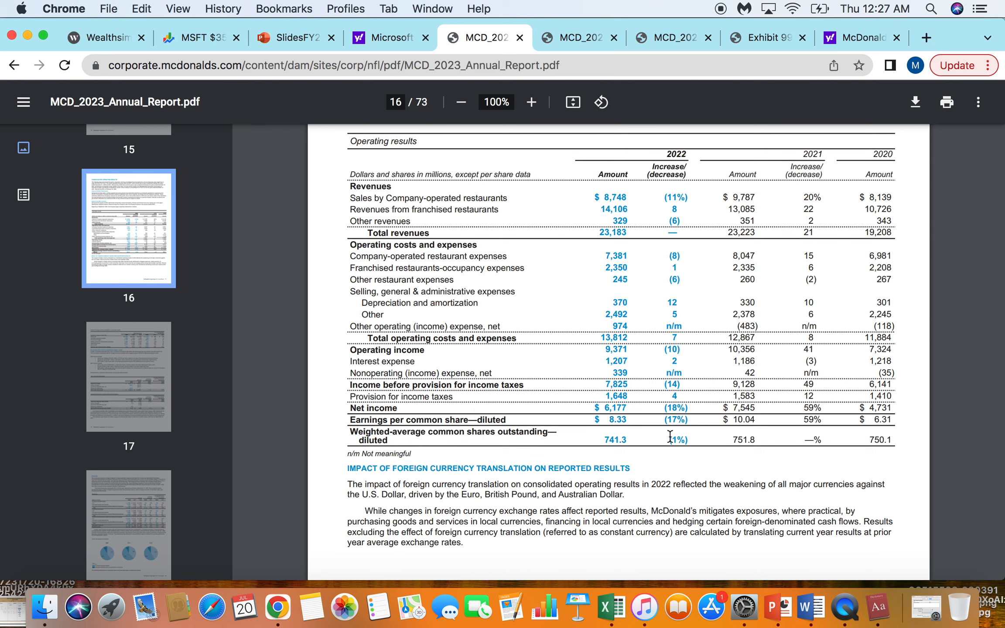
pyautogui.moveTo(610, 435)
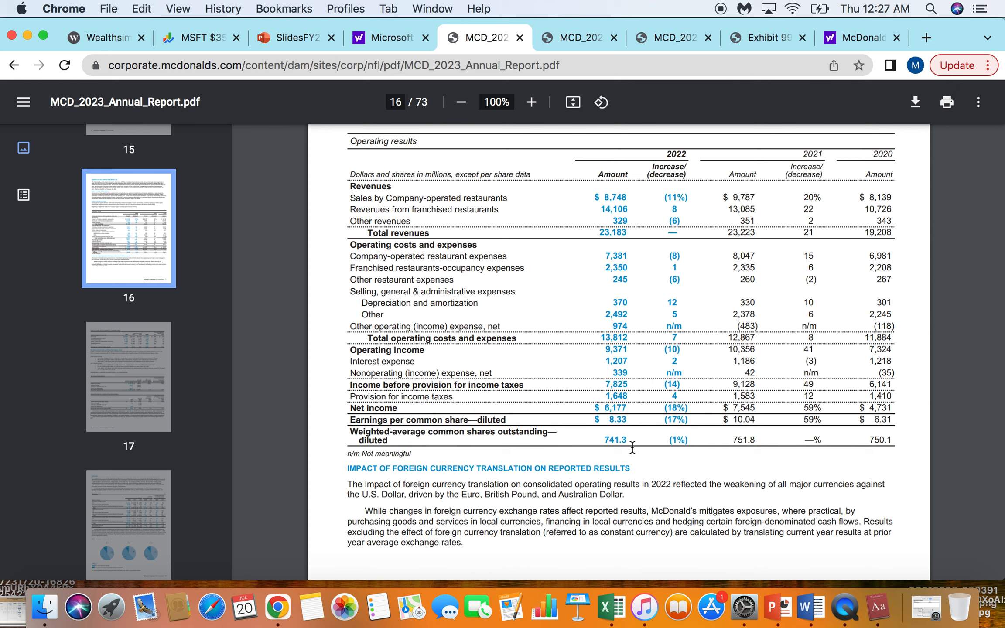
pyautogui.moveTo(632, 445)
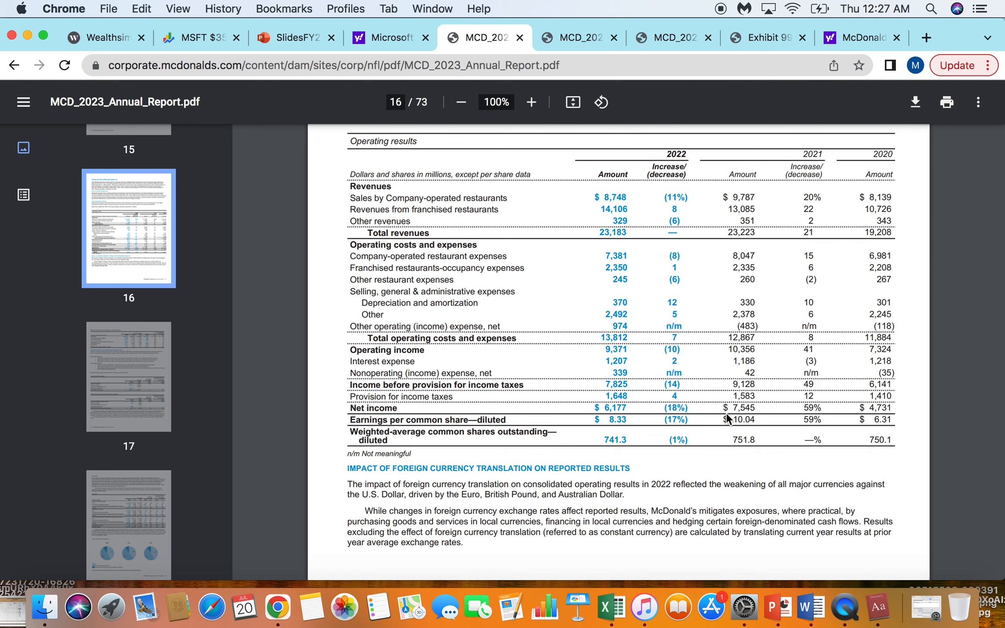
pyautogui.moveTo(644, 447)
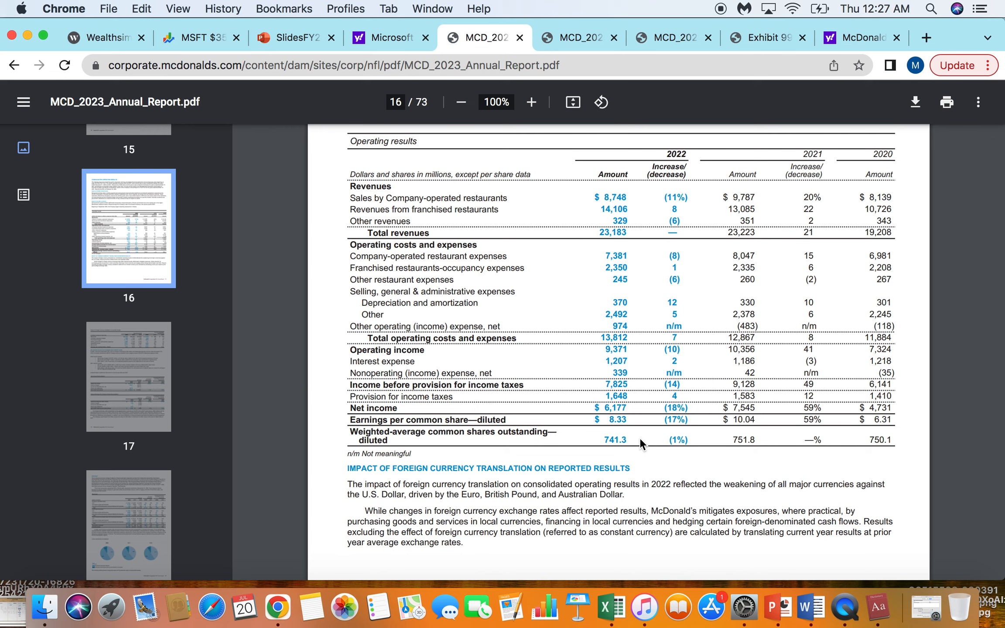
pyautogui.moveTo(570, 102)
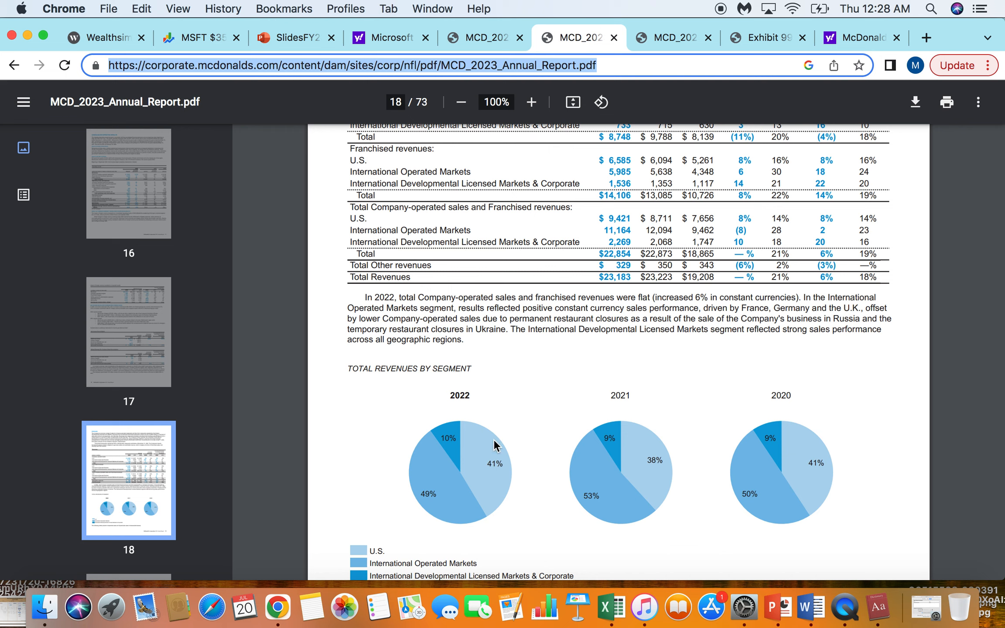
pyautogui.moveTo(582, 425)
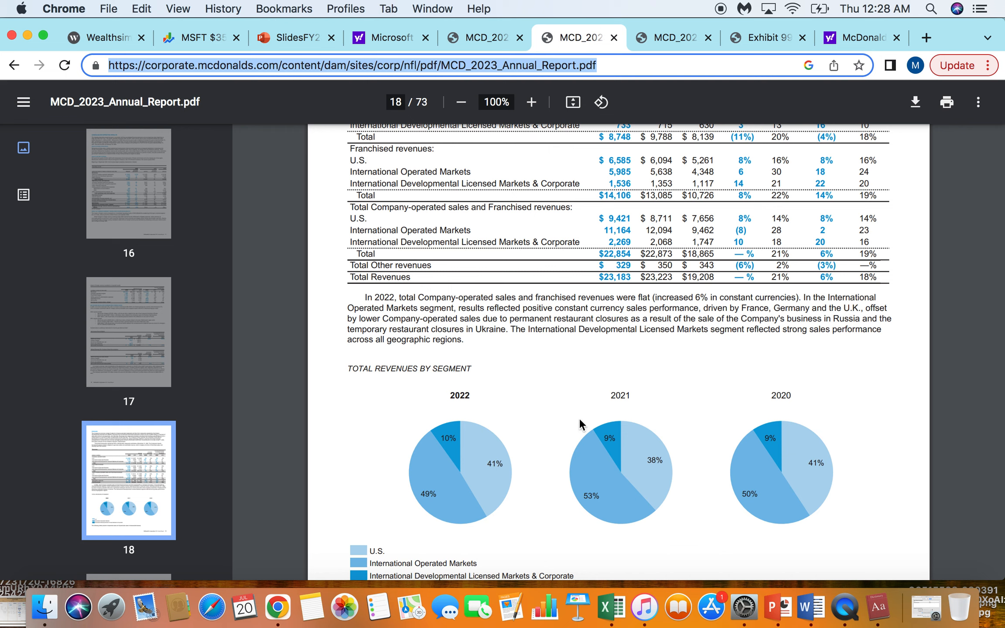
pyautogui.moveTo(845, 478)
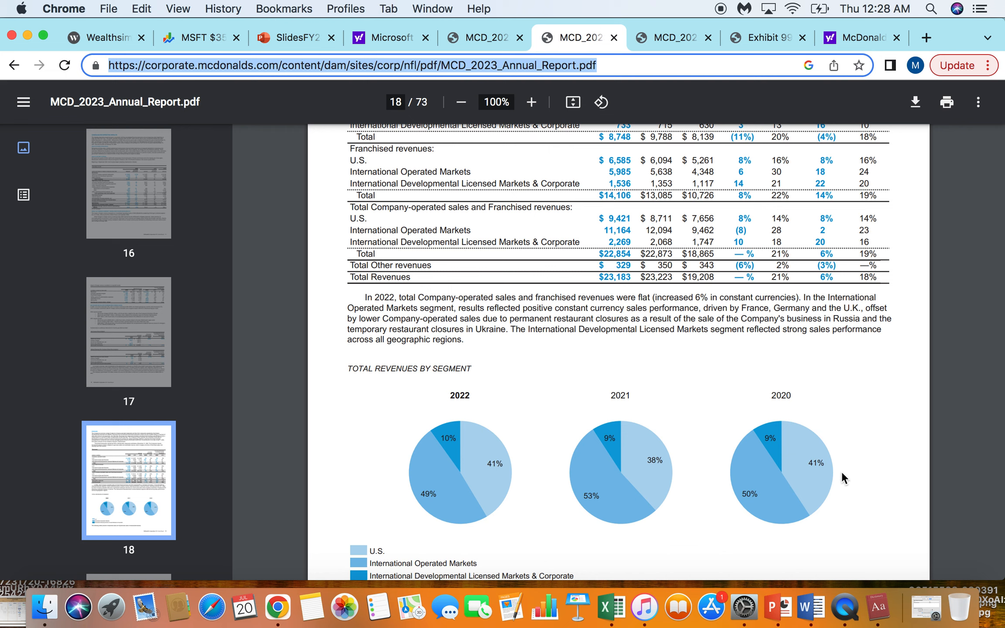
pyautogui.moveTo(866, 482)
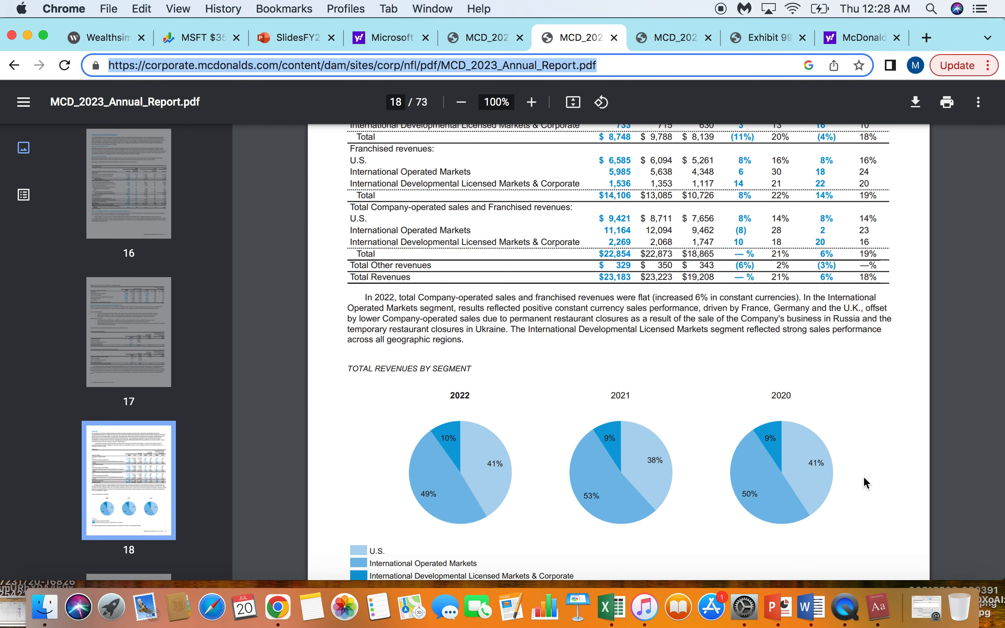
pyautogui.scroll(-3)
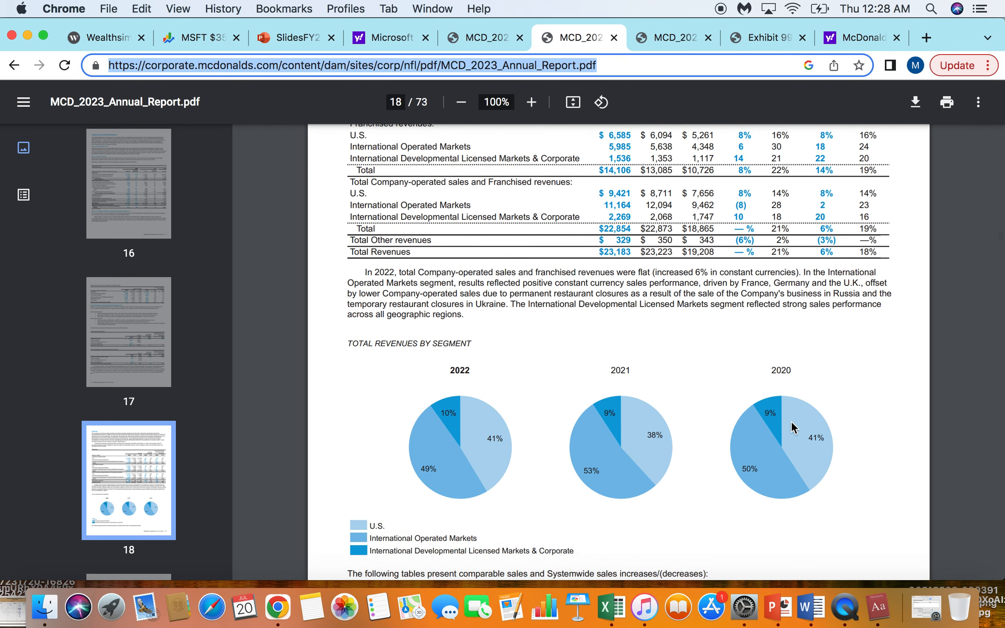
pyautogui.moveTo(485, 434)
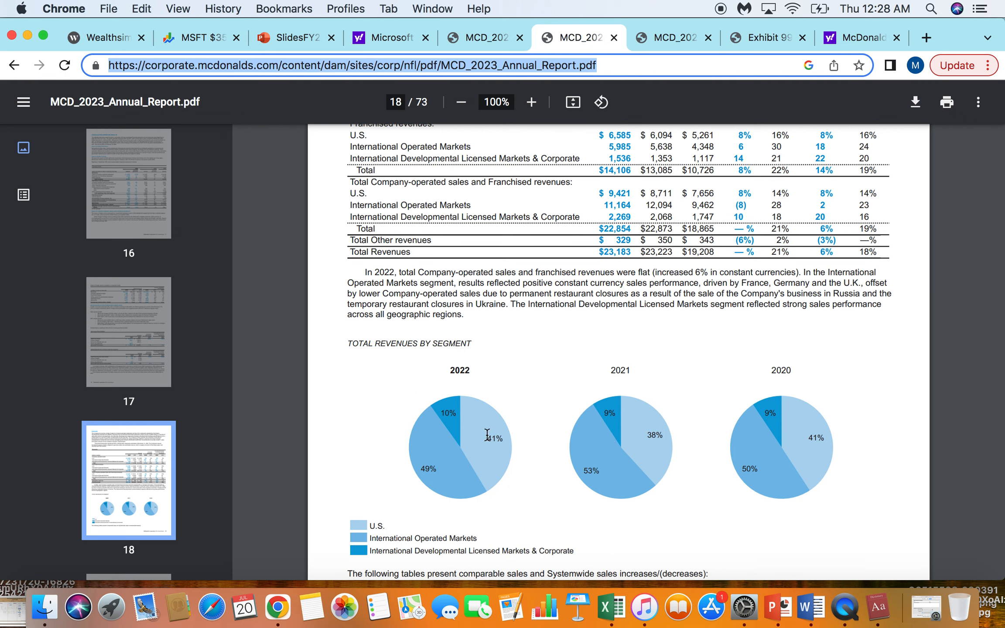
pyautogui.moveTo(421, 541)
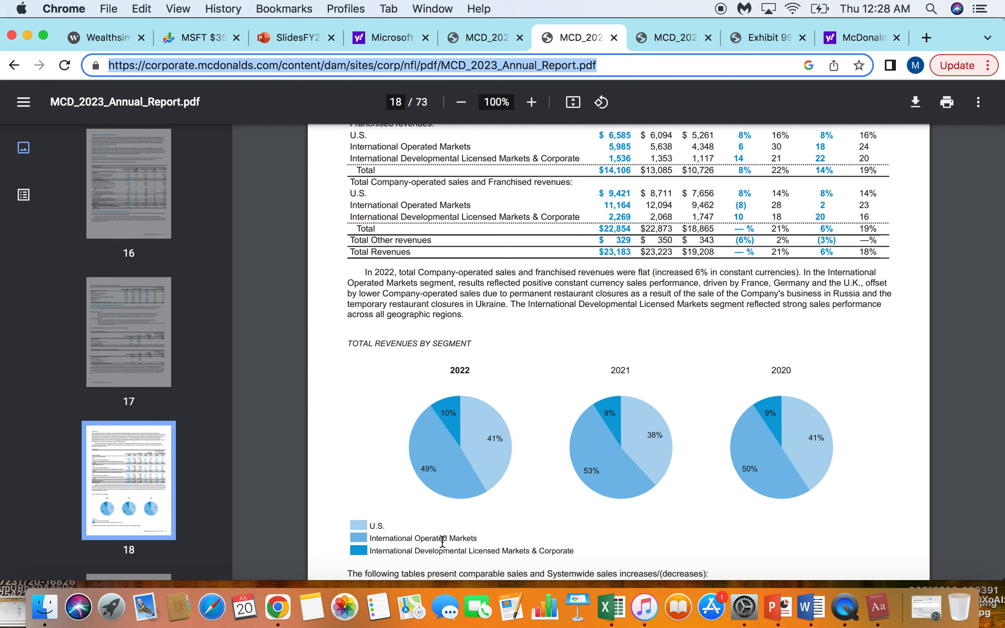
pyautogui.moveTo(637, 532)
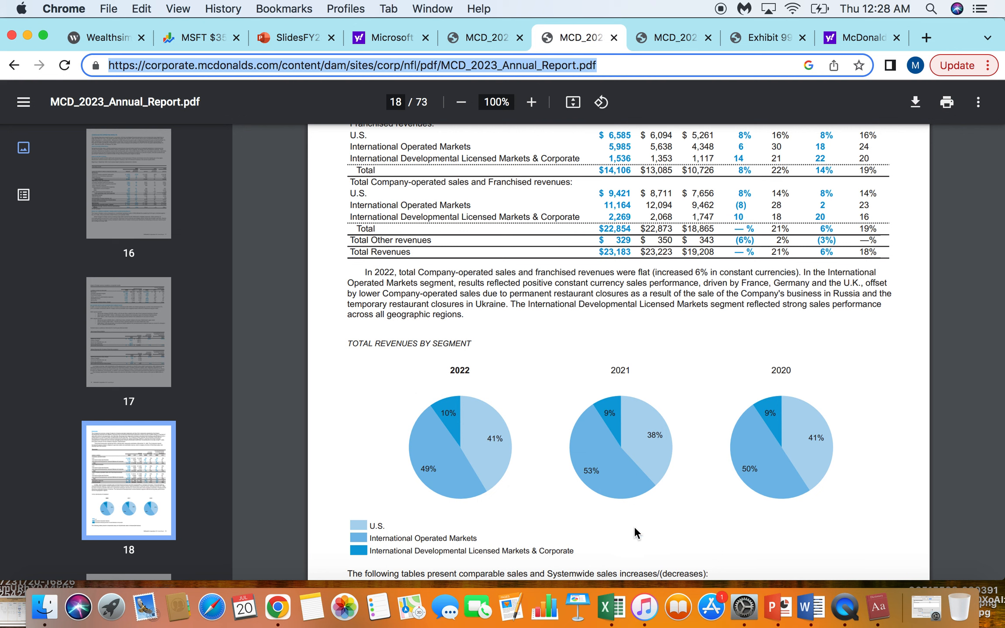
pyautogui.moveTo(730, 518)
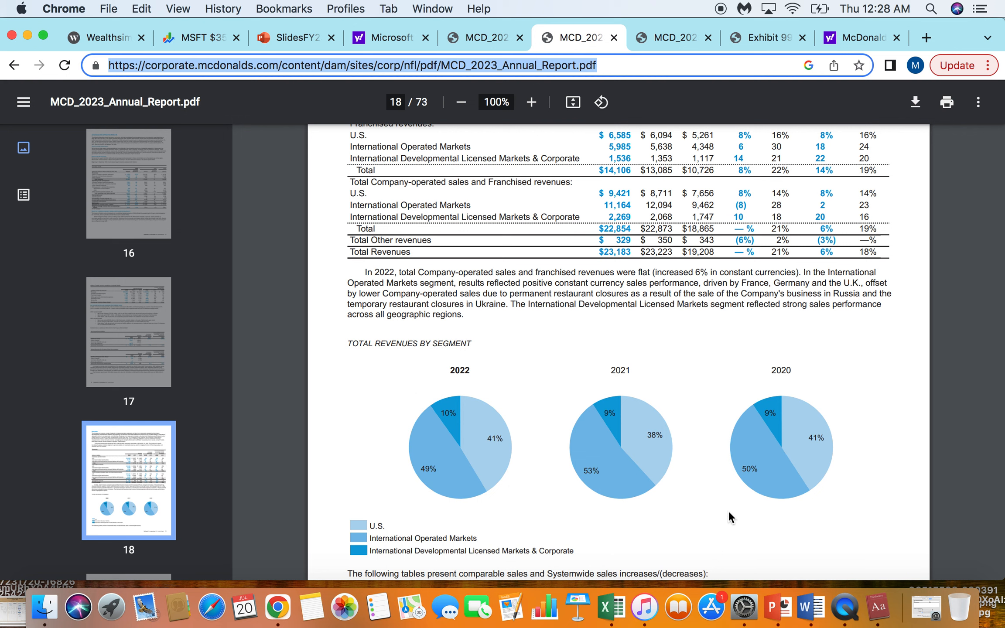
pyautogui.moveTo(795, 457)
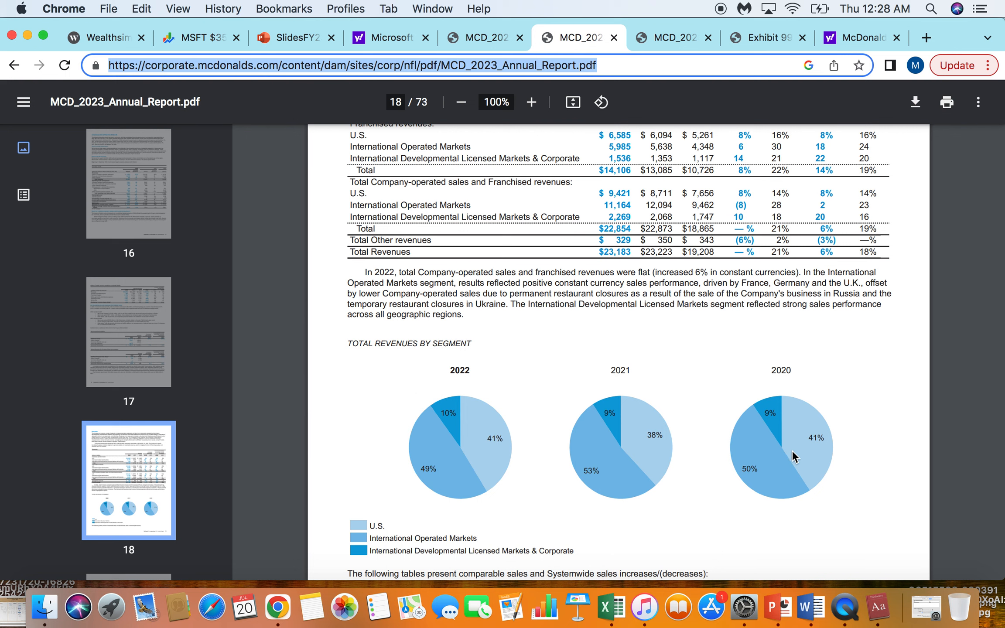
pyautogui.moveTo(799, 447)
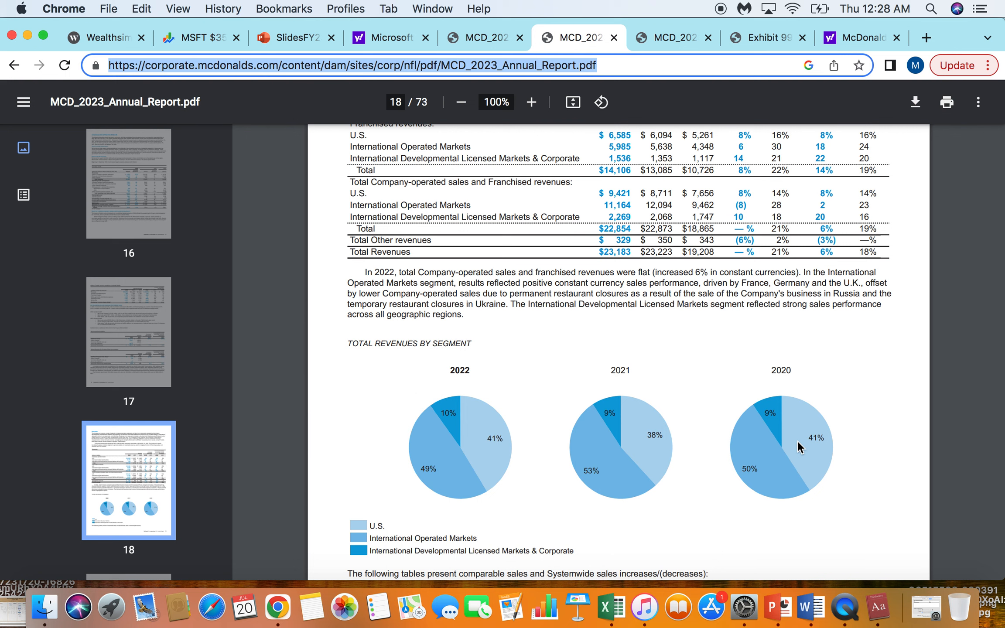
pyautogui.moveTo(793, 433)
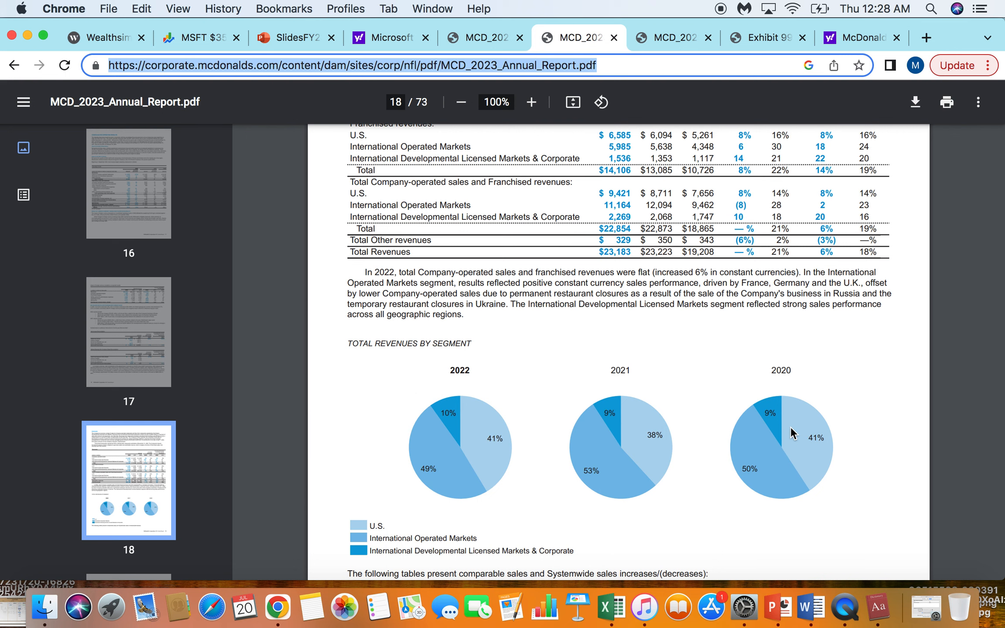
pyautogui.moveTo(805, 438)
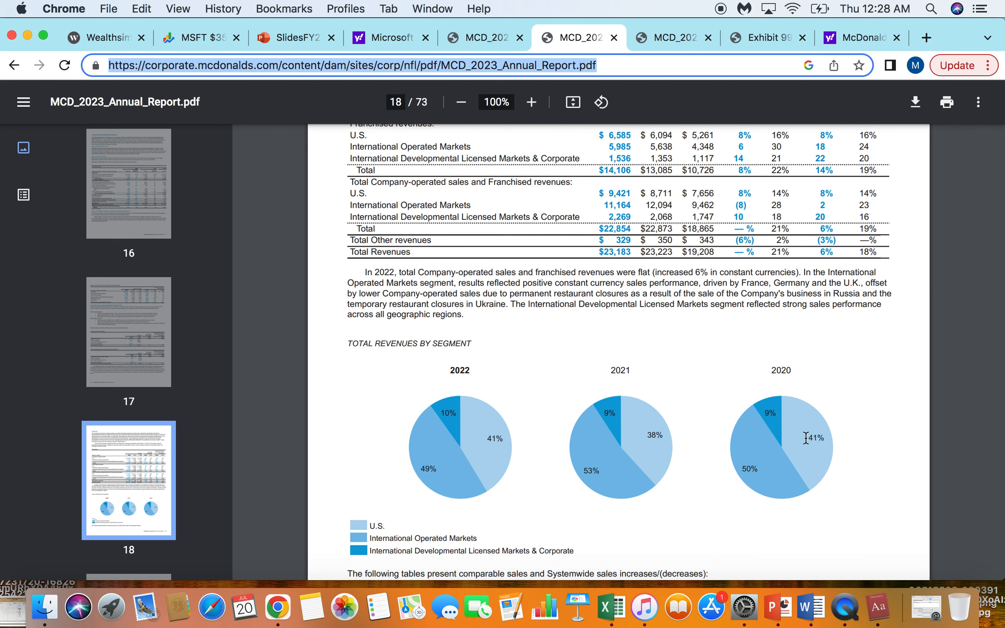
pyautogui.moveTo(416, 490)
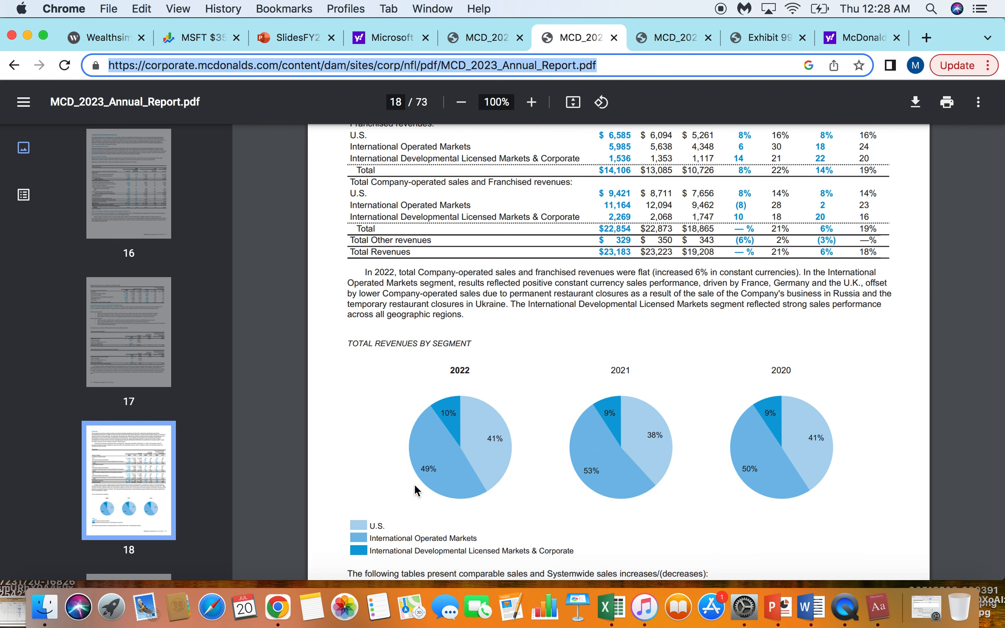
pyautogui.moveTo(425, 459)
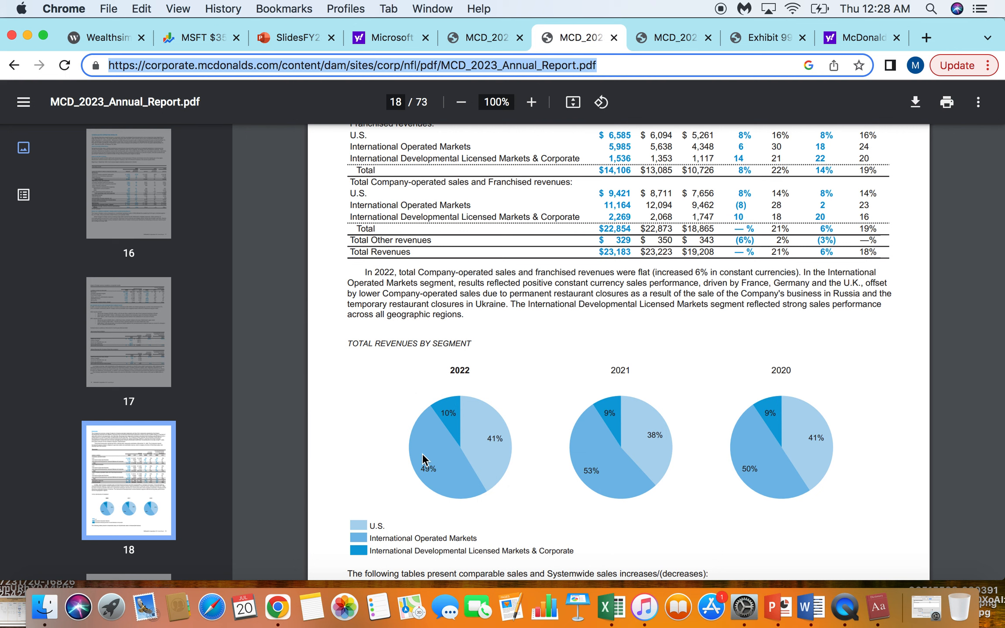
pyautogui.moveTo(434, 459)
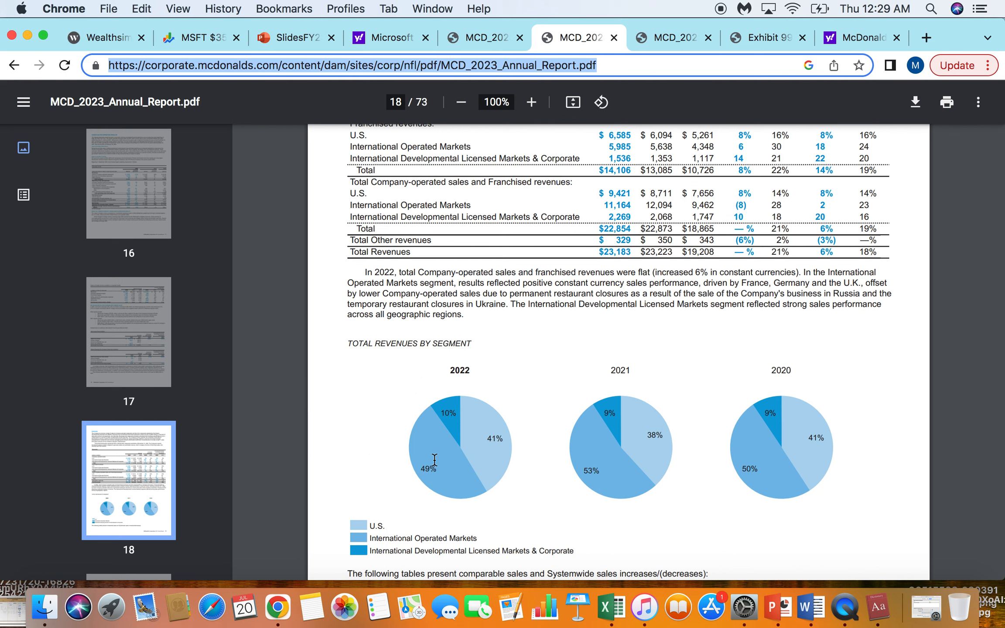
pyautogui.moveTo(459, 425)
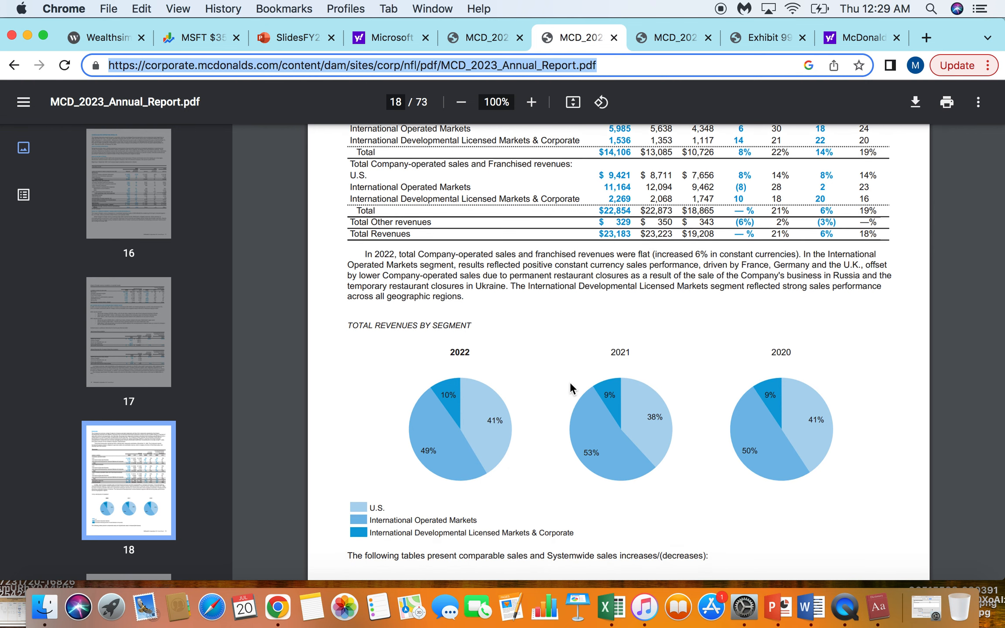
pyautogui.moveTo(774, 392)
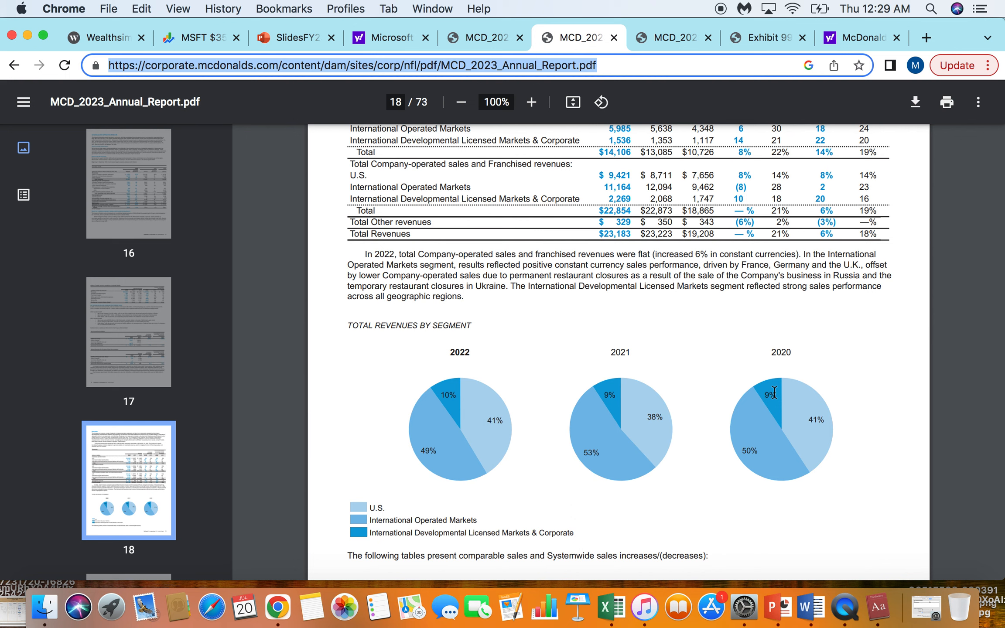
pyautogui.moveTo(714, 421)
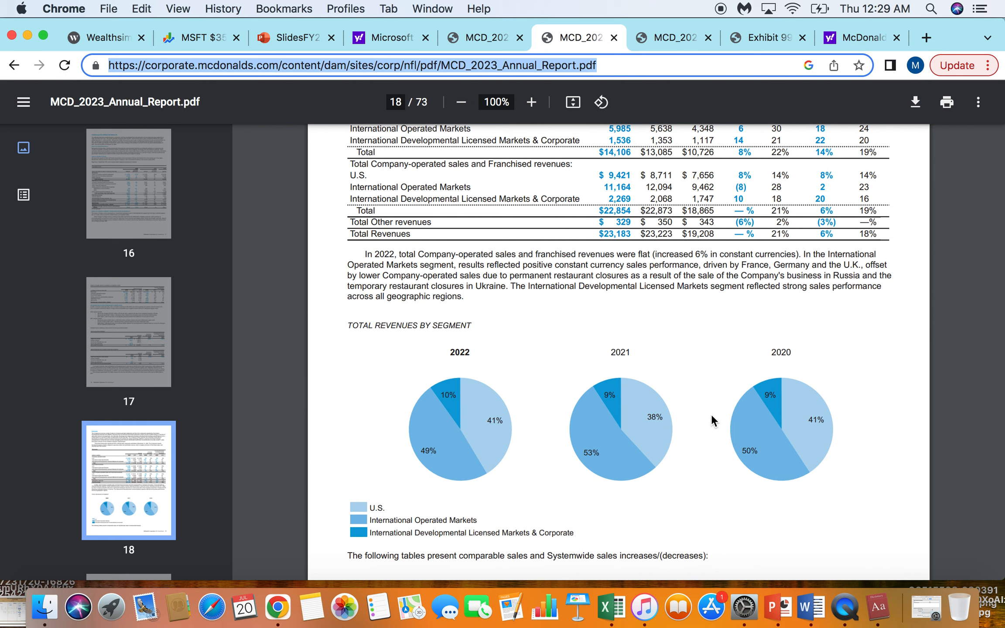
pyautogui.moveTo(664, 41)
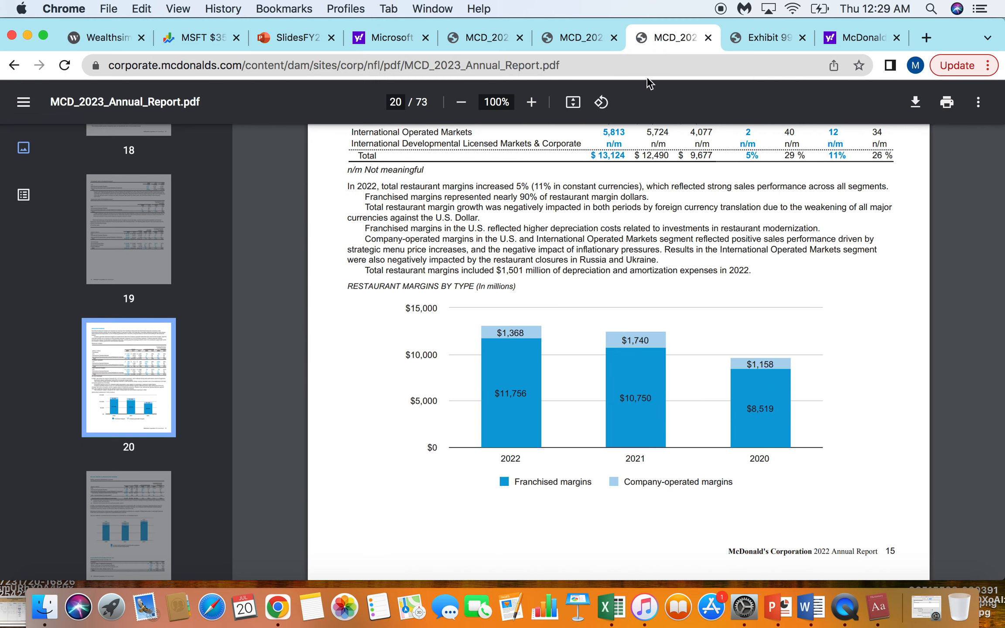
pyautogui.moveTo(781, 416)
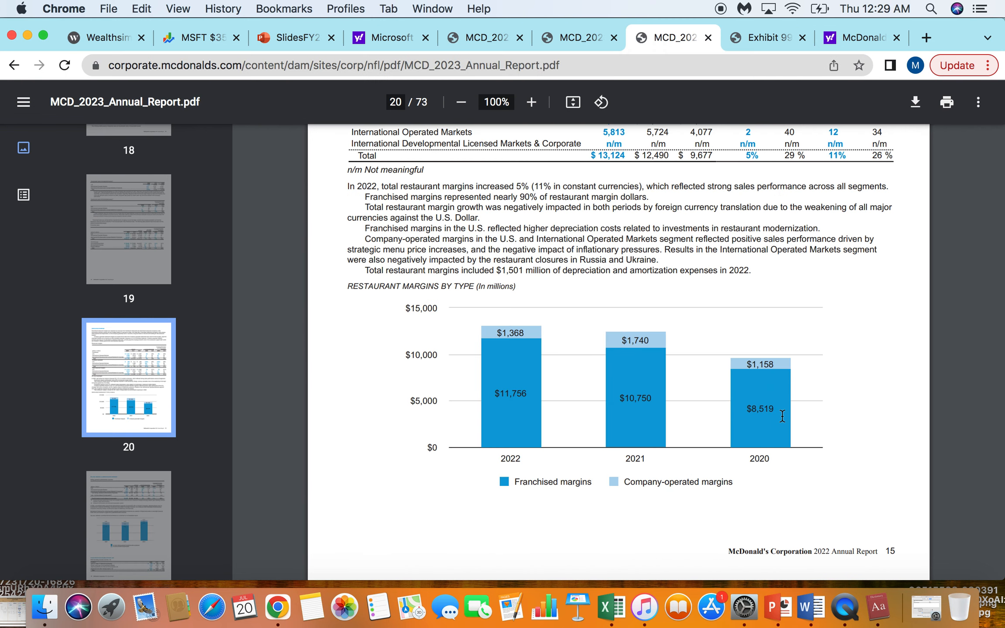
pyautogui.moveTo(487, 413)
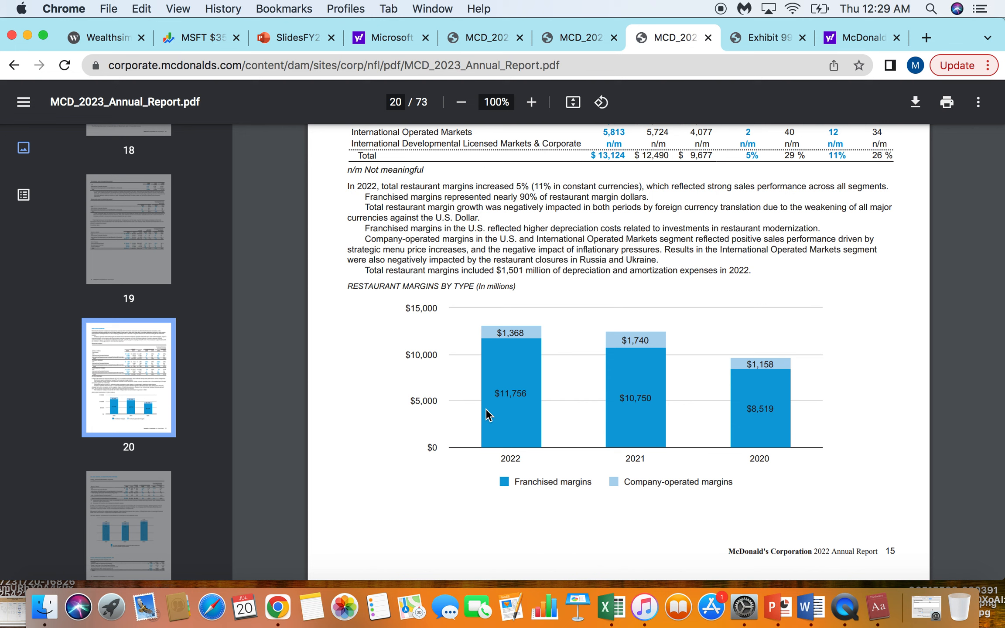
pyautogui.moveTo(746, 422)
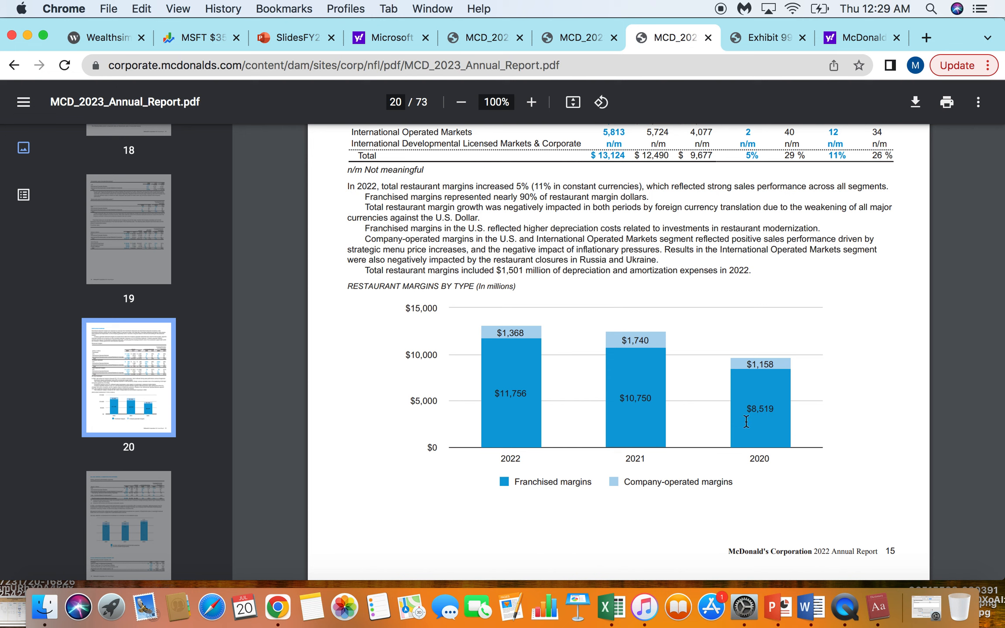
pyautogui.moveTo(663, 370)
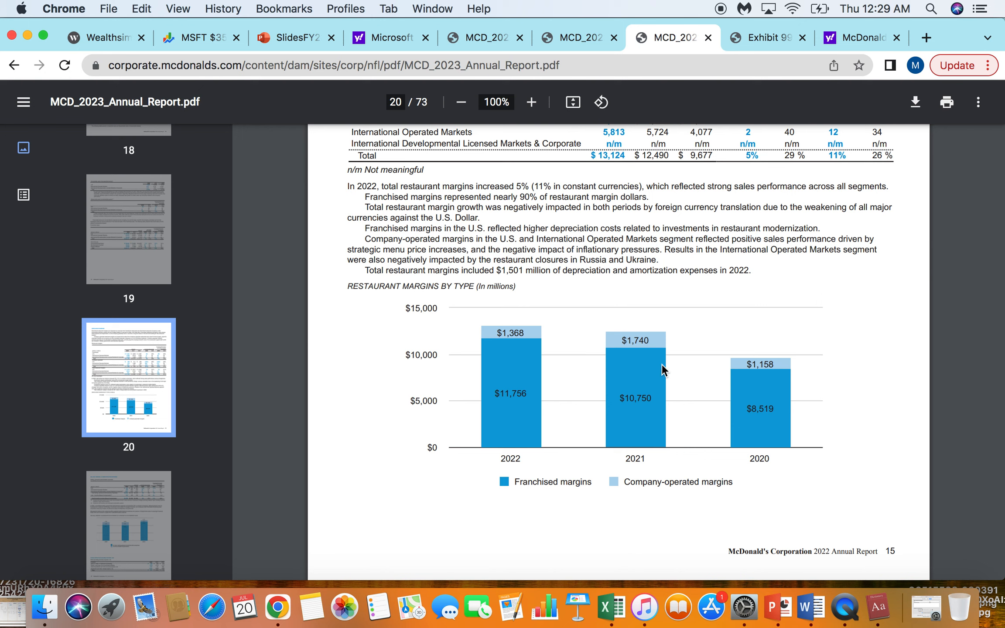
pyautogui.moveTo(693, 369)
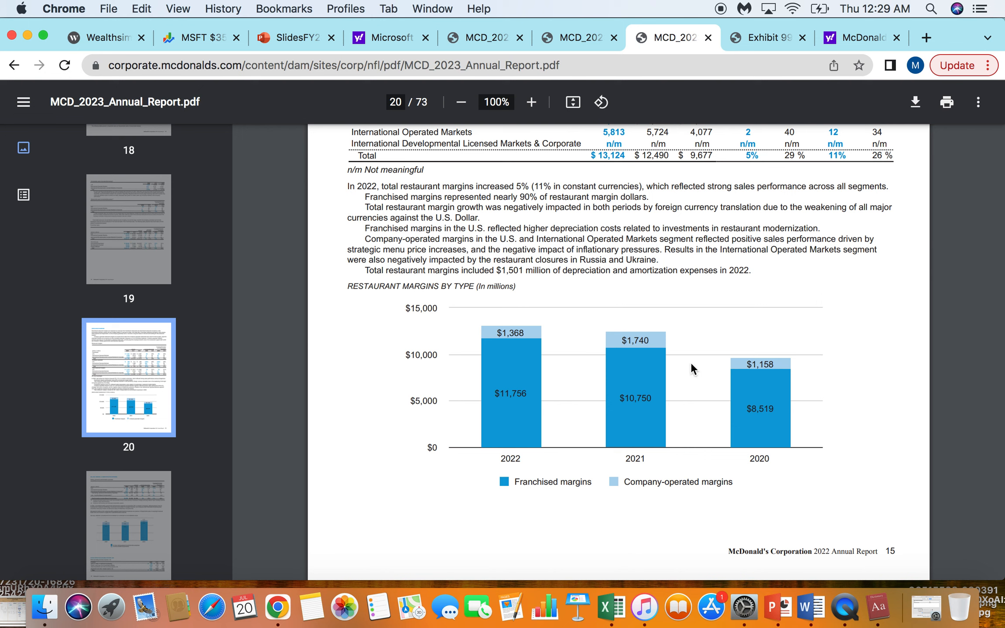
pyautogui.moveTo(625, 362)
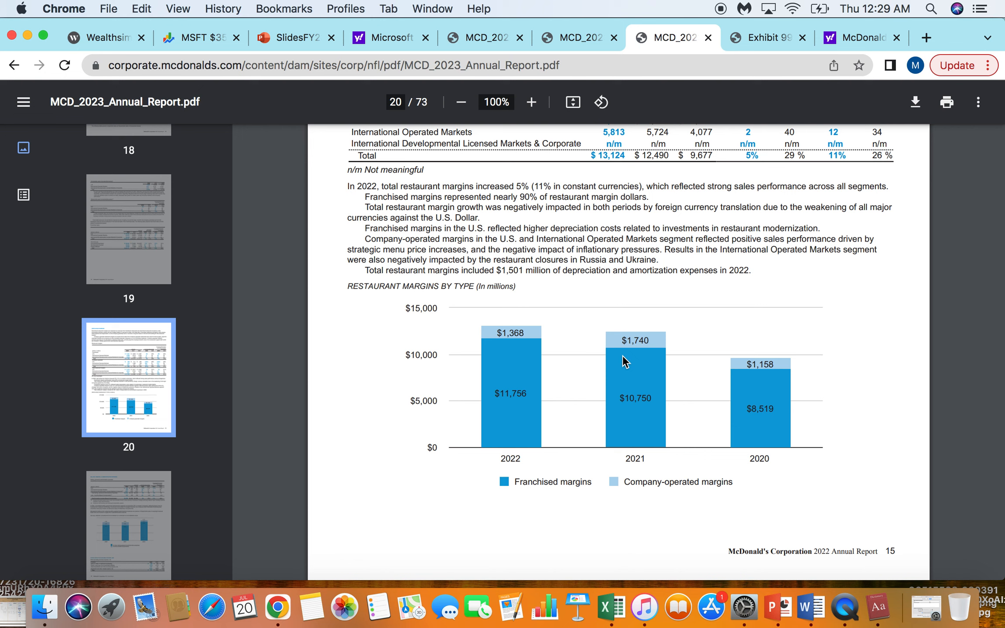
pyautogui.moveTo(601, 348)
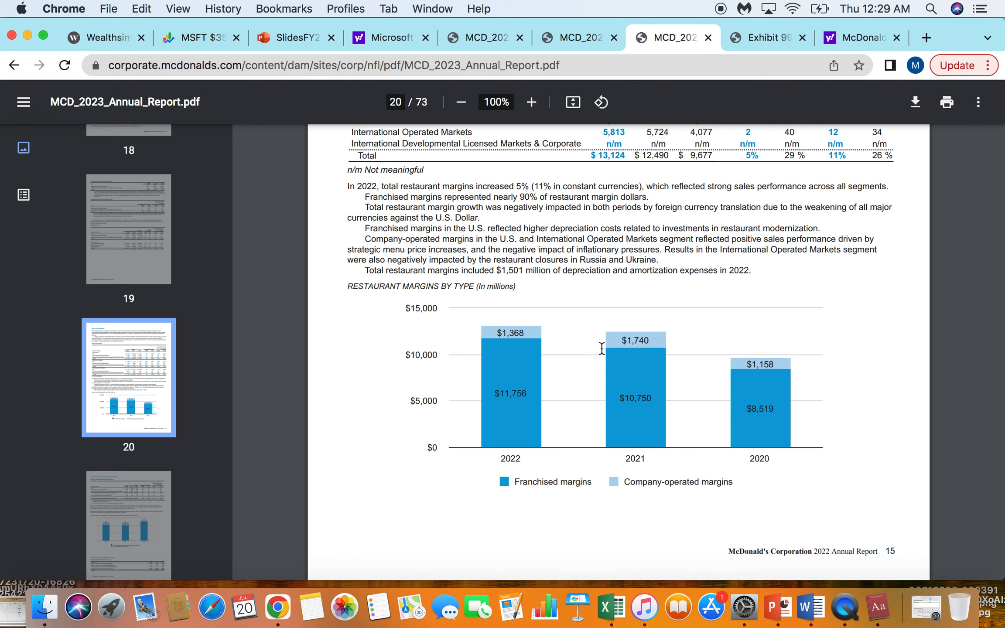
pyautogui.moveTo(587, 488)
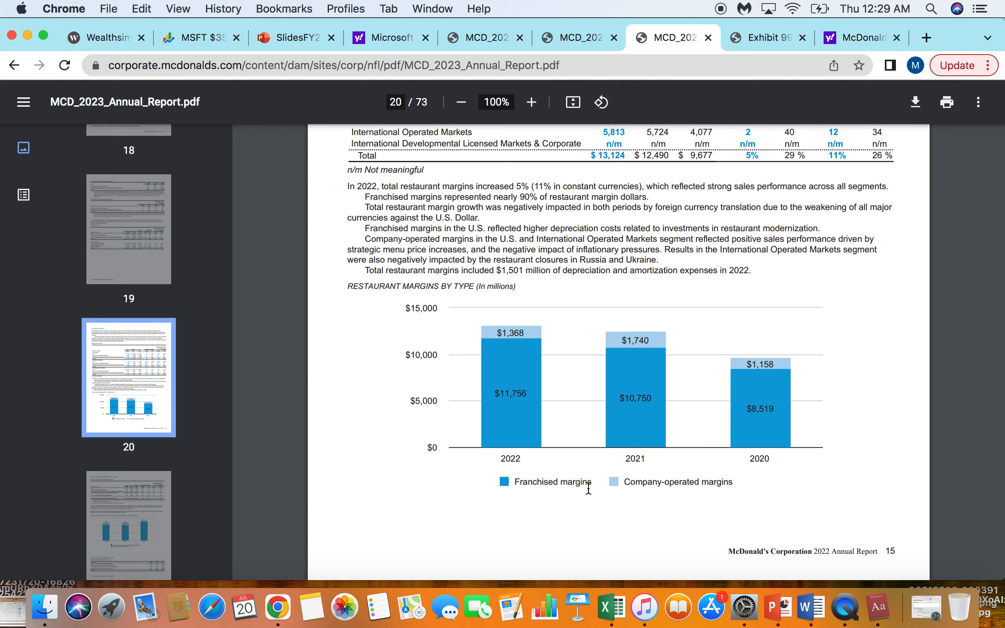
pyautogui.moveTo(497, 374)
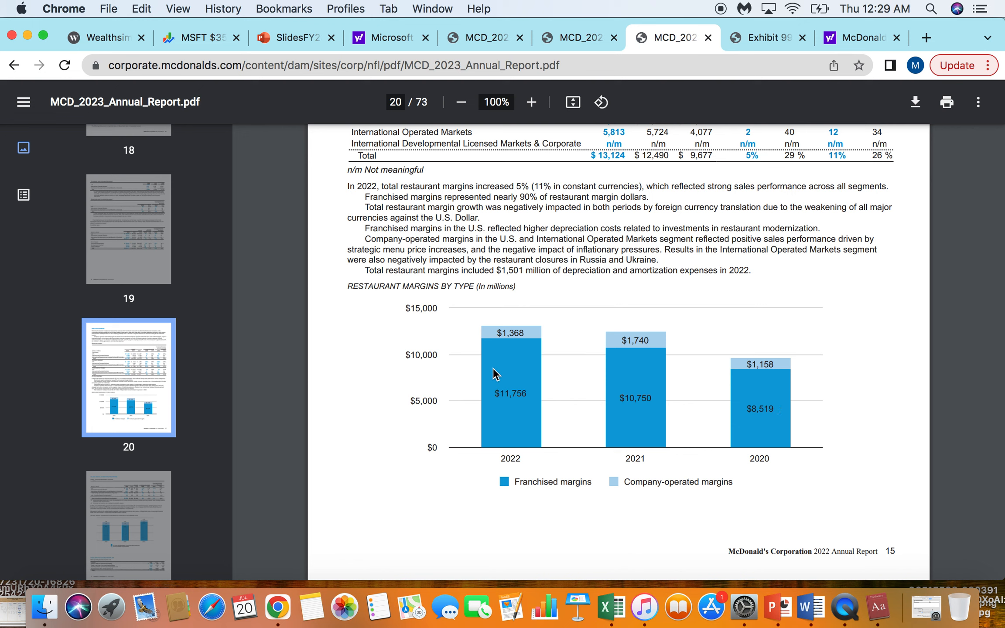
pyautogui.moveTo(554, 403)
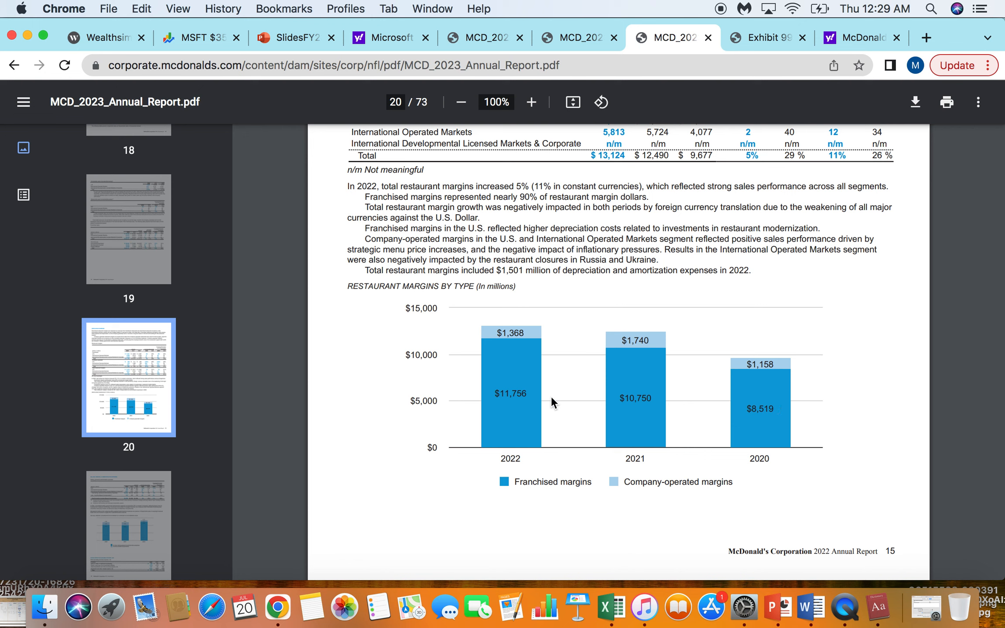
pyautogui.moveTo(229, 380)
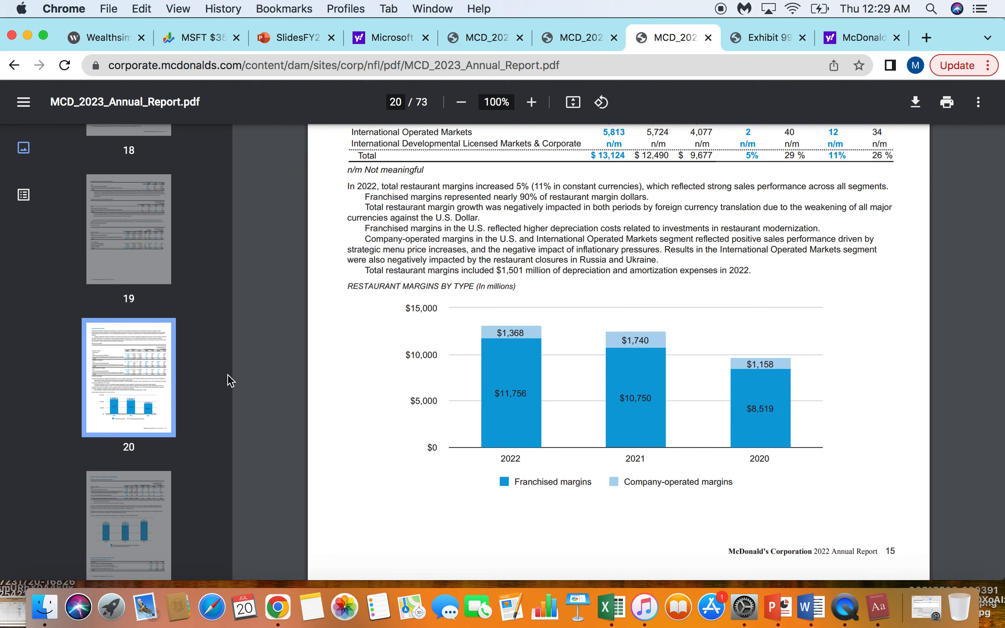
# Bring up the Q1 2023 earnings release and read the digital systemwide sales highlight
pyautogui.click(763, 38)
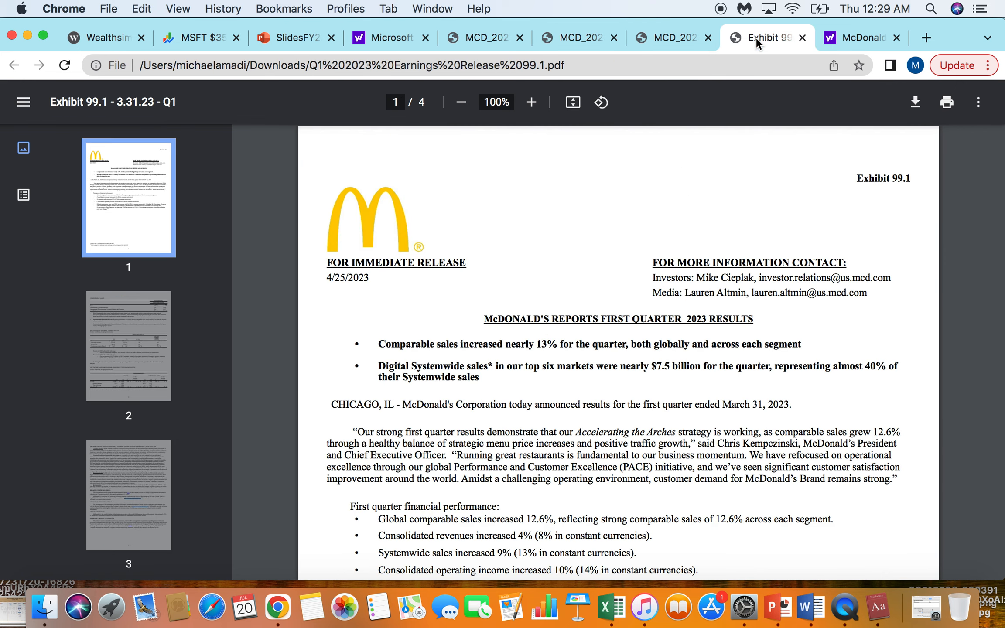
pyautogui.moveTo(513, 371)
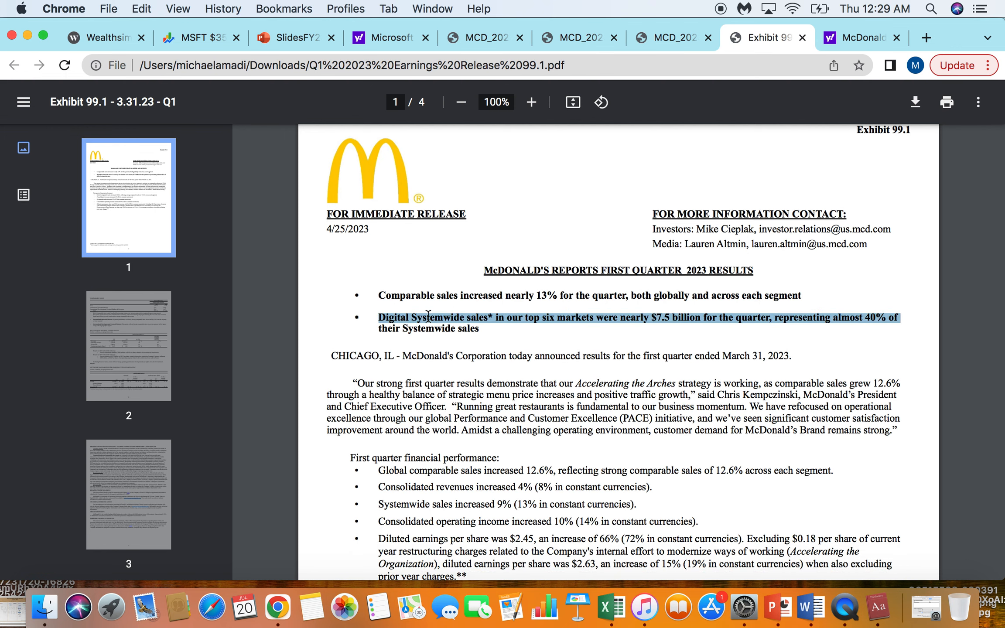
pyautogui.moveTo(449, 326)
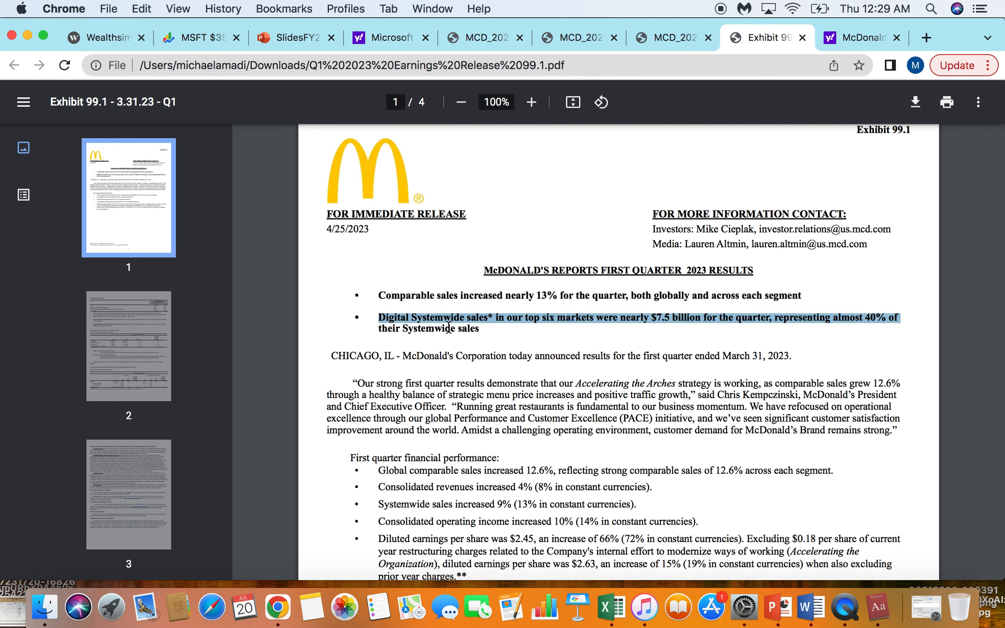
pyautogui.click(652, 323)
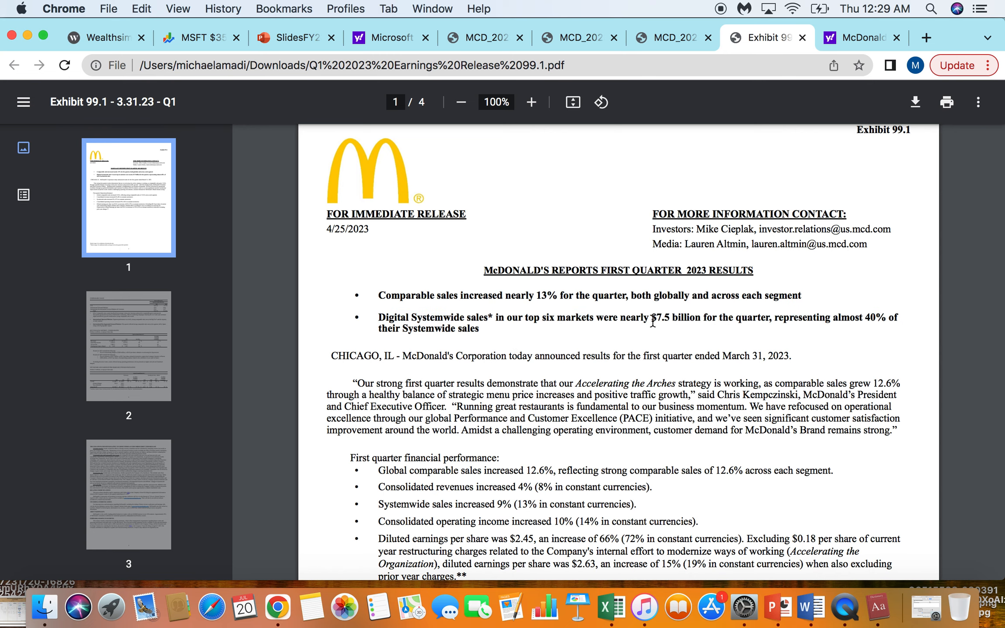
pyautogui.moveTo(229, 57)
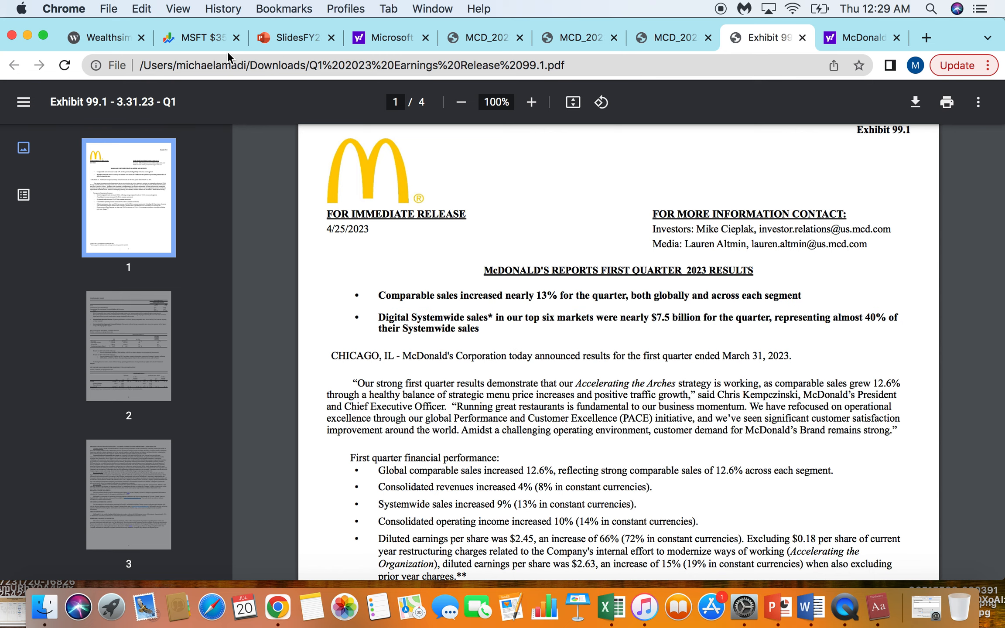
# Return to the MCD trading page showing the one-year chart: $294.13, up $39.55 (15.54%)
pyautogui.click(102, 37)
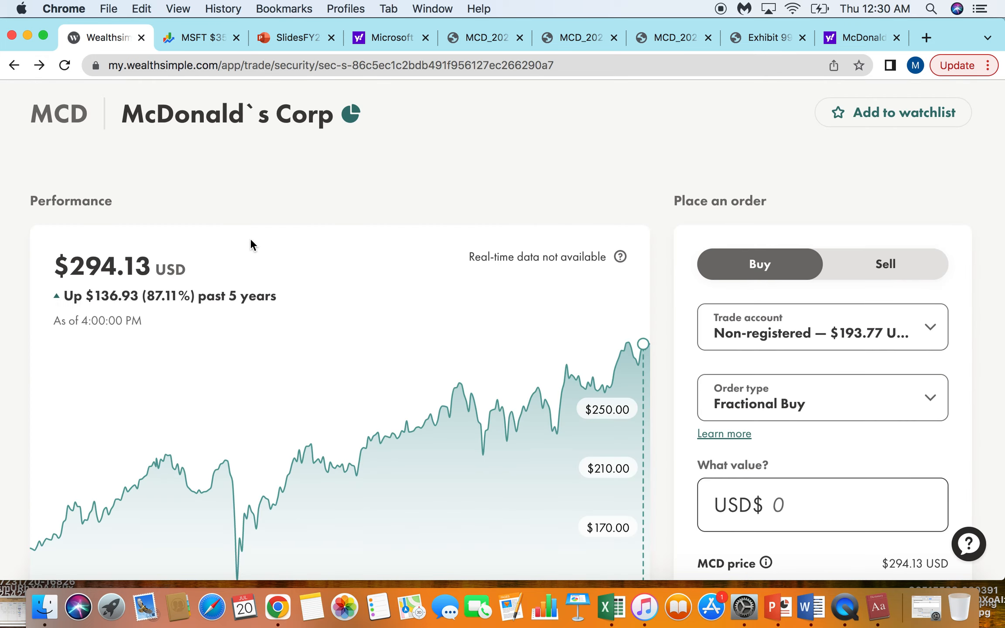
pyautogui.scroll(-3)
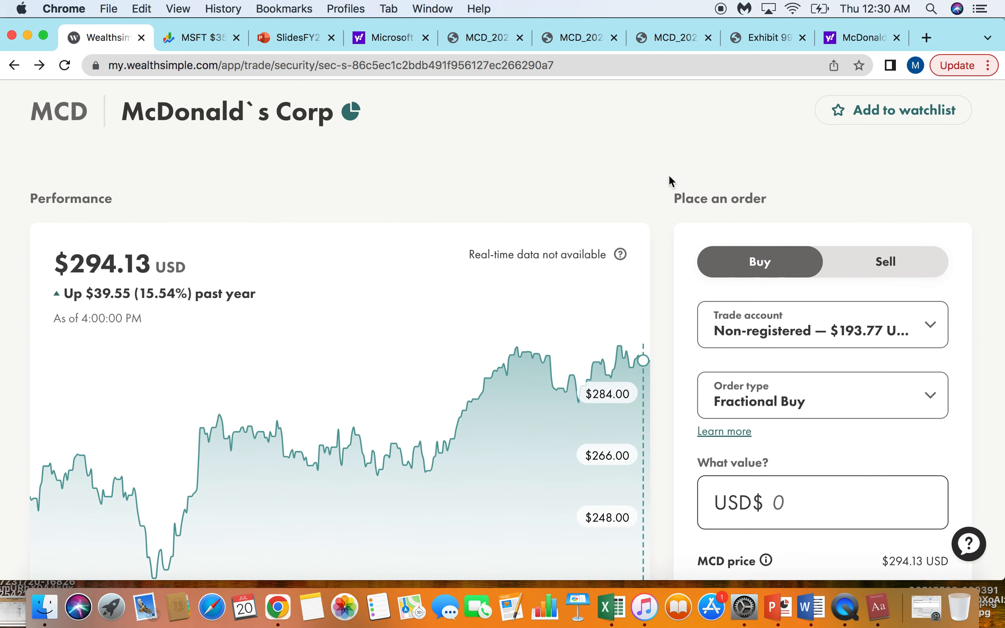
pyautogui.moveTo(693, 180)
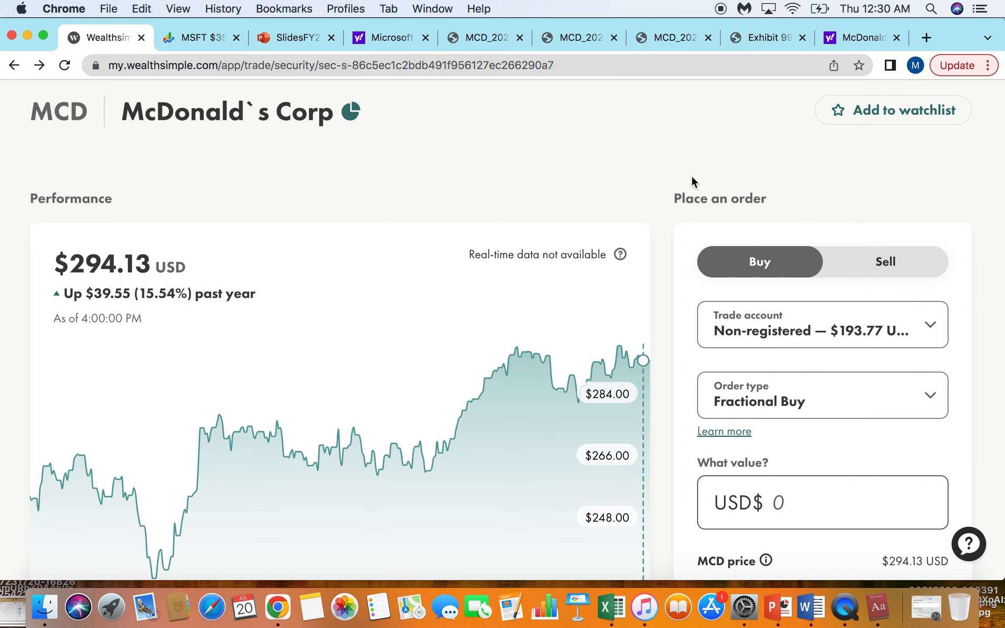
pyautogui.moveTo(591, 205)
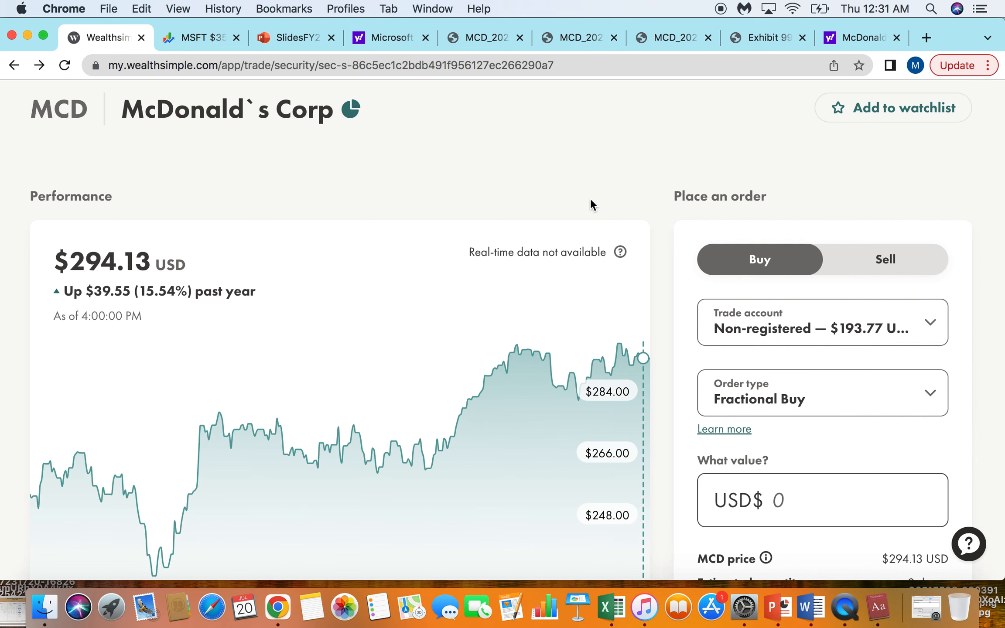
# Review the MCD 7-share holding ($2,058.91, +27.80%) and its market details
pyautogui.scroll(-3)
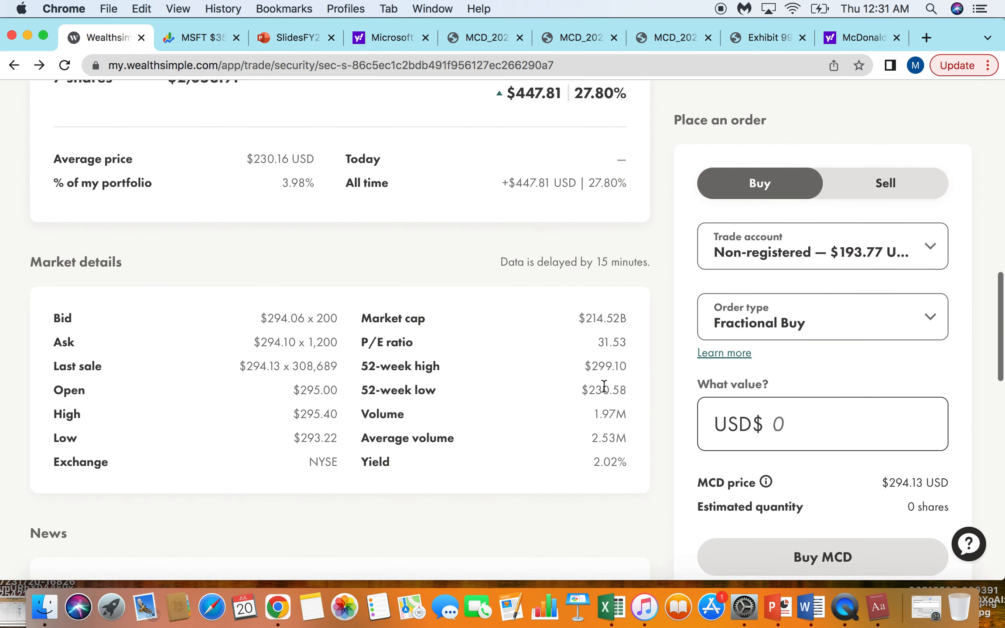
pyautogui.scroll(3)
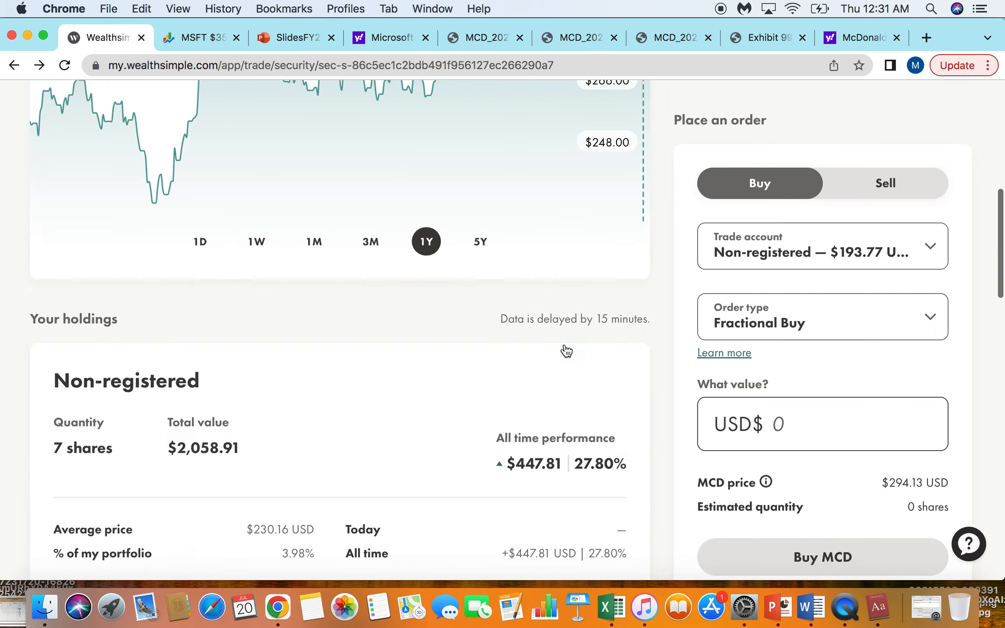
pyautogui.scroll(3)
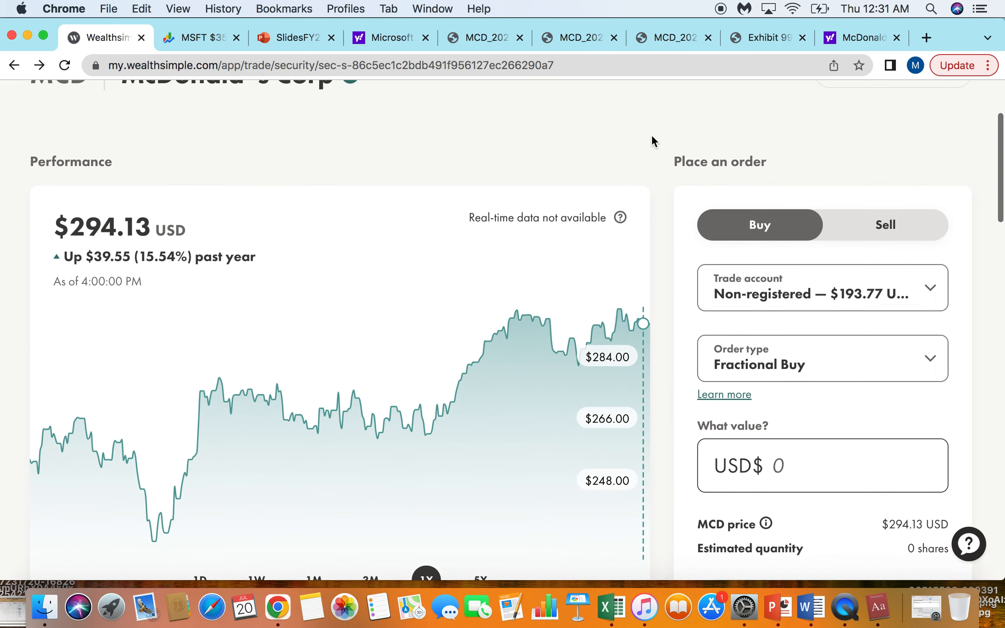
pyautogui.scroll(3)
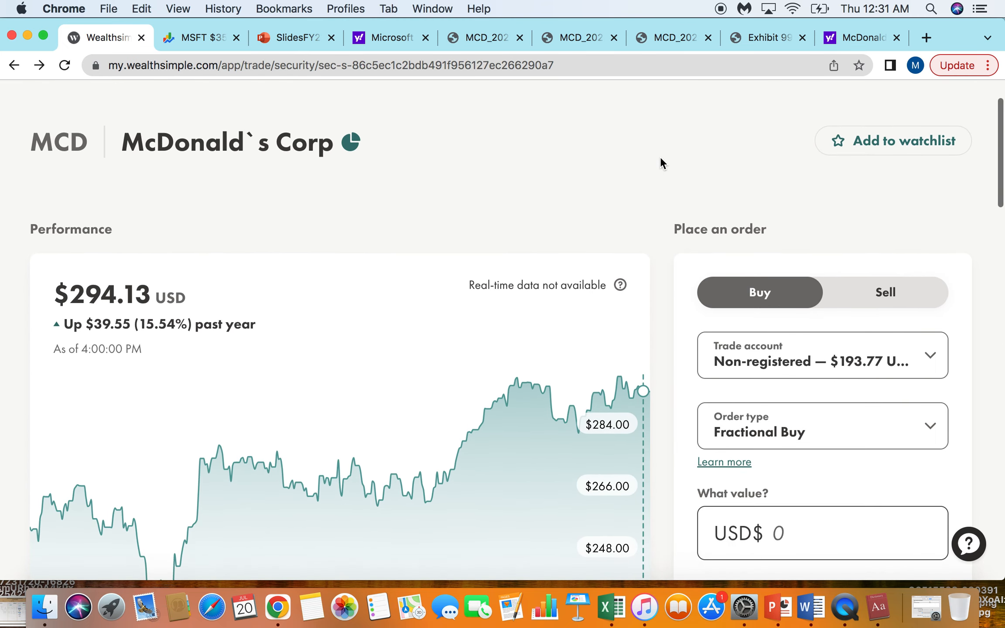
pyautogui.scroll(-3)
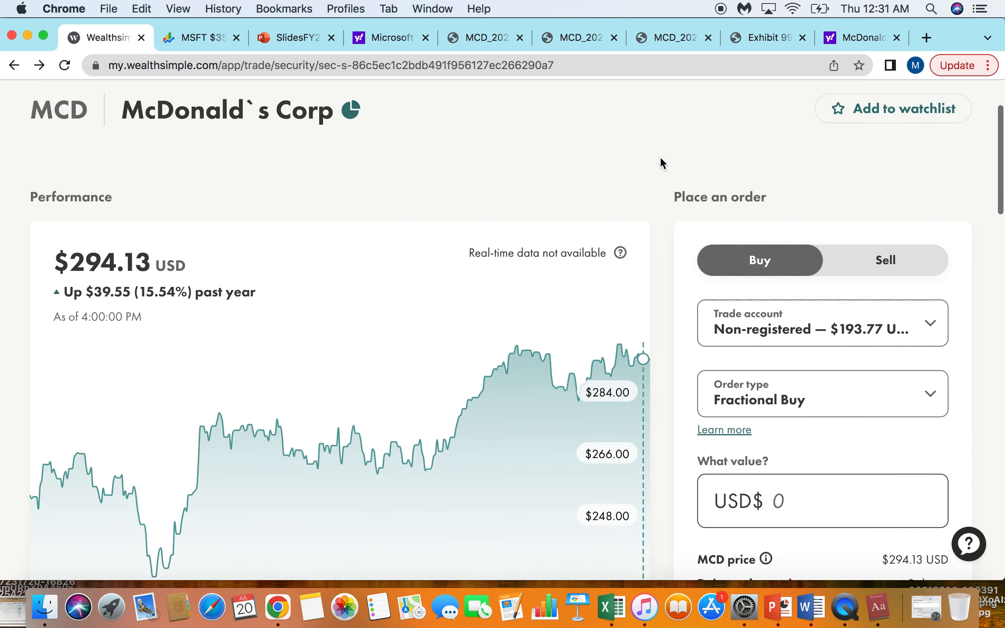
pyautogui.moveTo(699, 196)
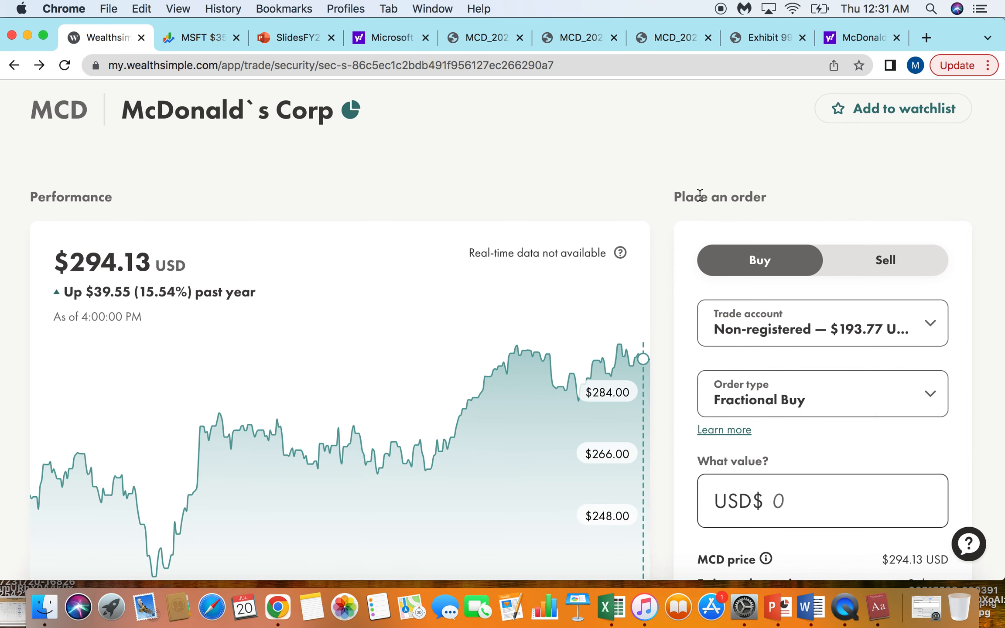
pyautogui.scroll(-3)
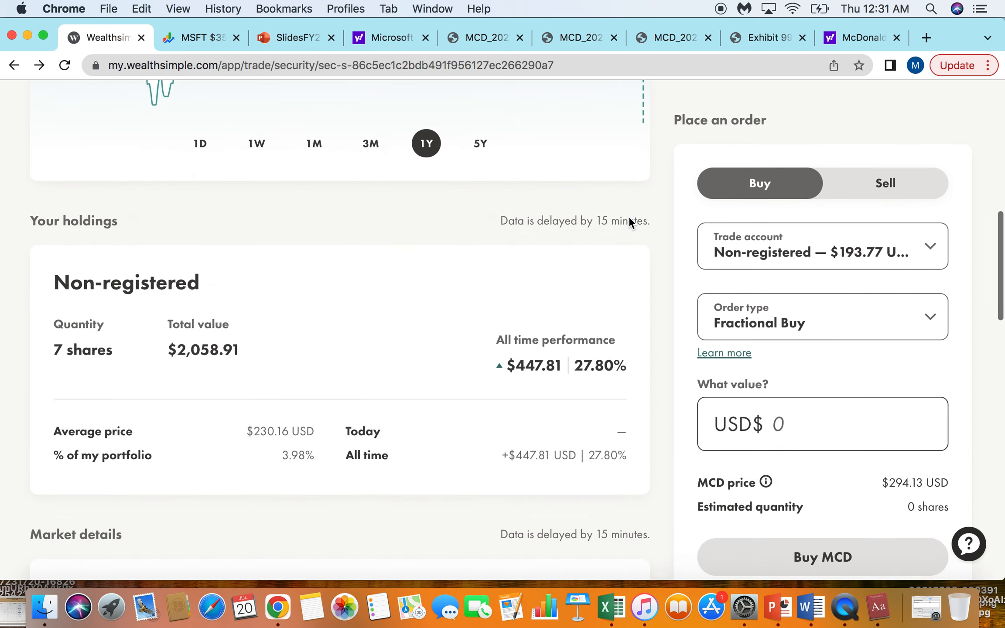
pyautogui.scroll(-3)
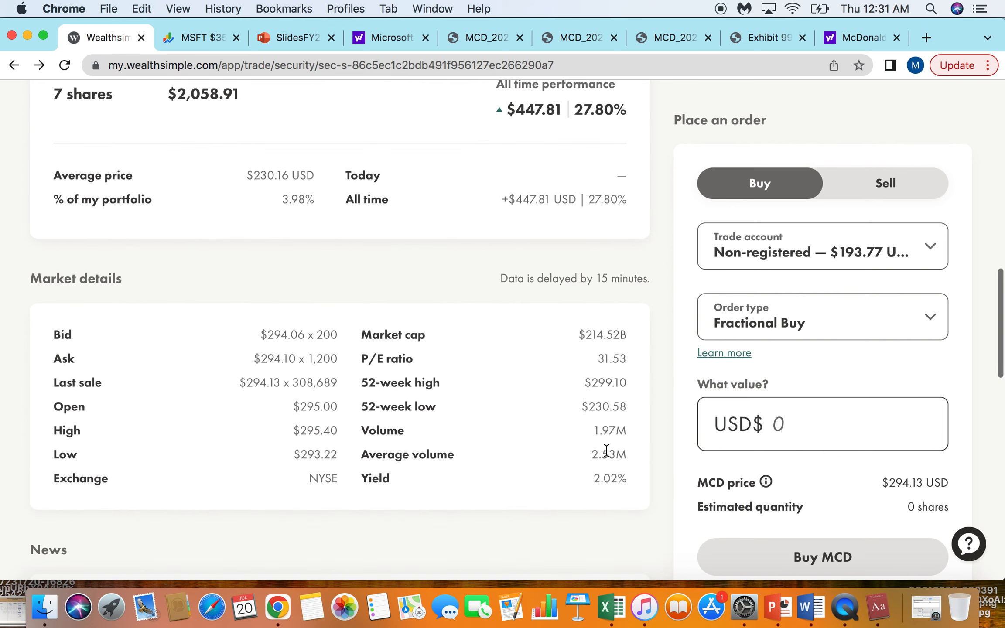
pyautogui.moveTo(529, 478)
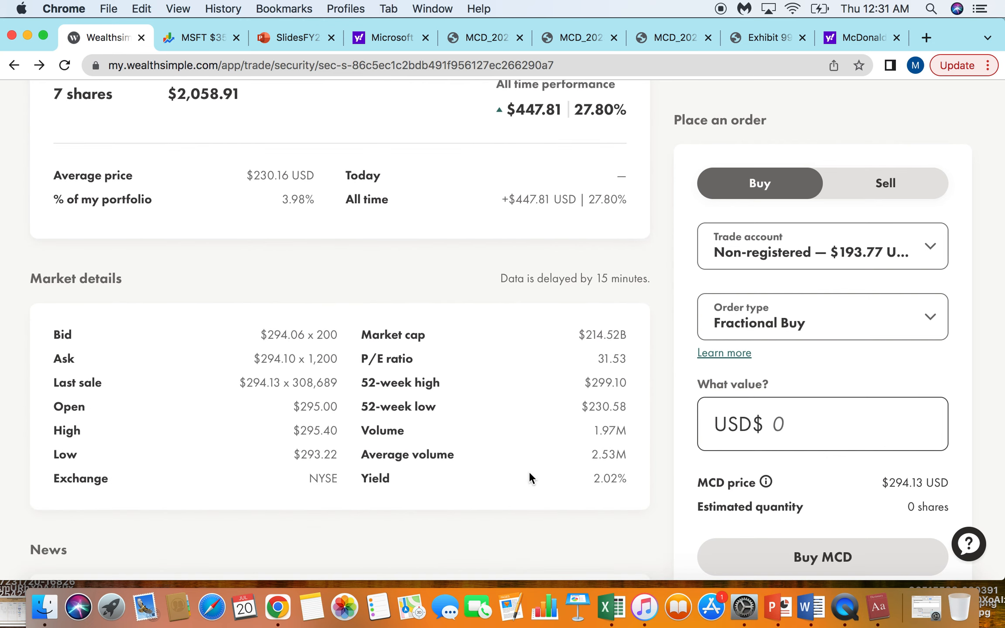
pyautogui.scroll(3)
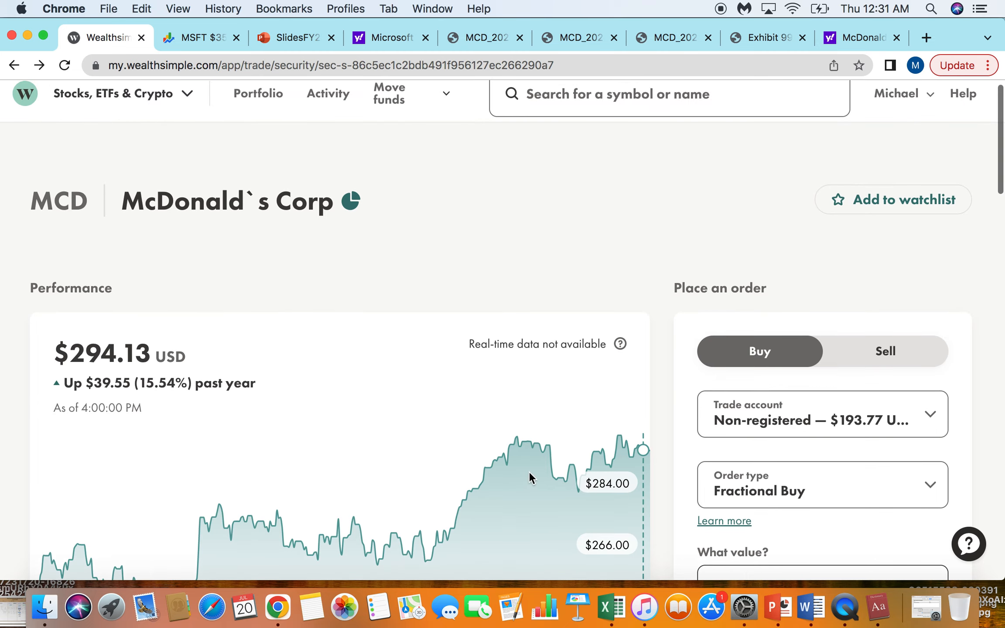
pyautogui.scroll(-3)
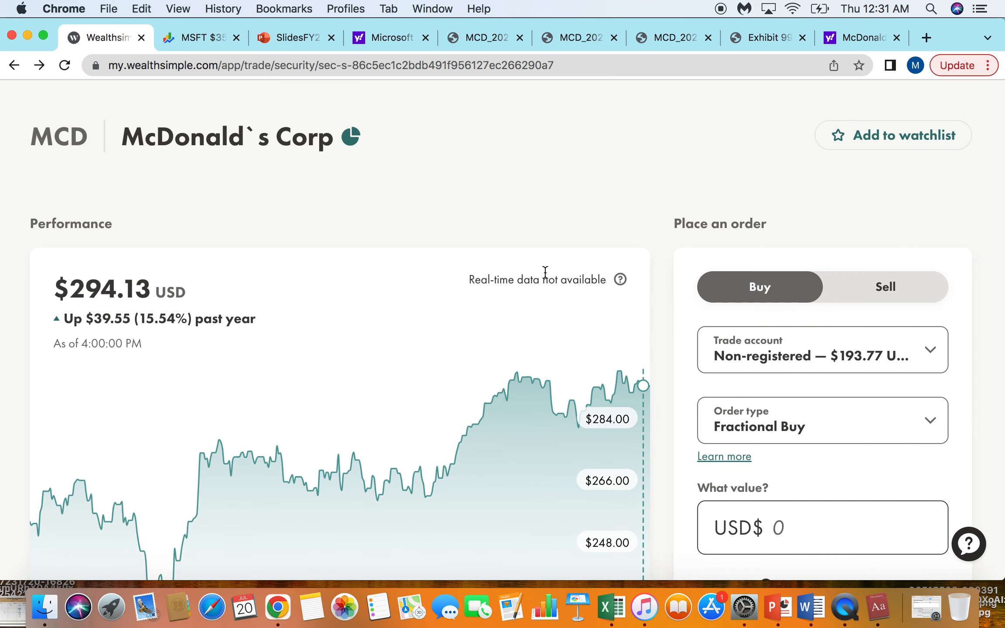
pyautogui.scroll(-3)
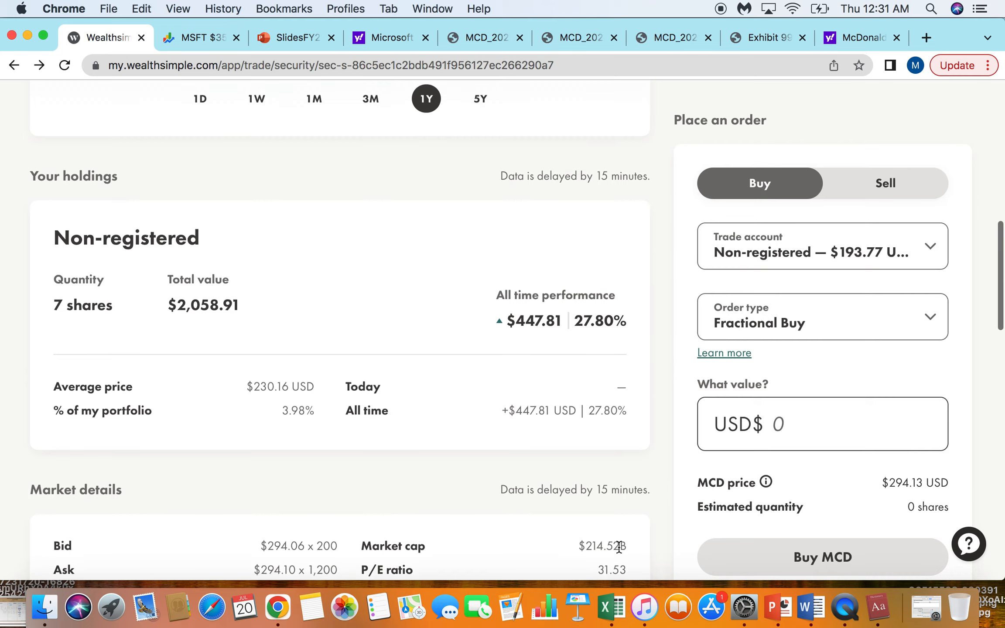
pyautogui.scroll(3)
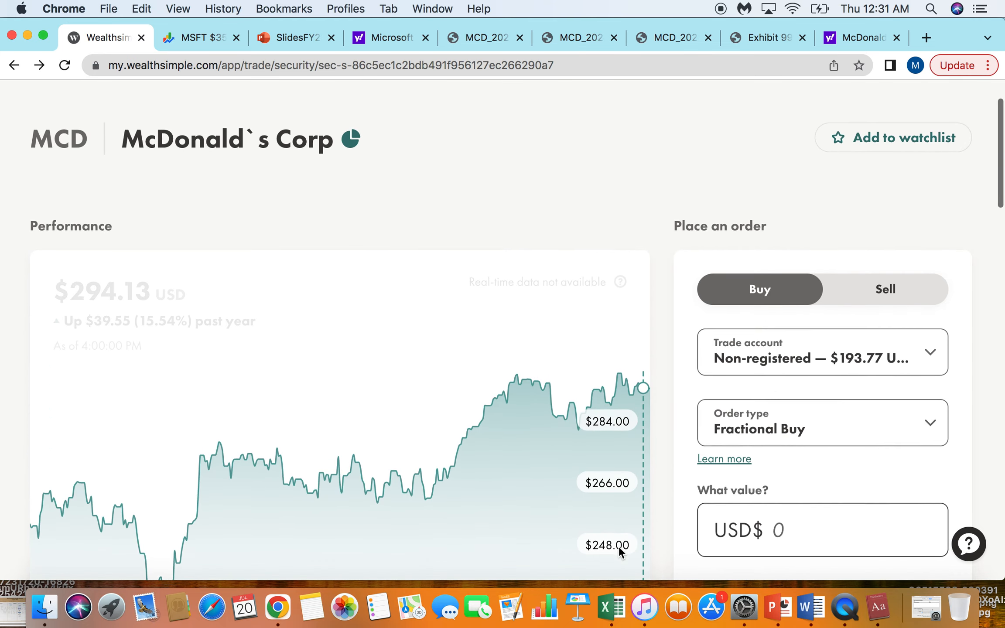
pyautogui.scroll(3)
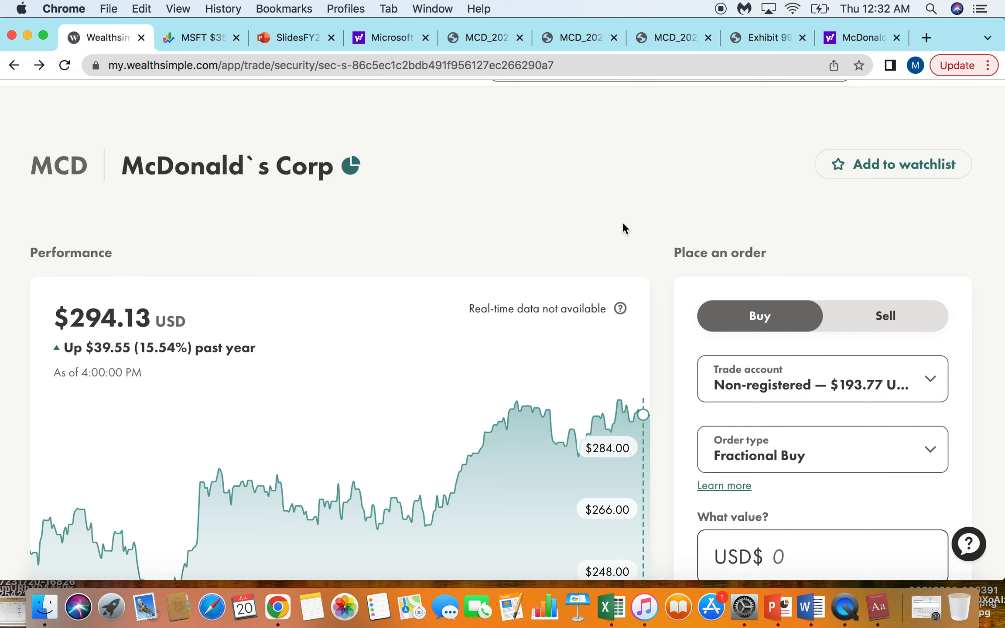
pyautogui.moveTo(302, 37)
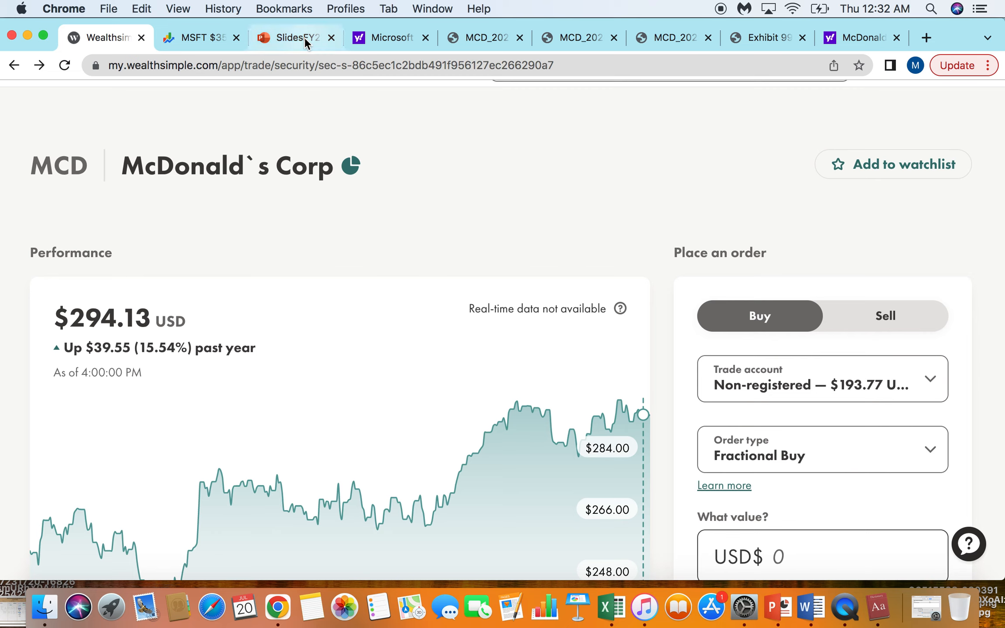
pyautogui.moveTo(199, 37)
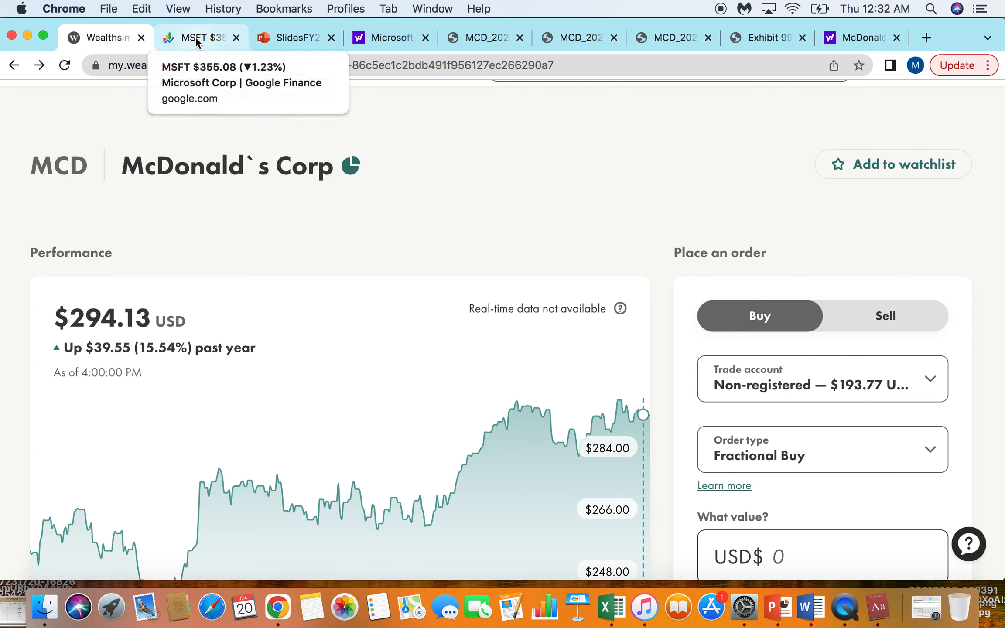
pyautogui.moveTo(502, 234)
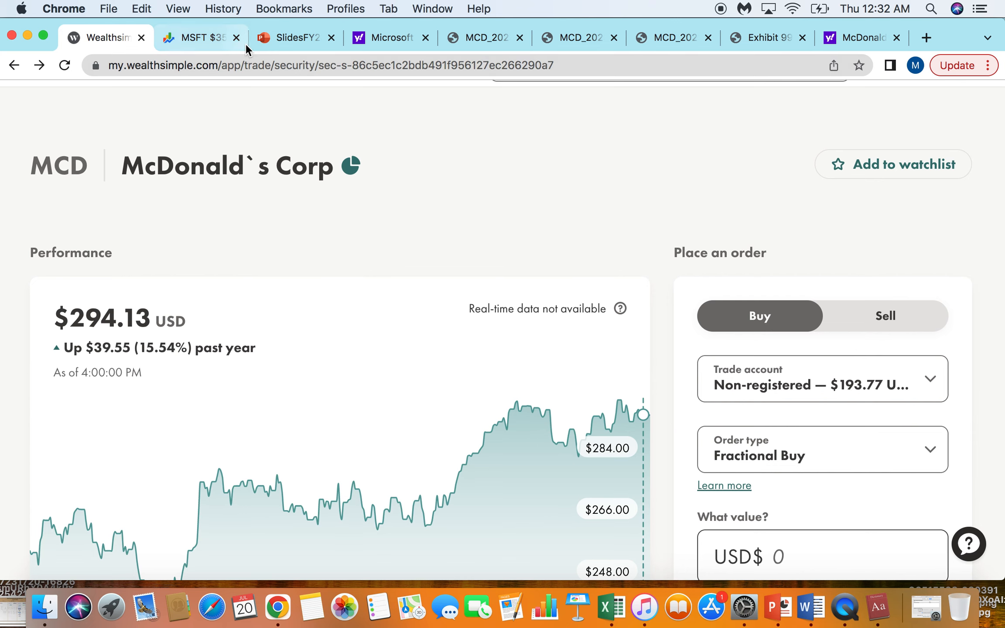
# Switch to the Google Finance Microsoft quote page showing $355.08
pyautogui.click(199, 38)
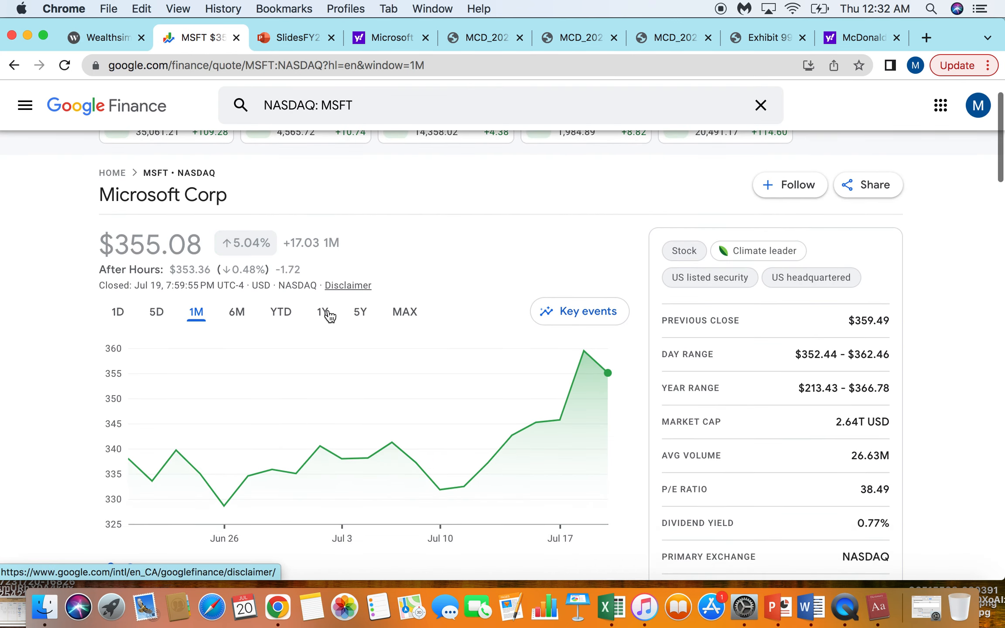
pyautogui.scroll(3)
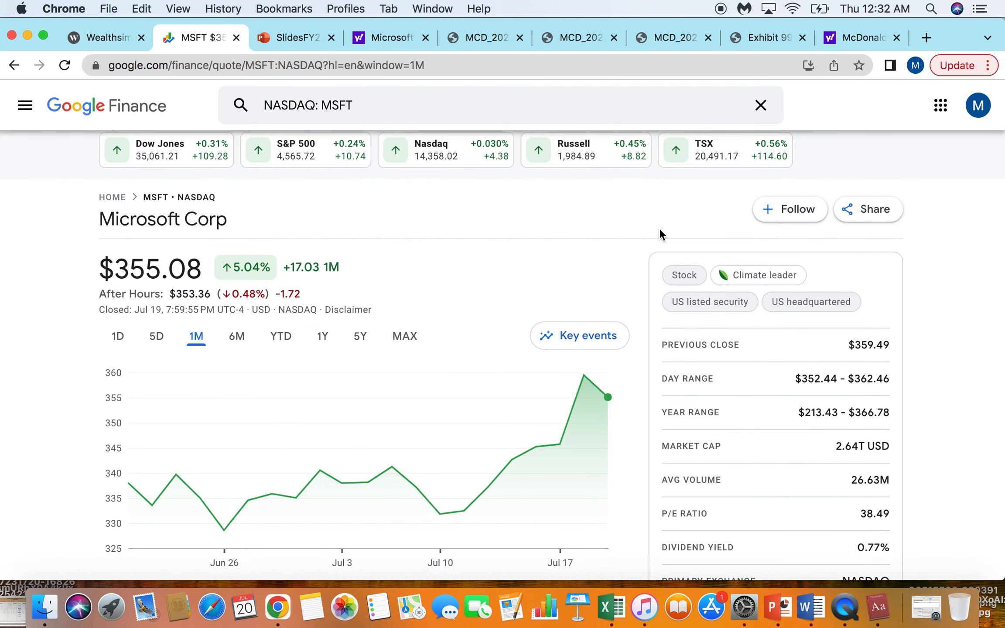